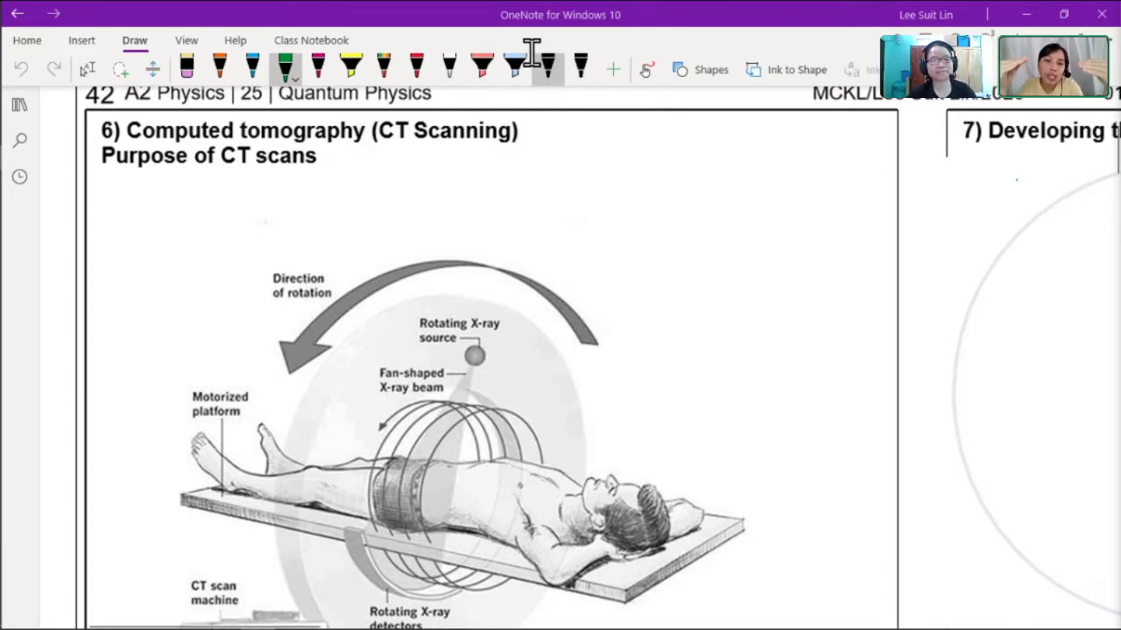
mouse_move(607, 243)
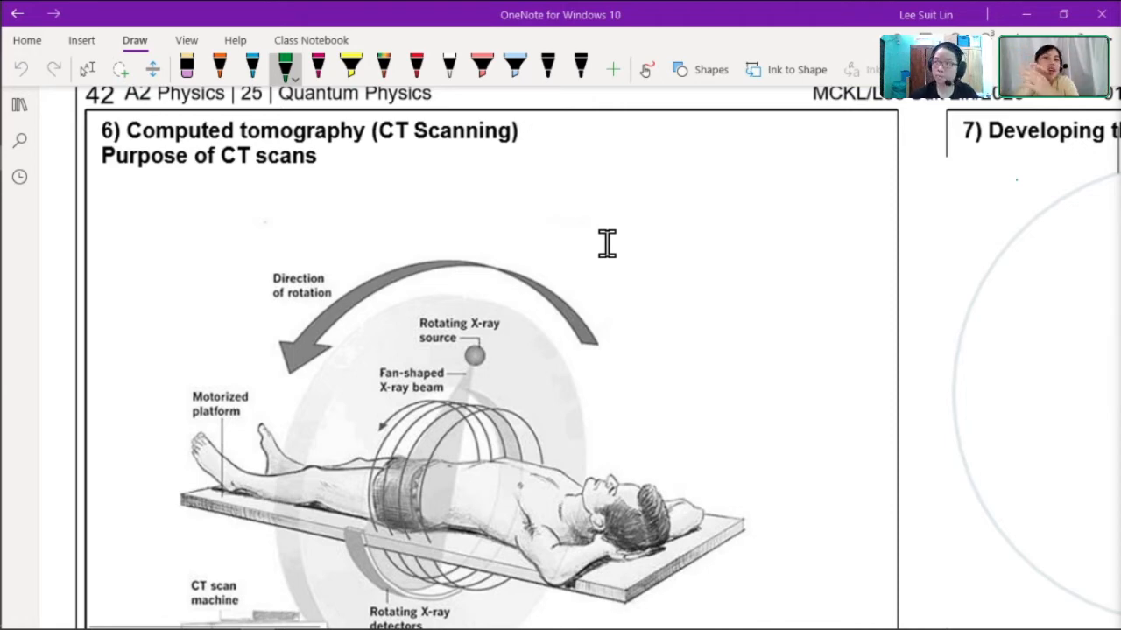
mouse_move(588, 230)
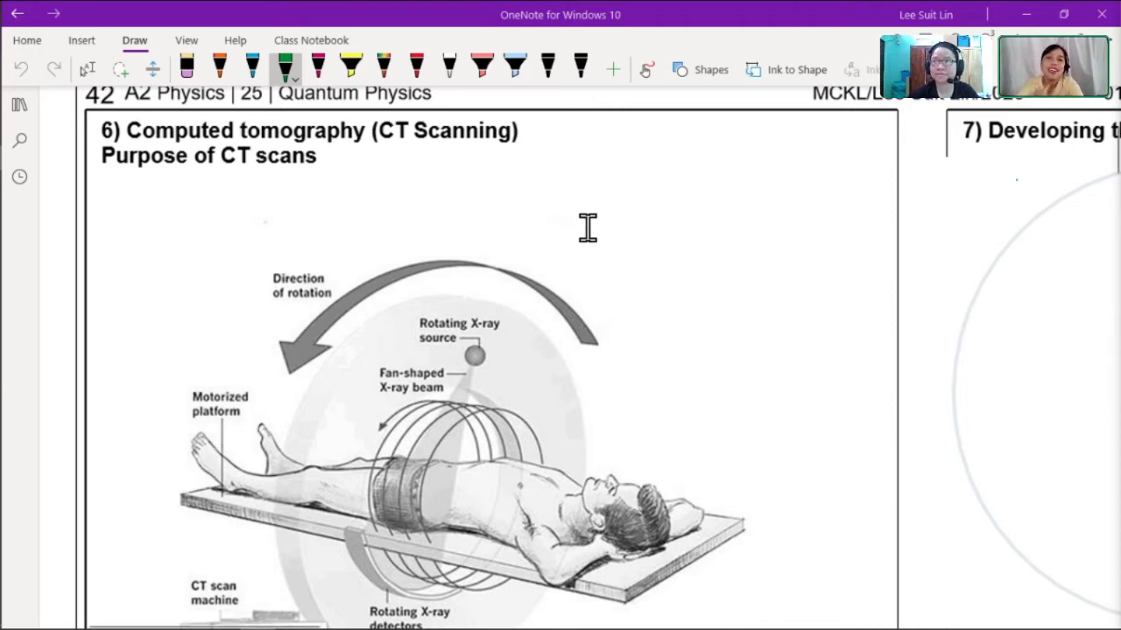
mouse_move(524, 223)
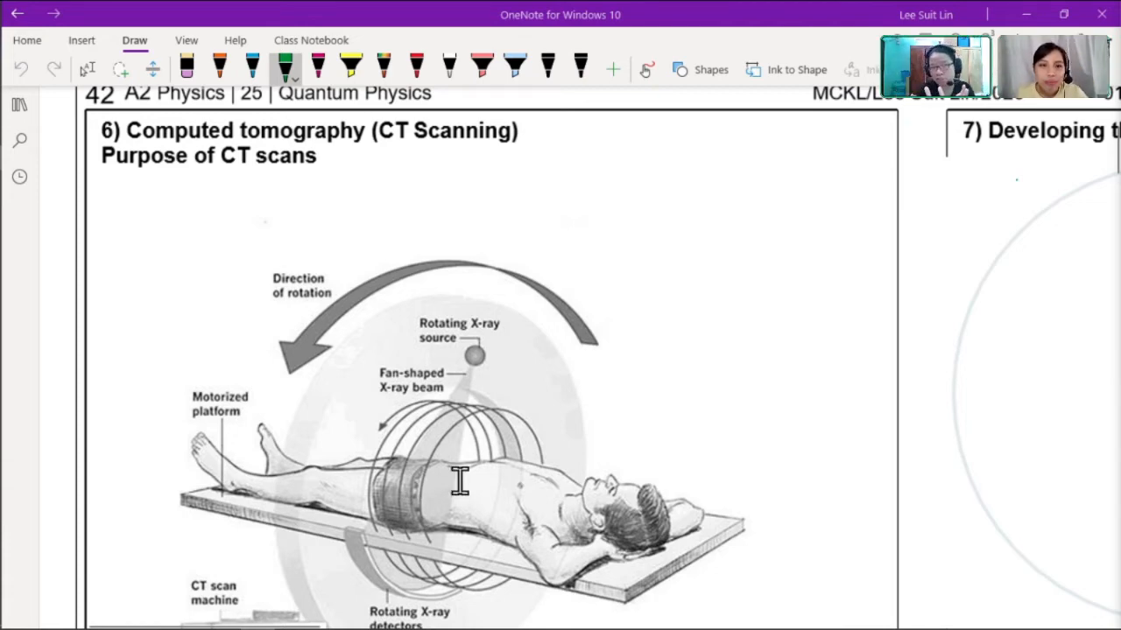
mouse_move(385, 505)
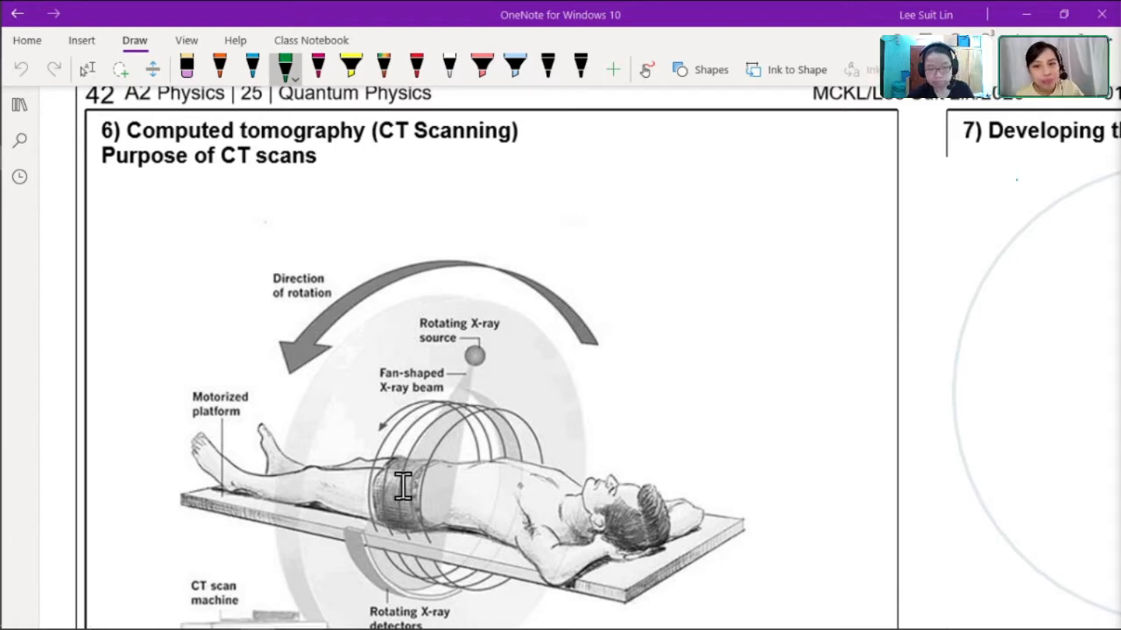
mouse_move(307, 473)
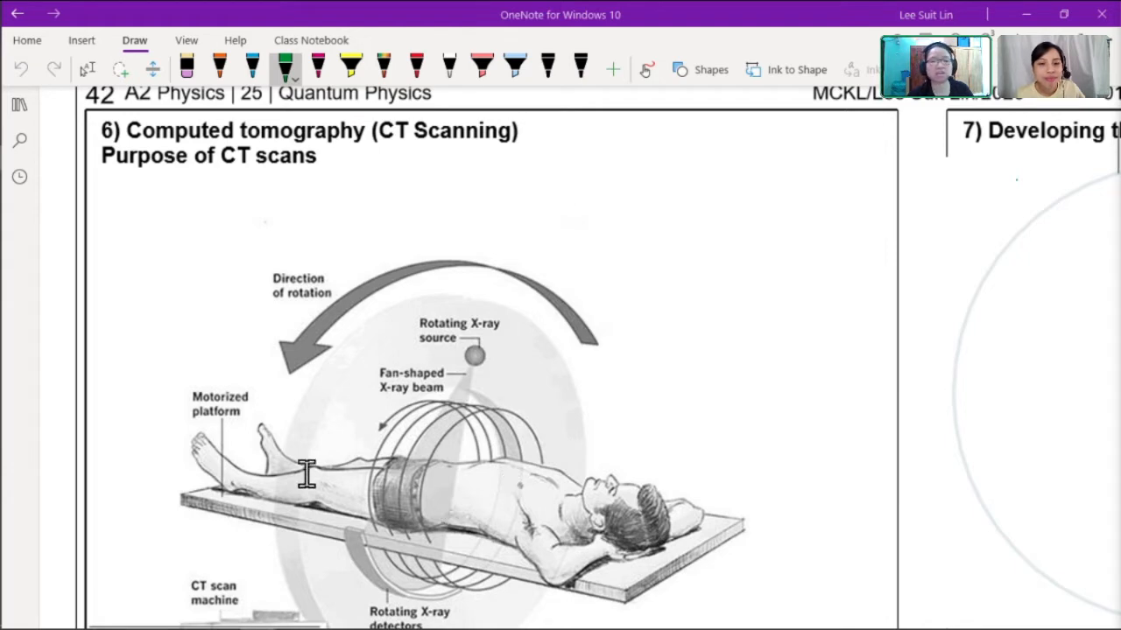
mouse_move(418, 503)
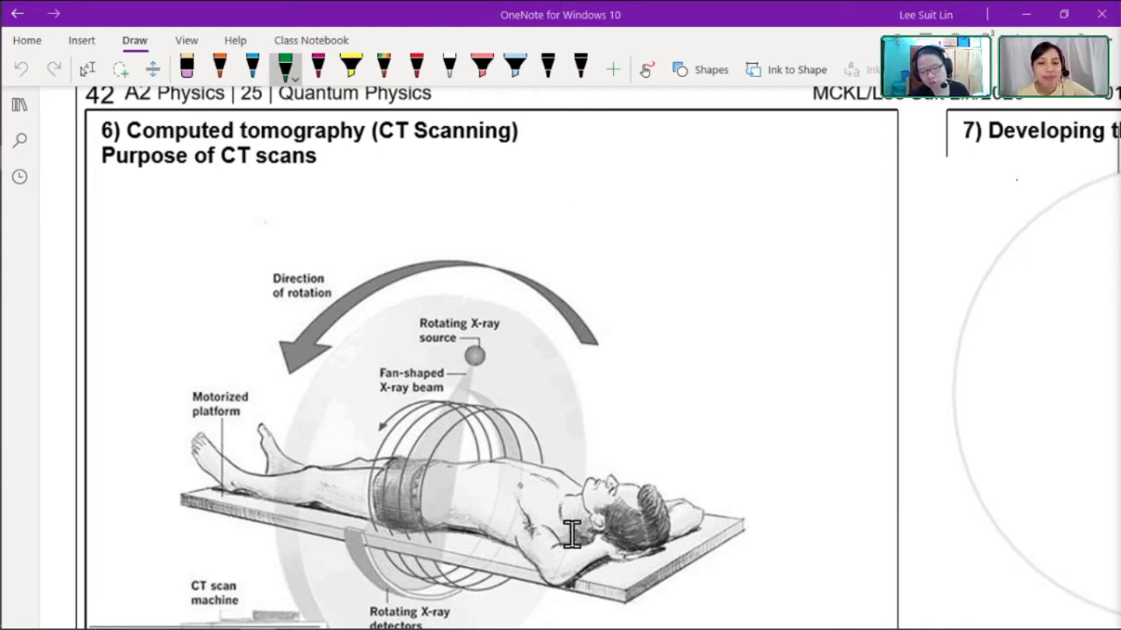
mouse_move(486, 515)
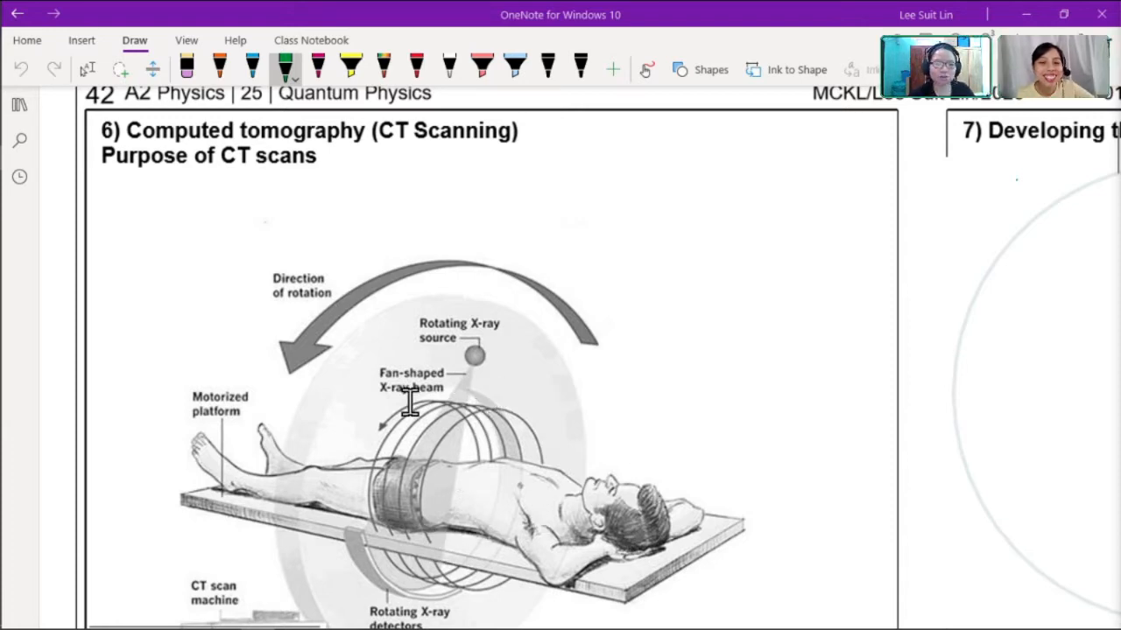
mouse_move(473, 390)
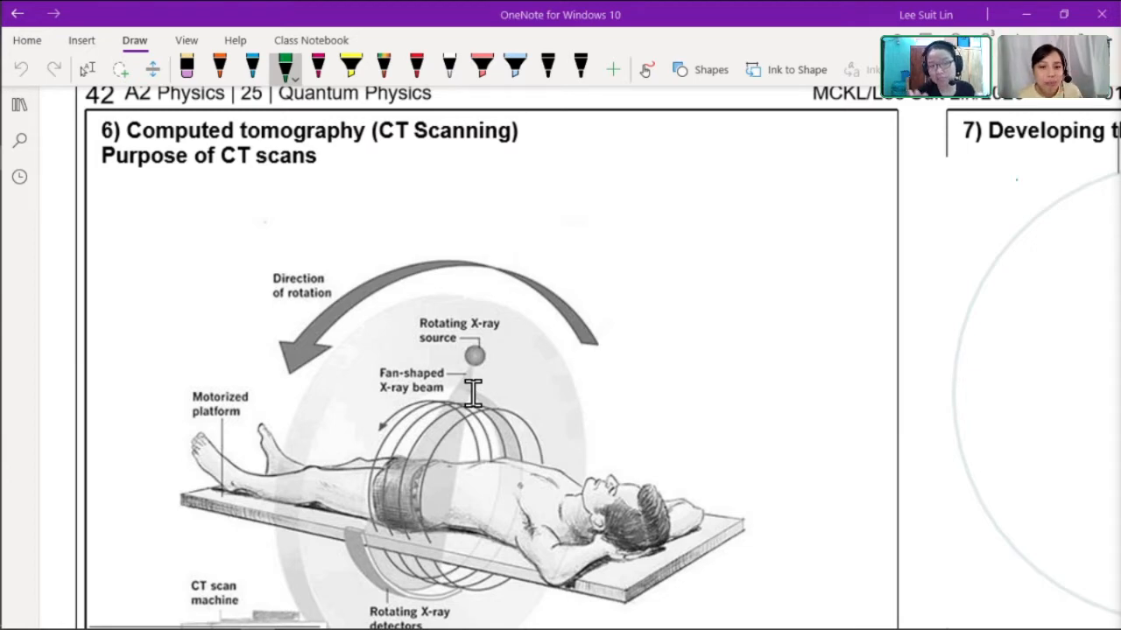
mouse_move(443, 517)
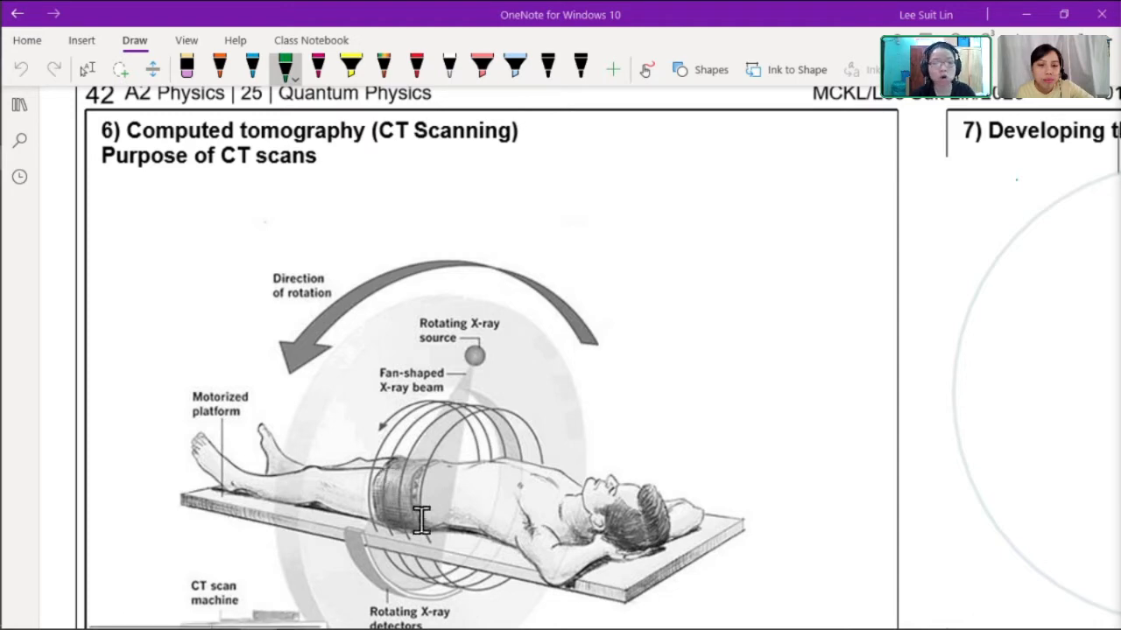
mouse_move(417, 511)
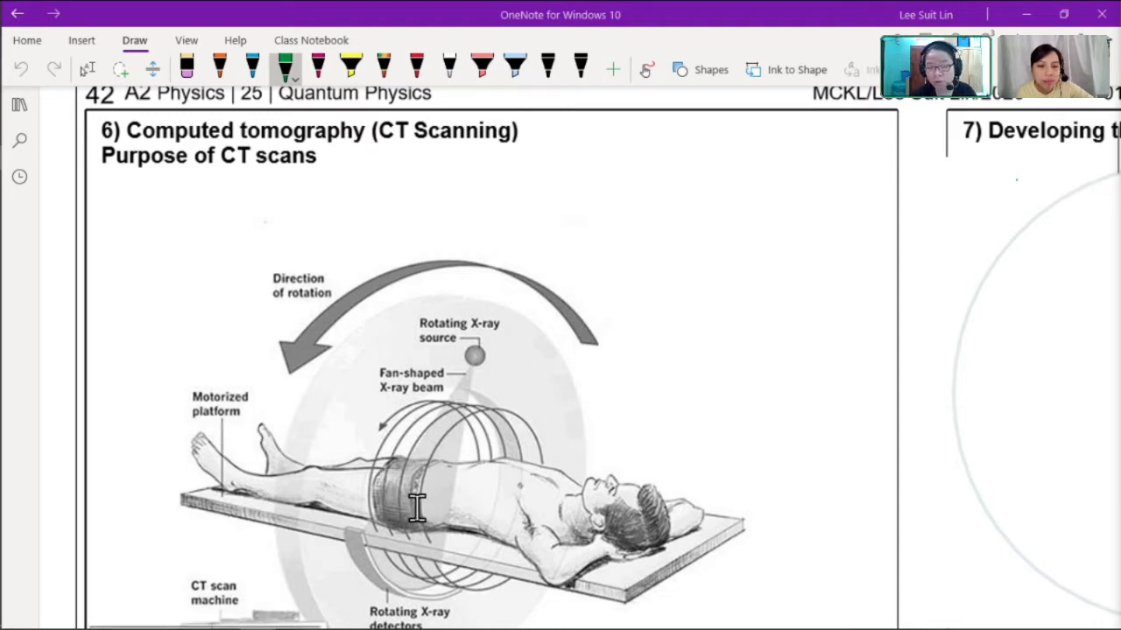
mouse_move(499, 302)
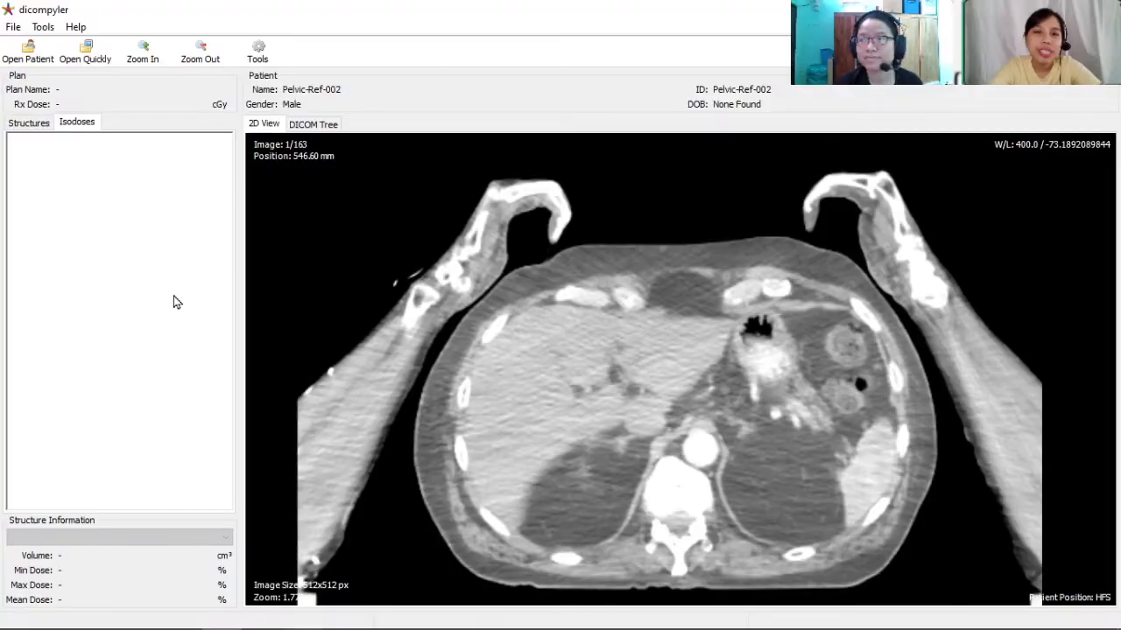
mouse_move(328, 180)
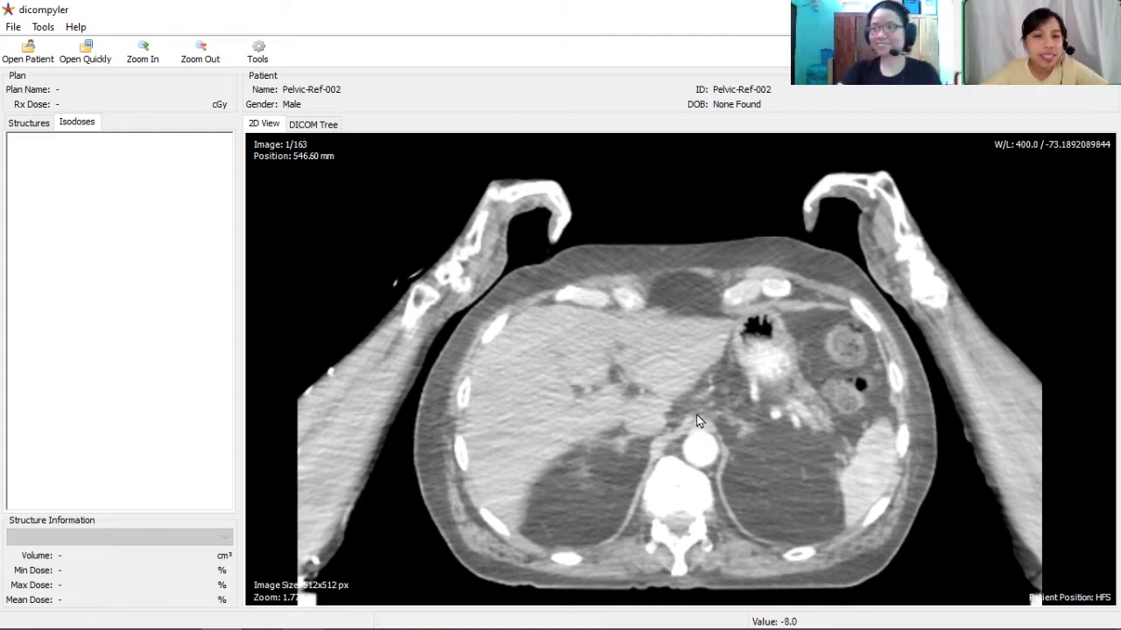
mouse_move(744, 448)
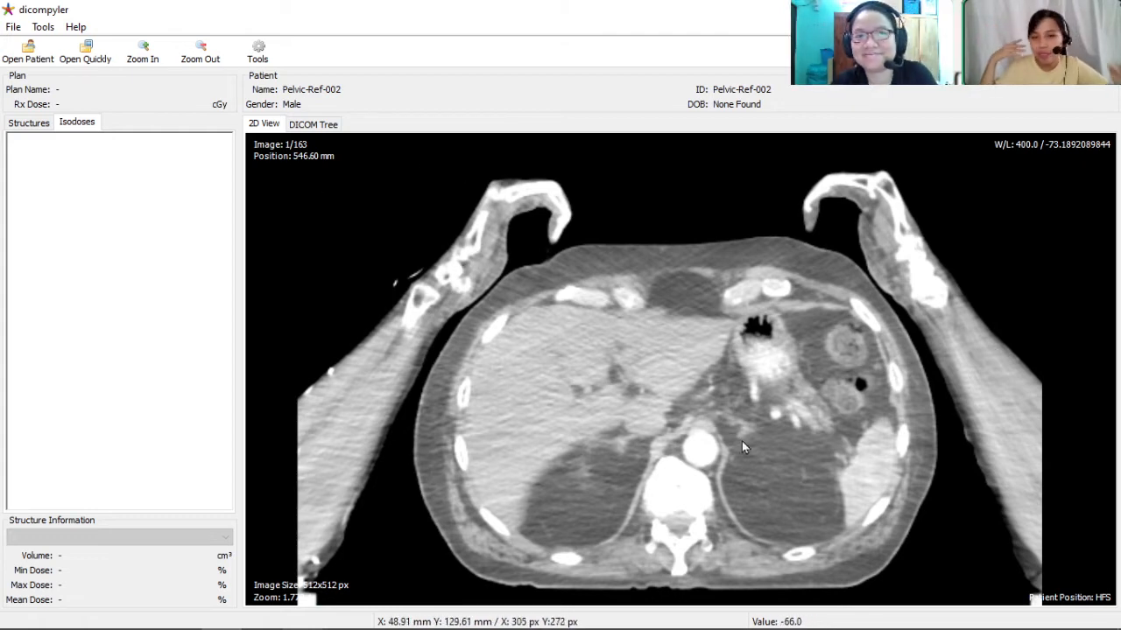
mouse_move(510, 300)
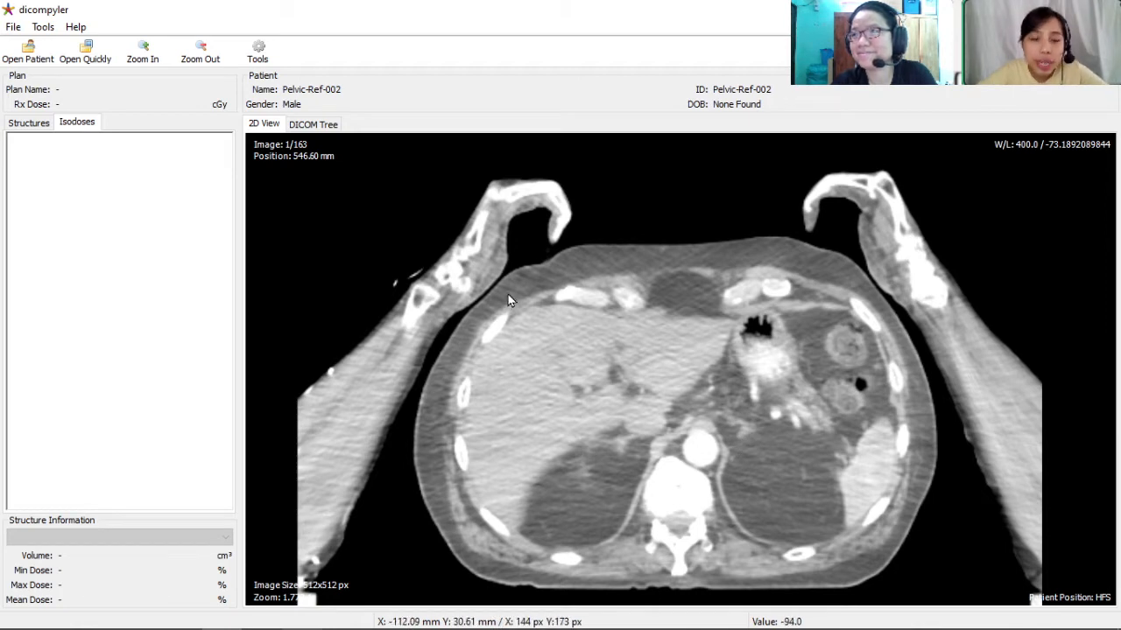
mouse_move(699, 400)
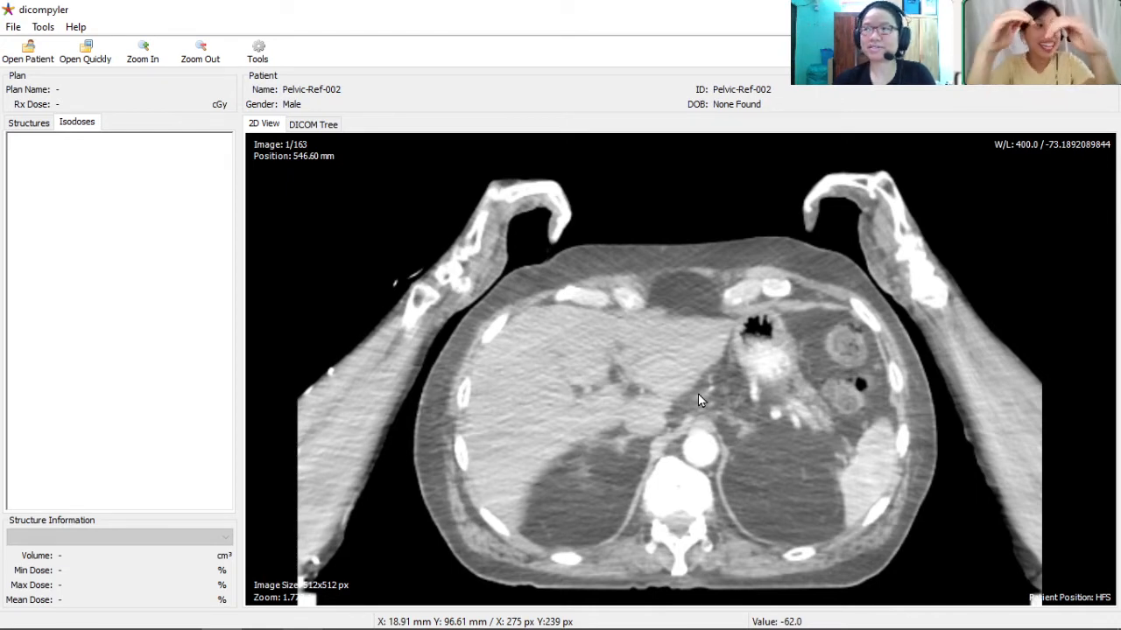
mouse_move(223, 224)
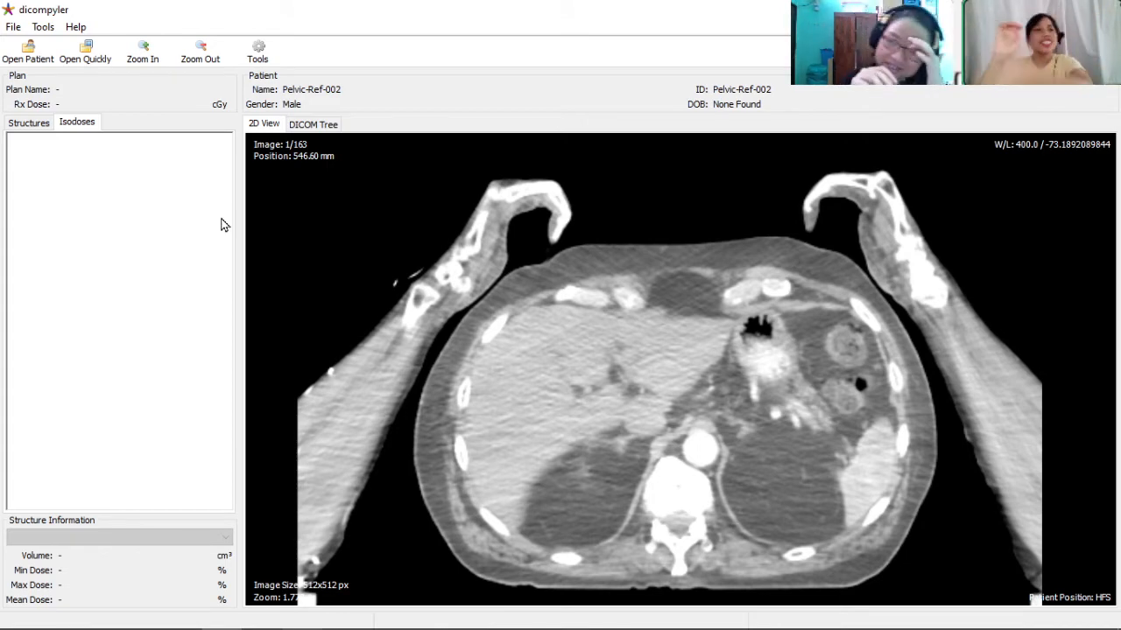
mouse_move(306, 237)
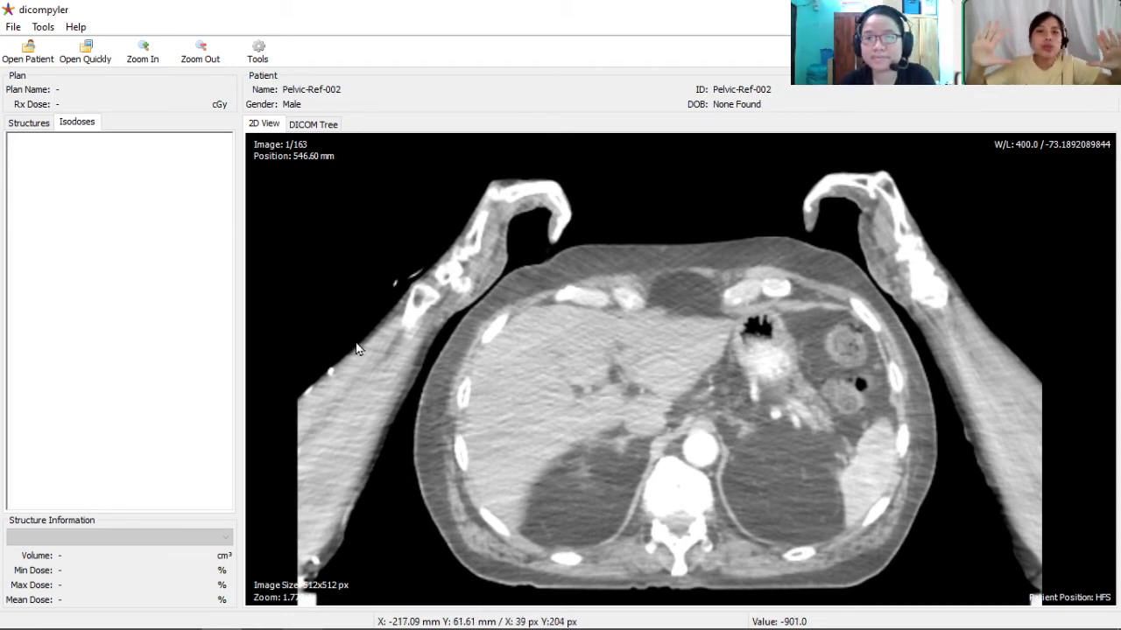
mouse_move(318, 222)
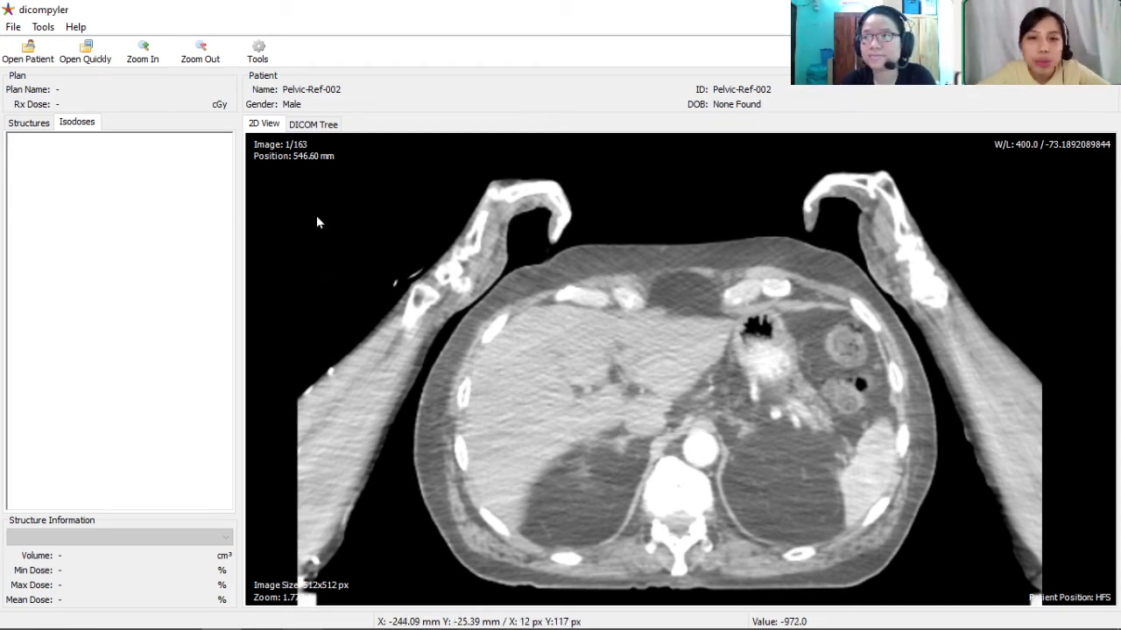
Scroll the axial CT slices down to Image 64/163, where the iliac wings appear.
scroll(down, 3)
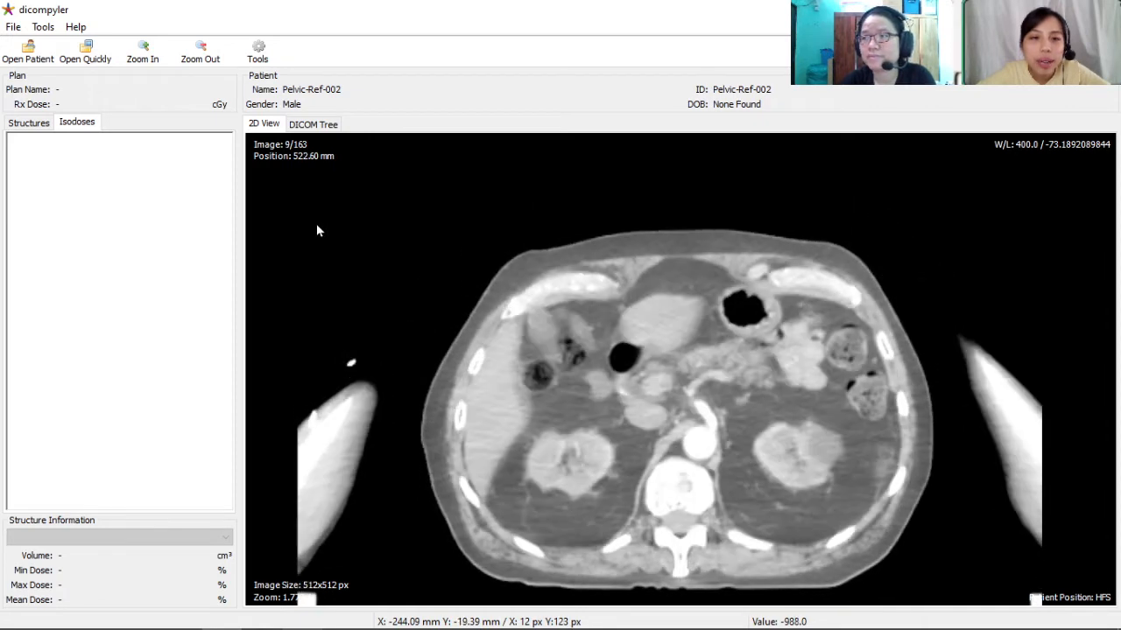
scroll(down, 3)
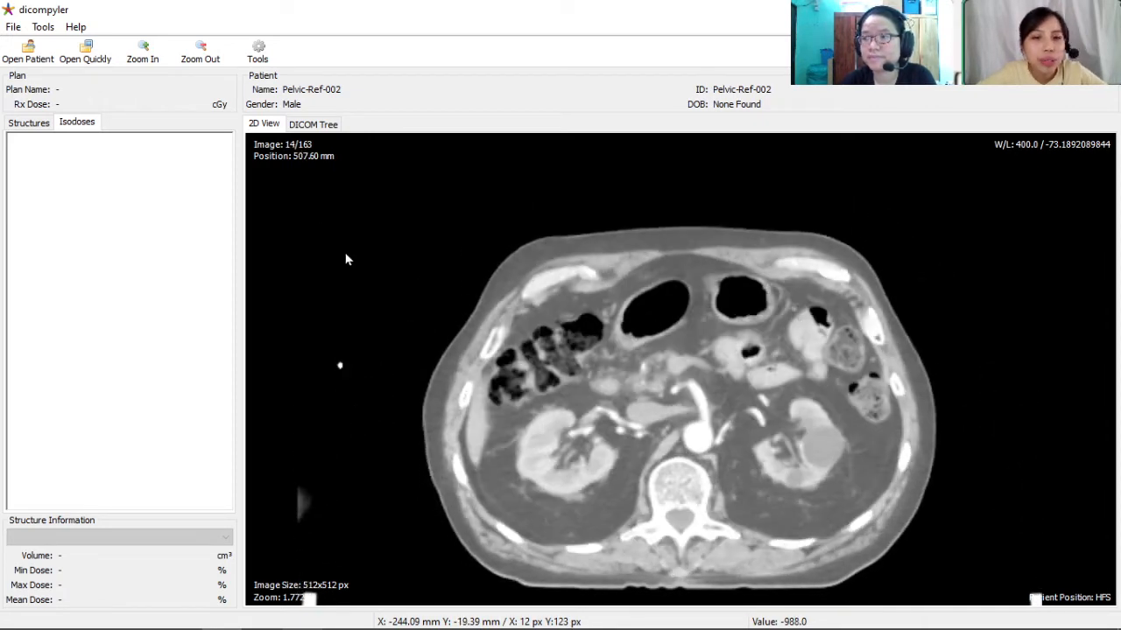
scroll(up, 3)
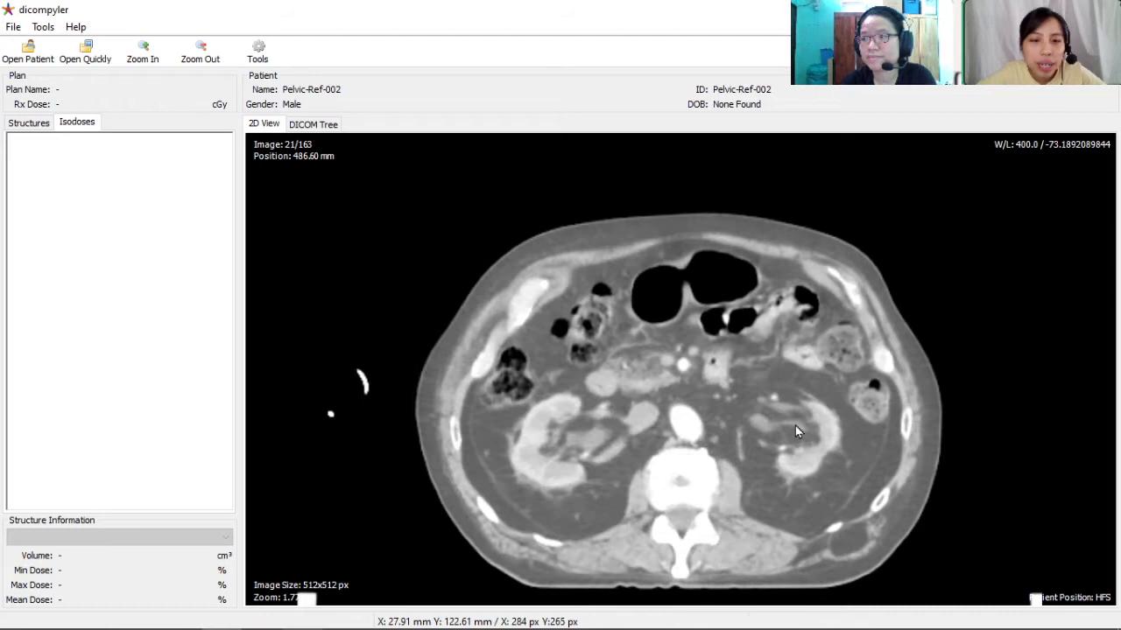
scroll(down, 3)
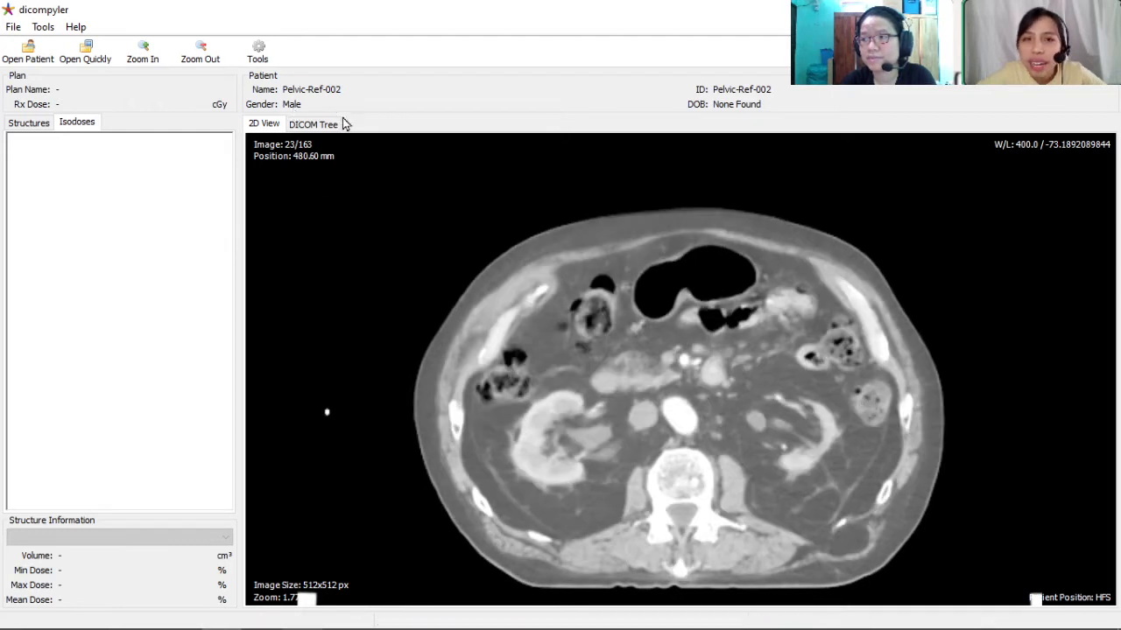
scroll(down, 3)
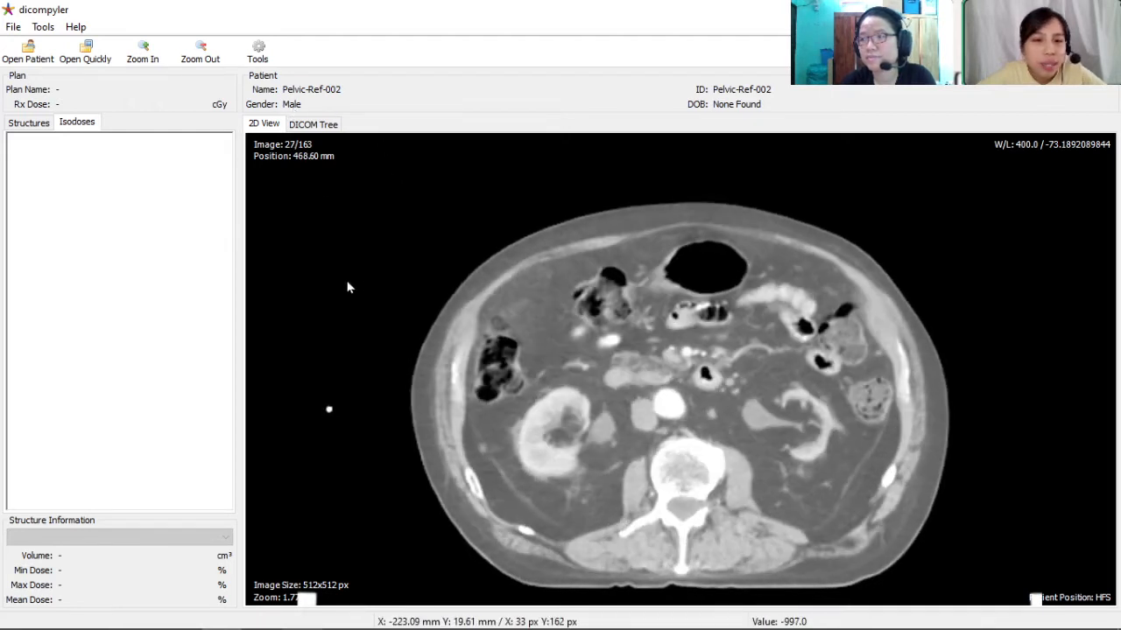
scroll(down, 3)
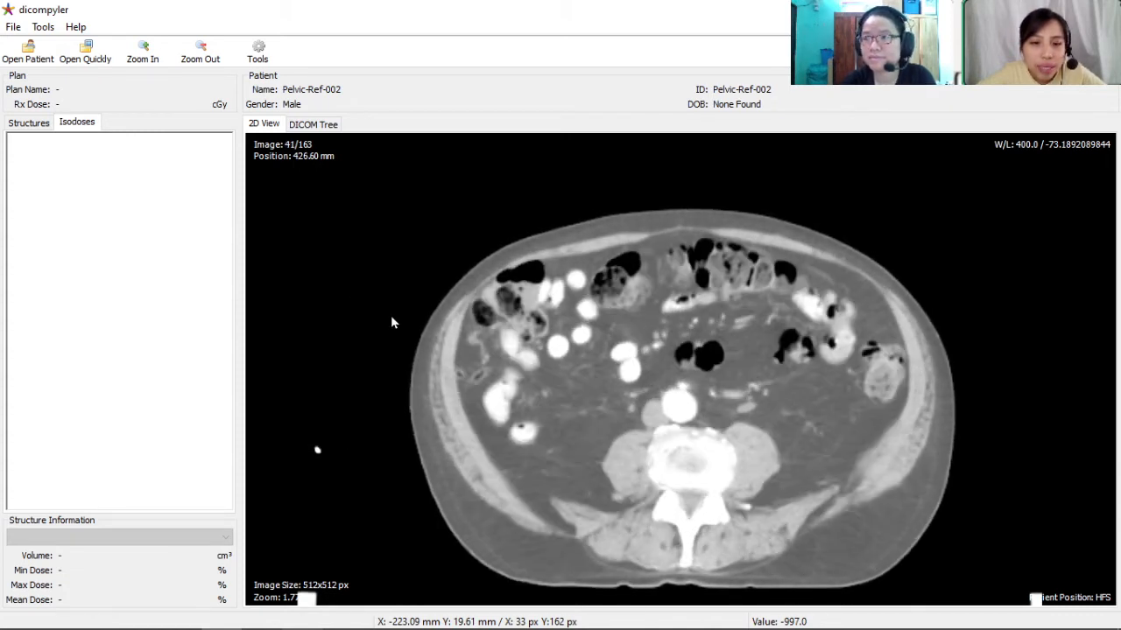
mouse_move(707, 467)
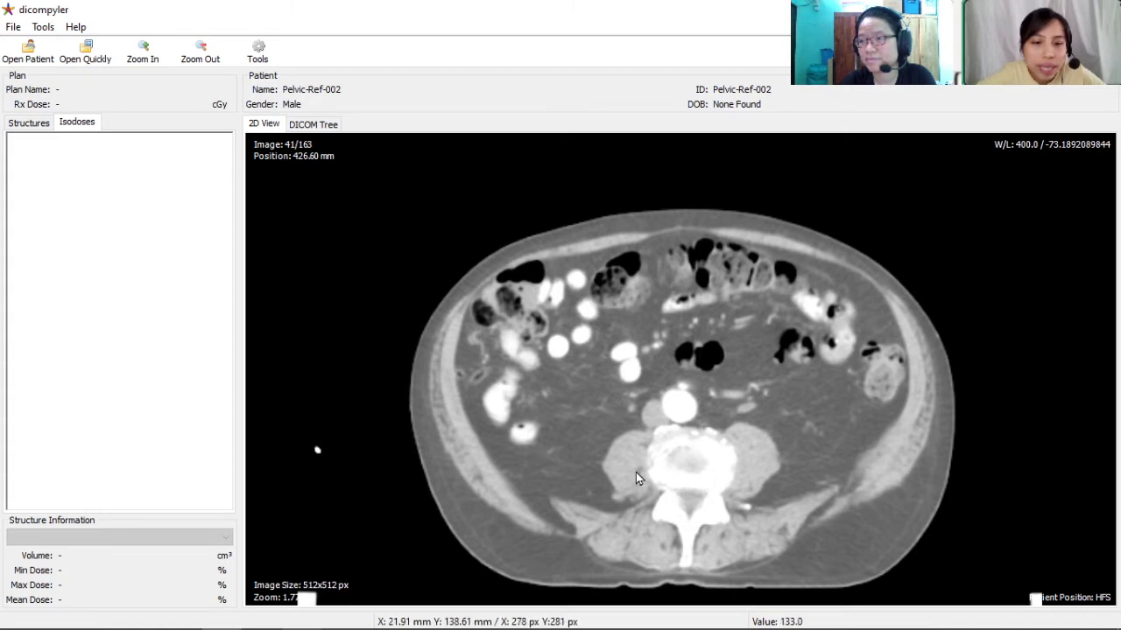
scroll(down, 3)
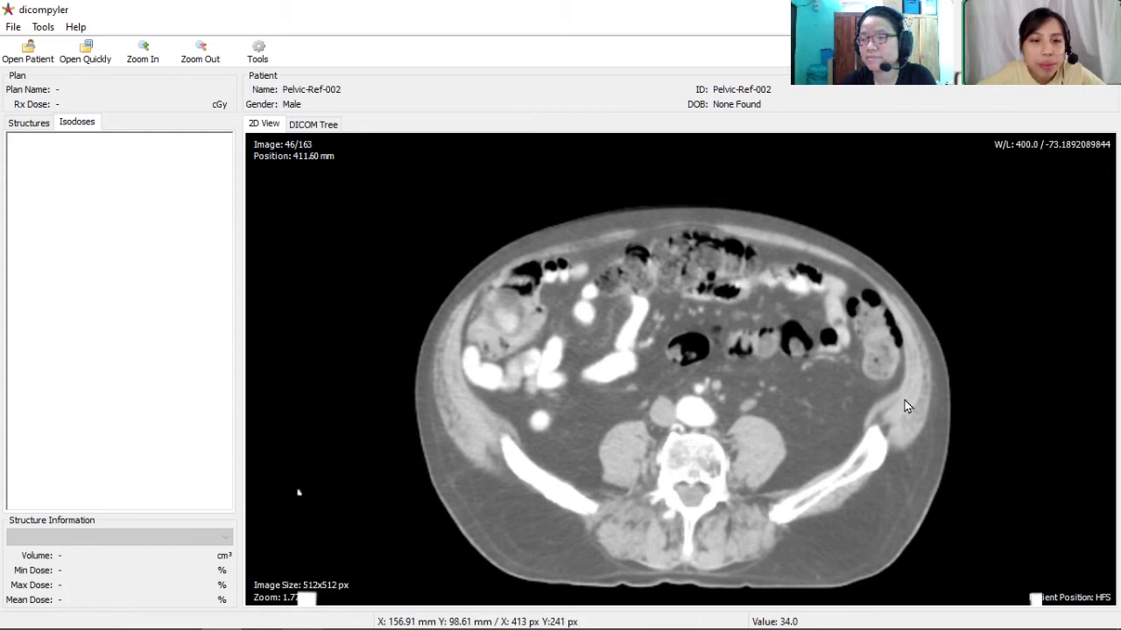
scroll(down, 3)
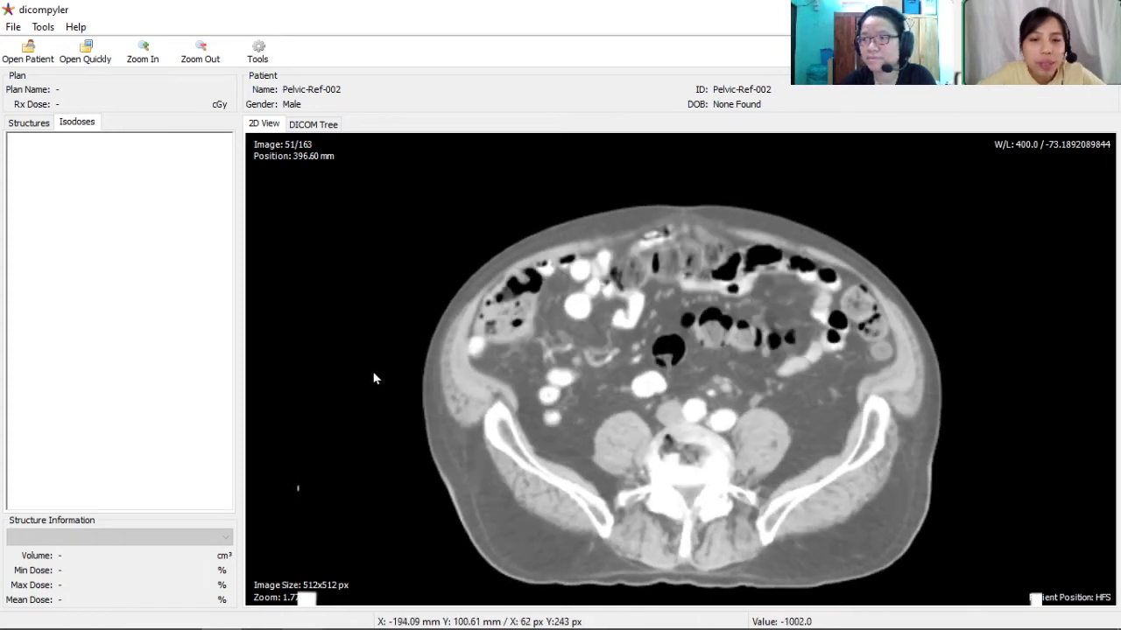
scroll(down, 3)
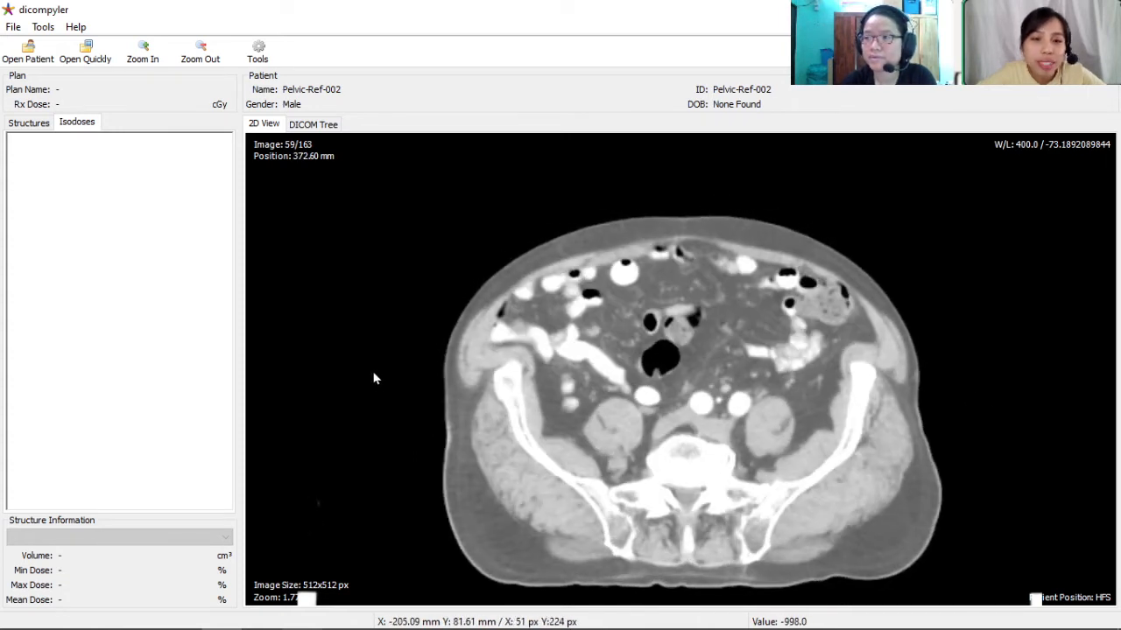
scroll(down, 3)
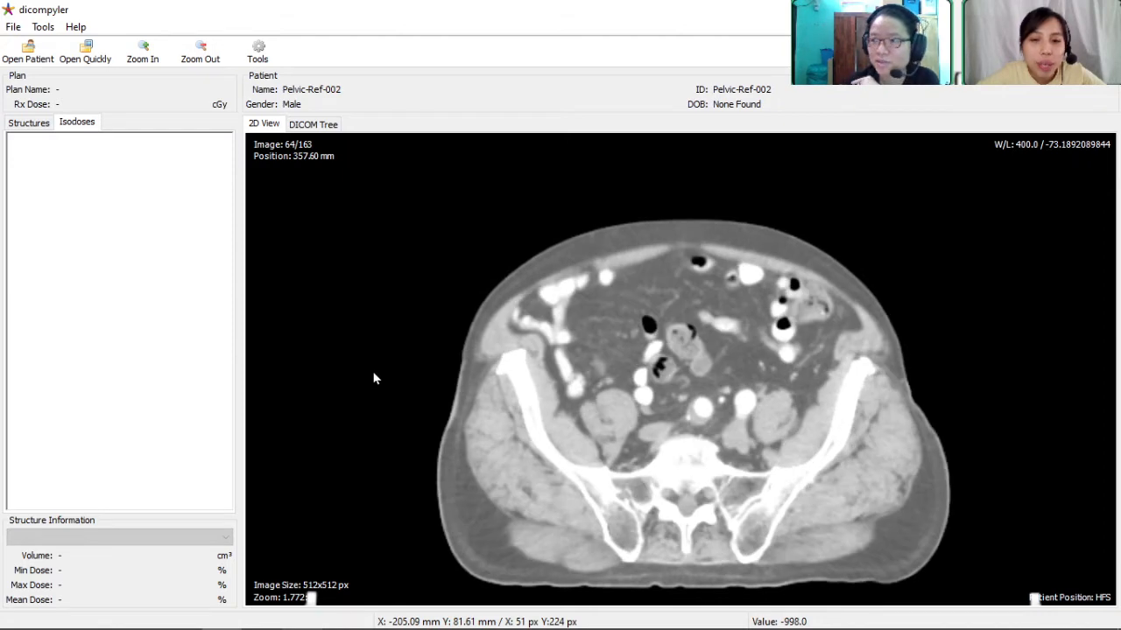
mouse_move(636, 471)
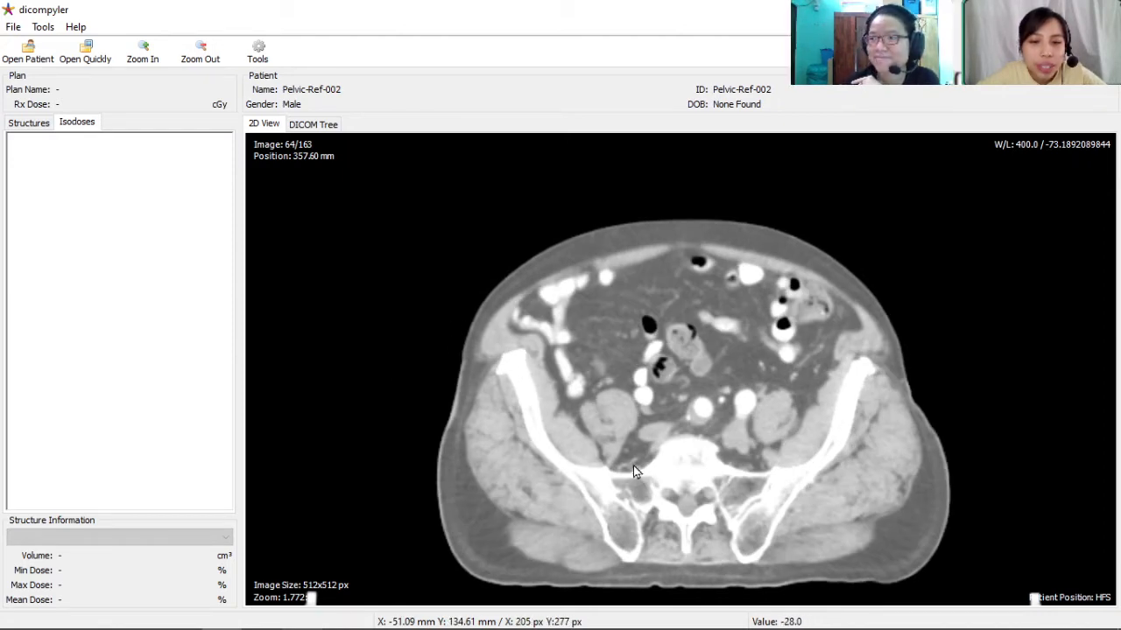
mouse_move(437, 326)
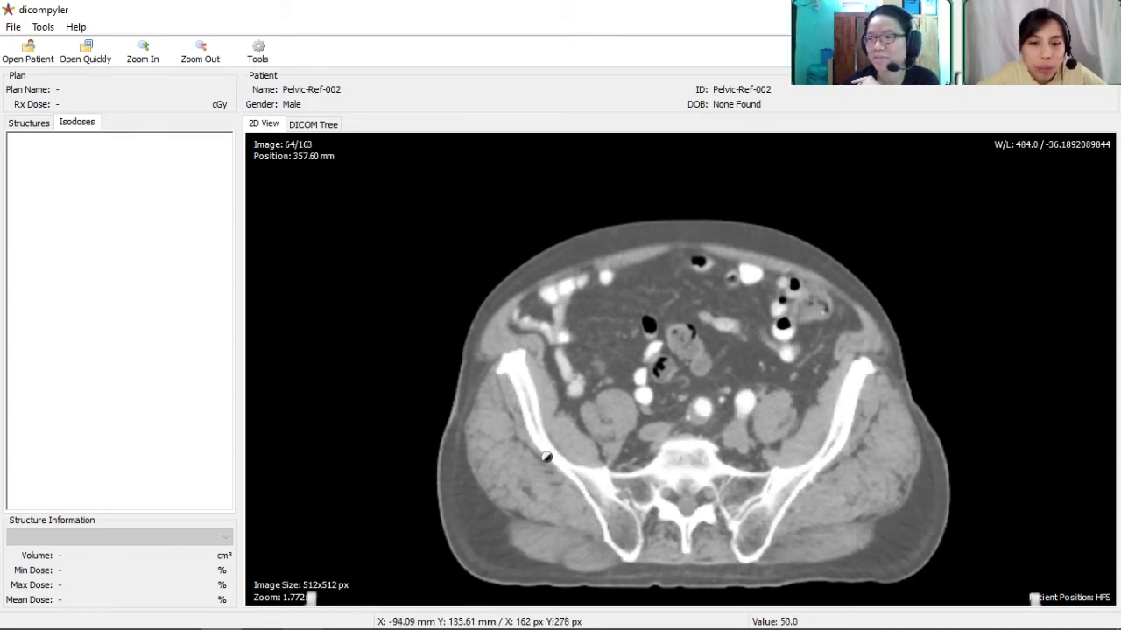
Adjust the window width and level for contrast and begin paging down the slices.
drag(547, 458, 346, 335)
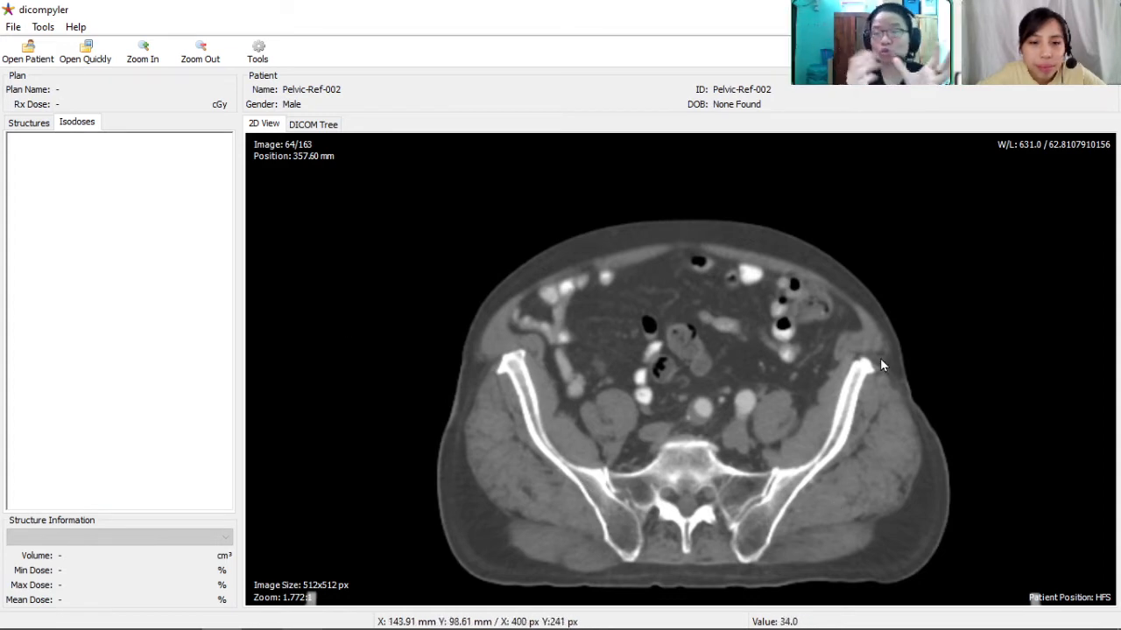
mouse_move(363, 409)
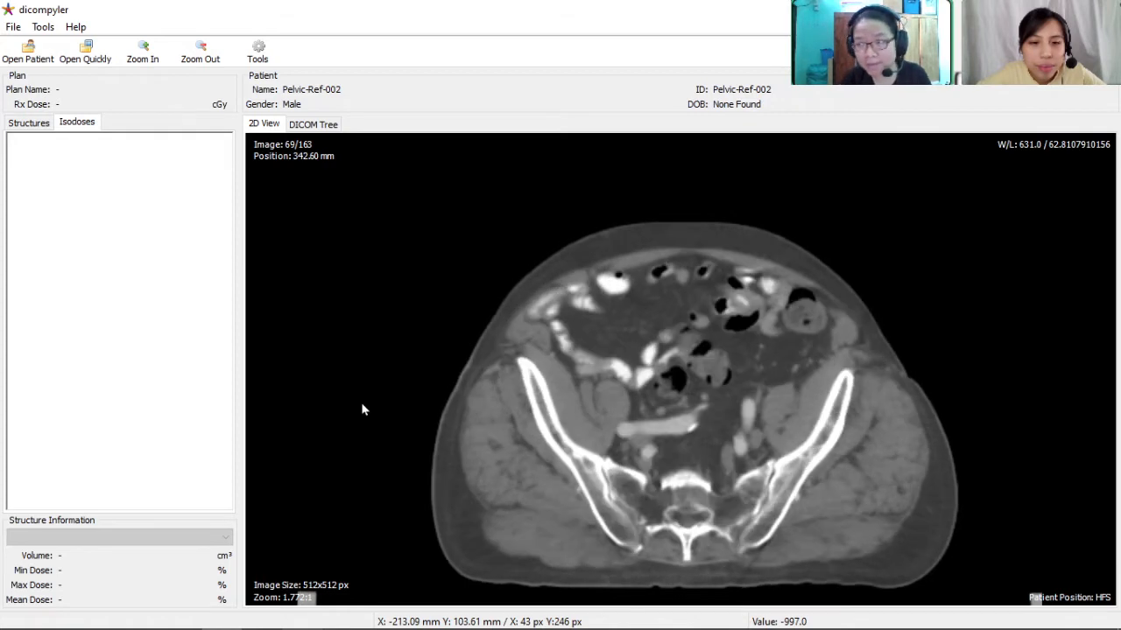
scroll(down, 3)
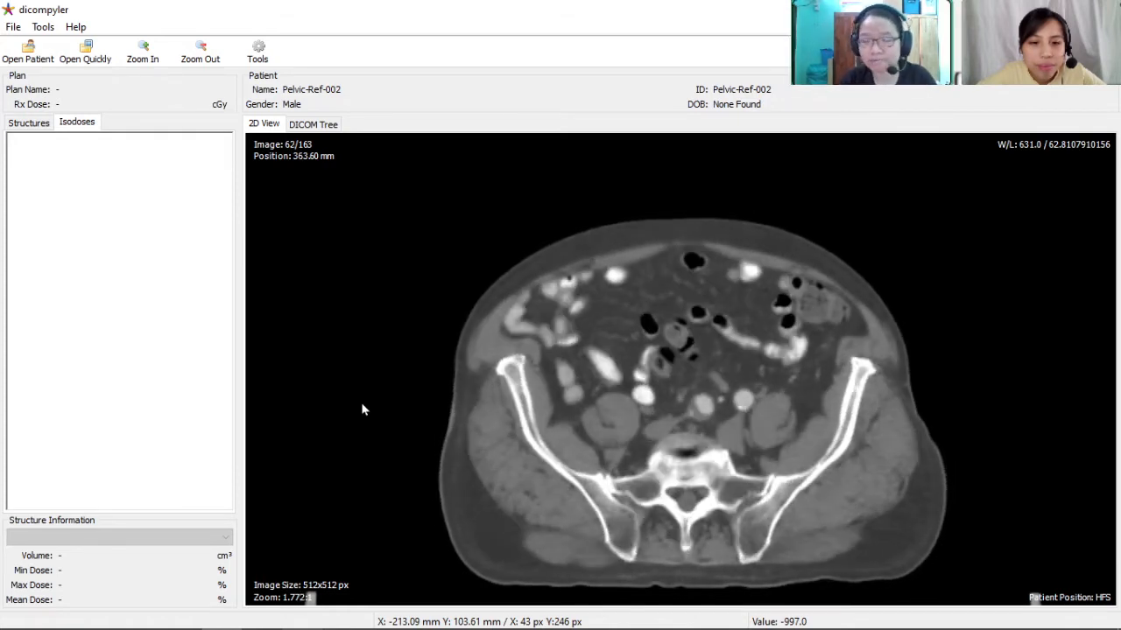
scroll(down, 3)
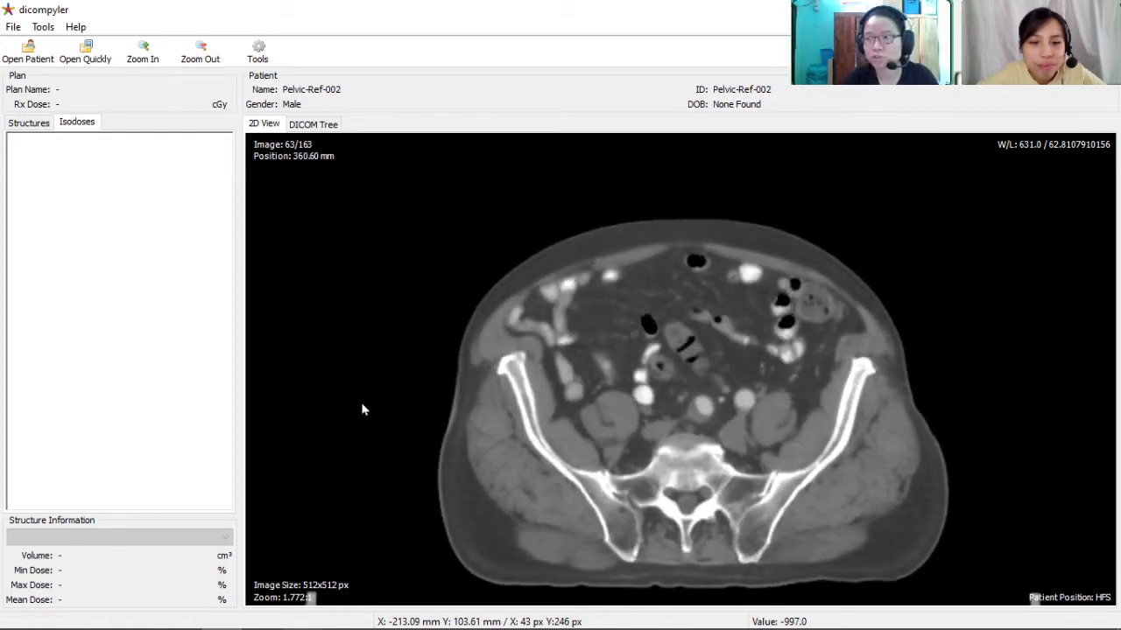
scroll(down, 3)
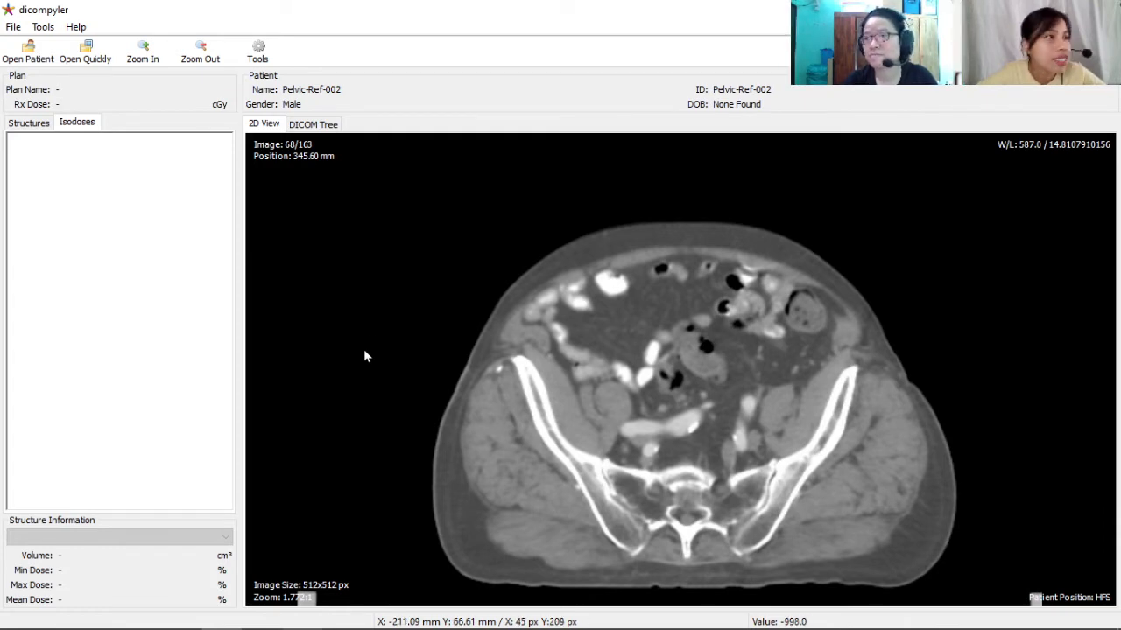
Page down through the upper-thigh slices until Image 118/163 is displayed.
scroll(down, 3)
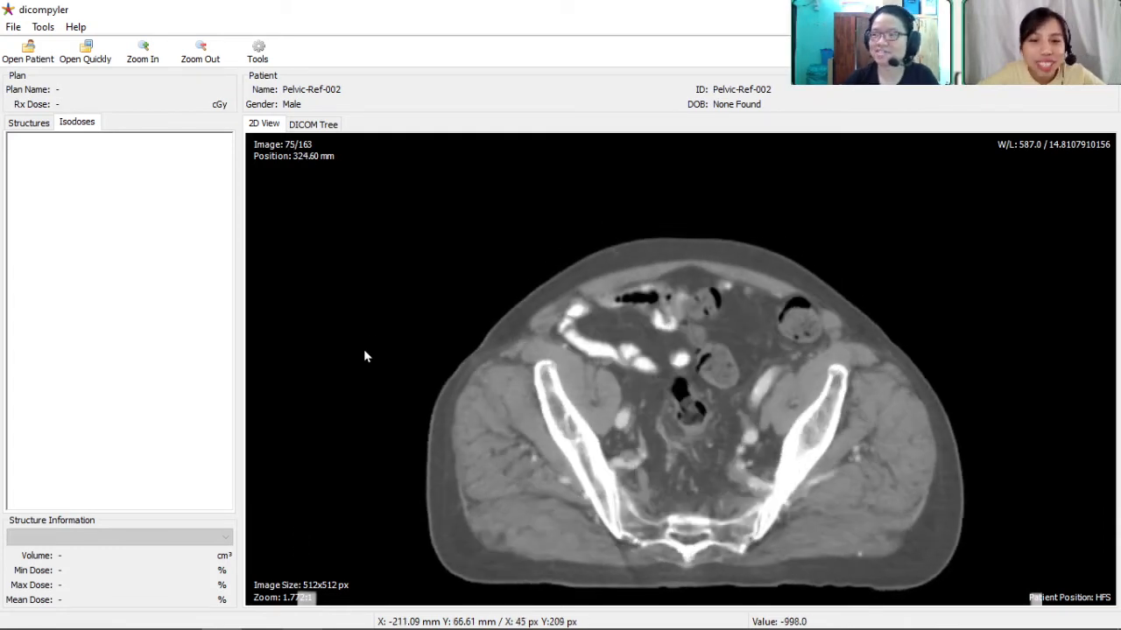
scroll(down, 3)
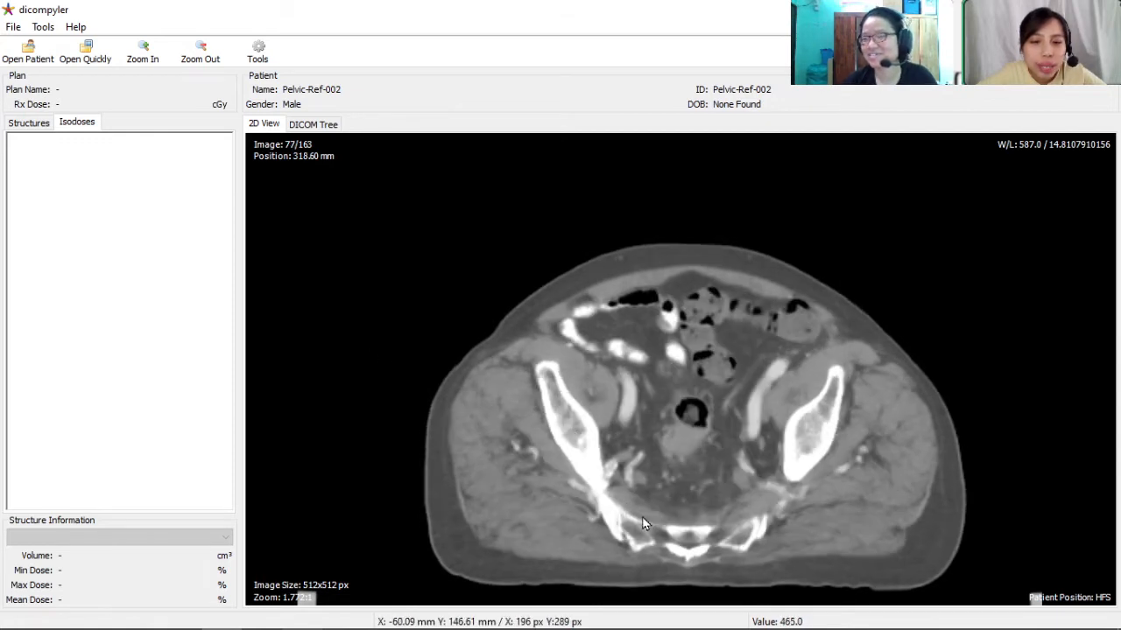
scroll(down, 3)
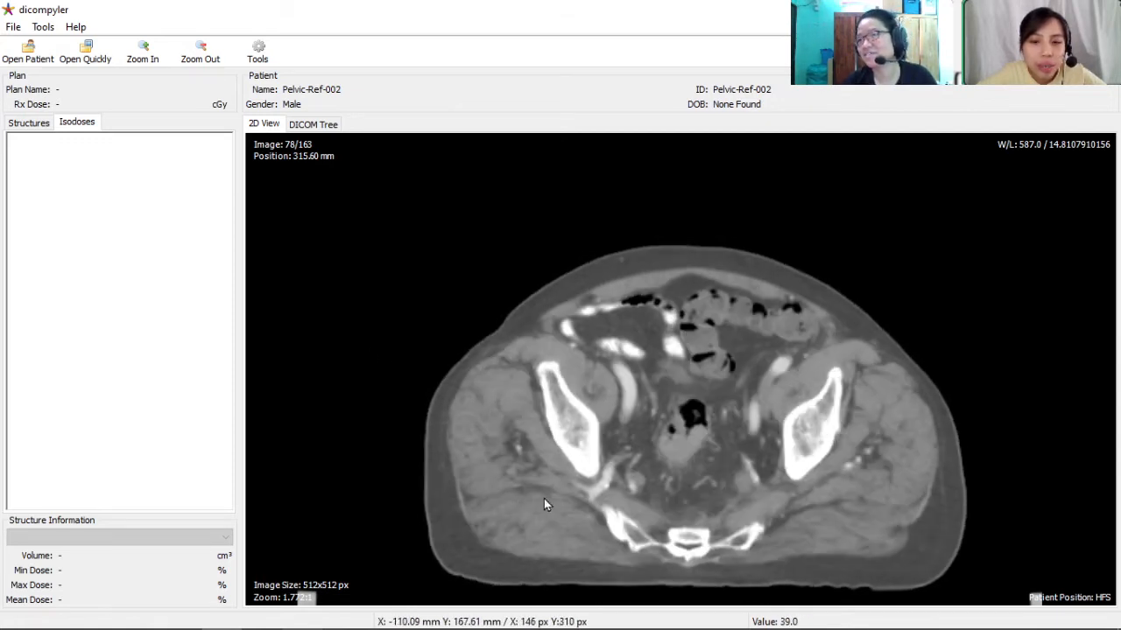
scroll(down, 3)
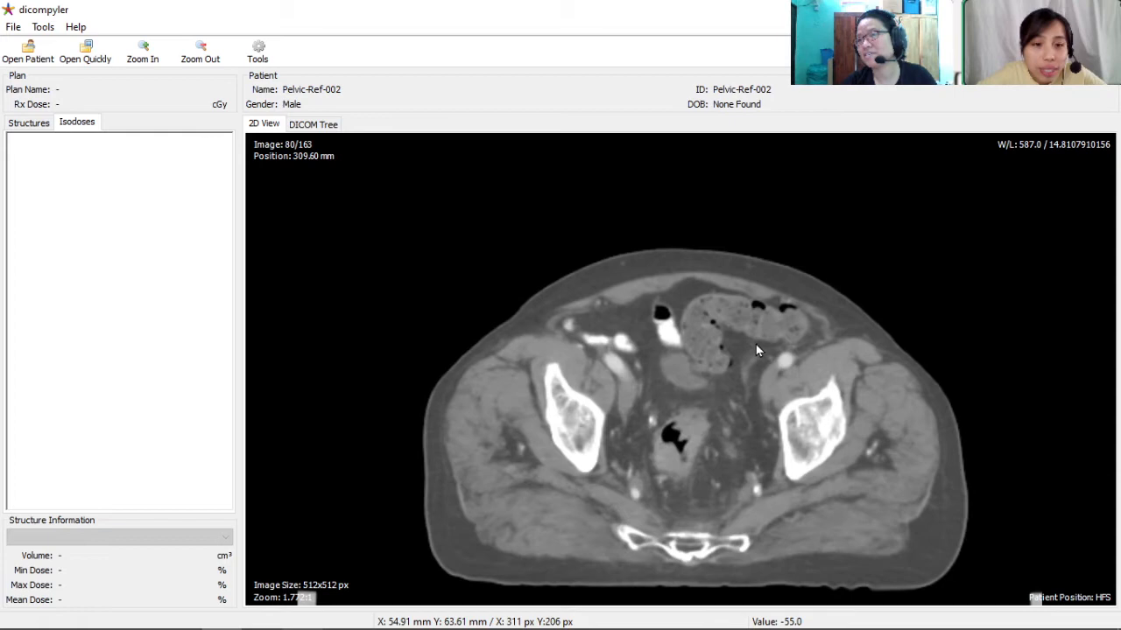
mouse_move(763, 312)
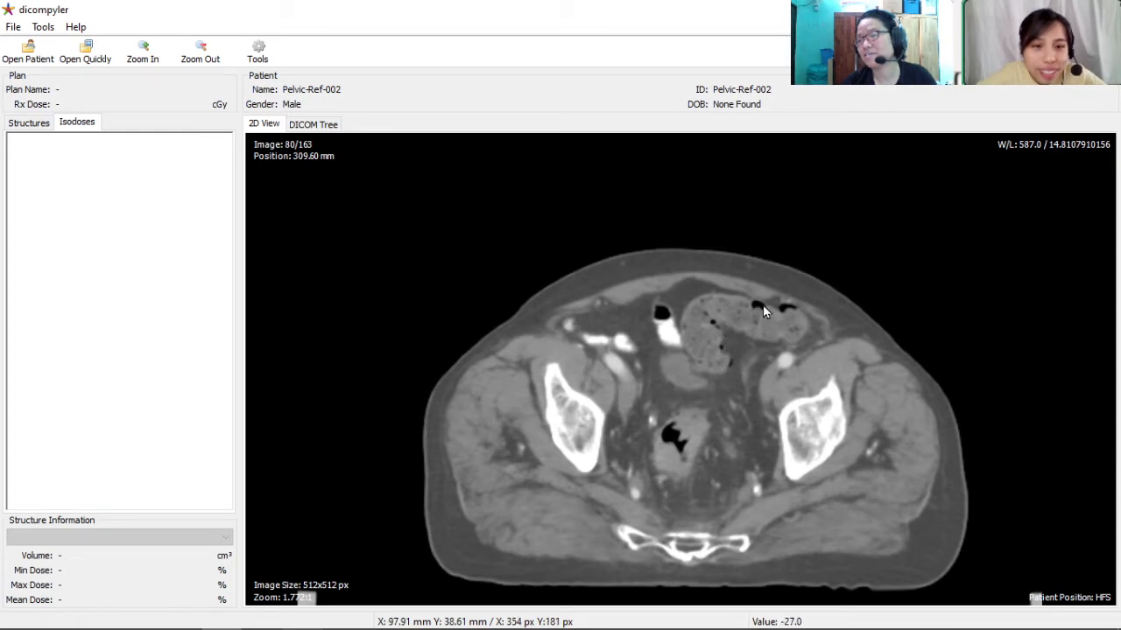
mouse_move(274, 360)
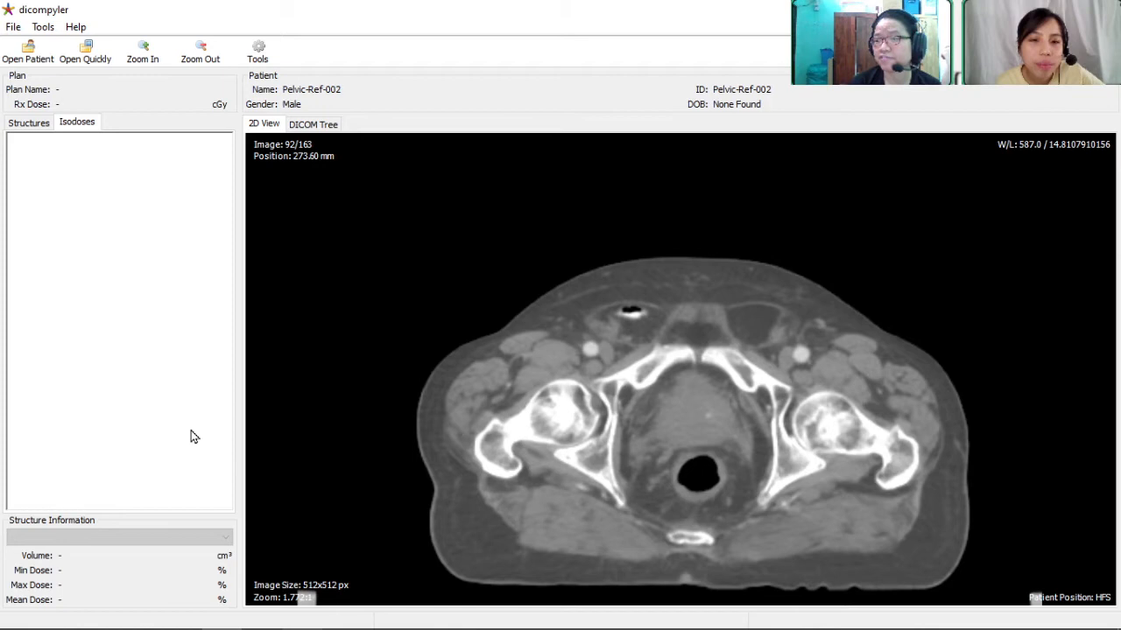
mouse_move(582, 447)
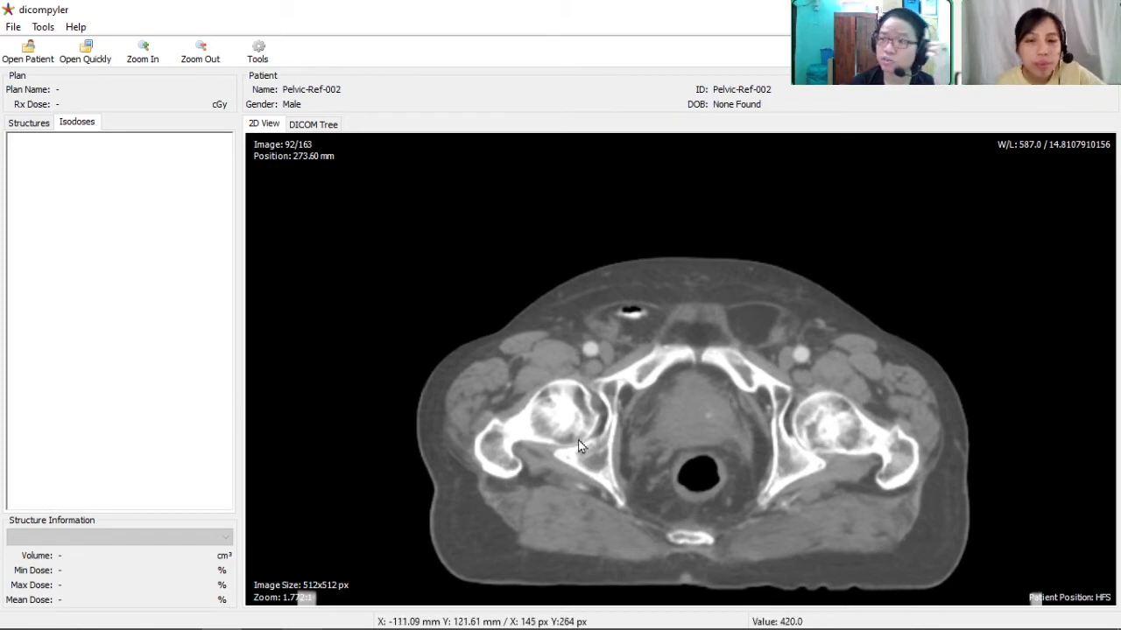
mouse_move(490, 467)
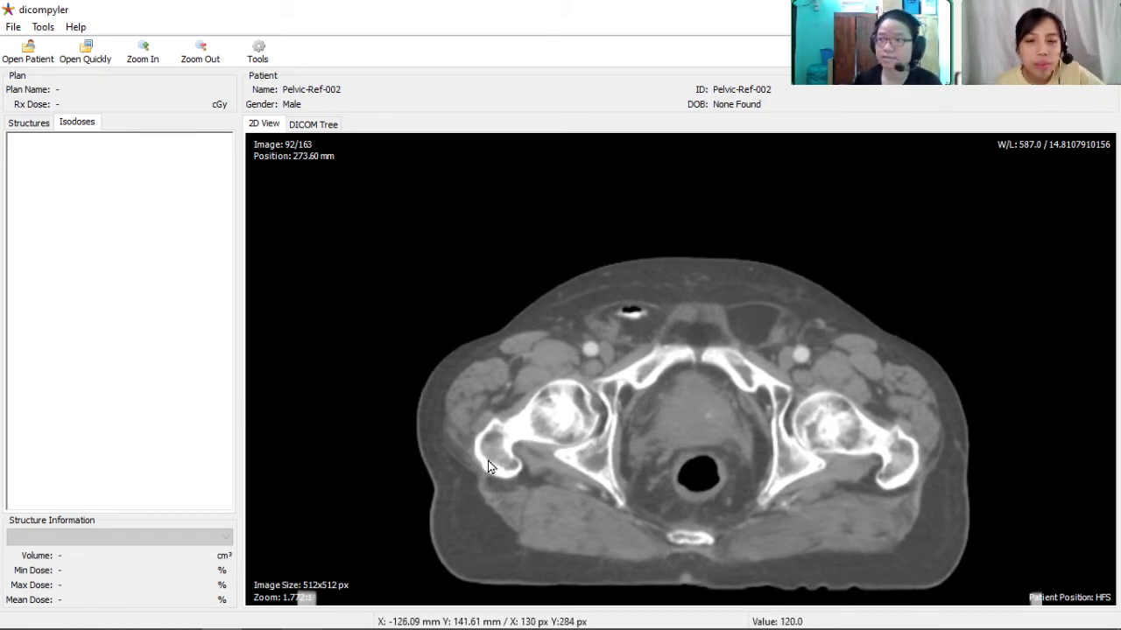
scroll(down, 3)
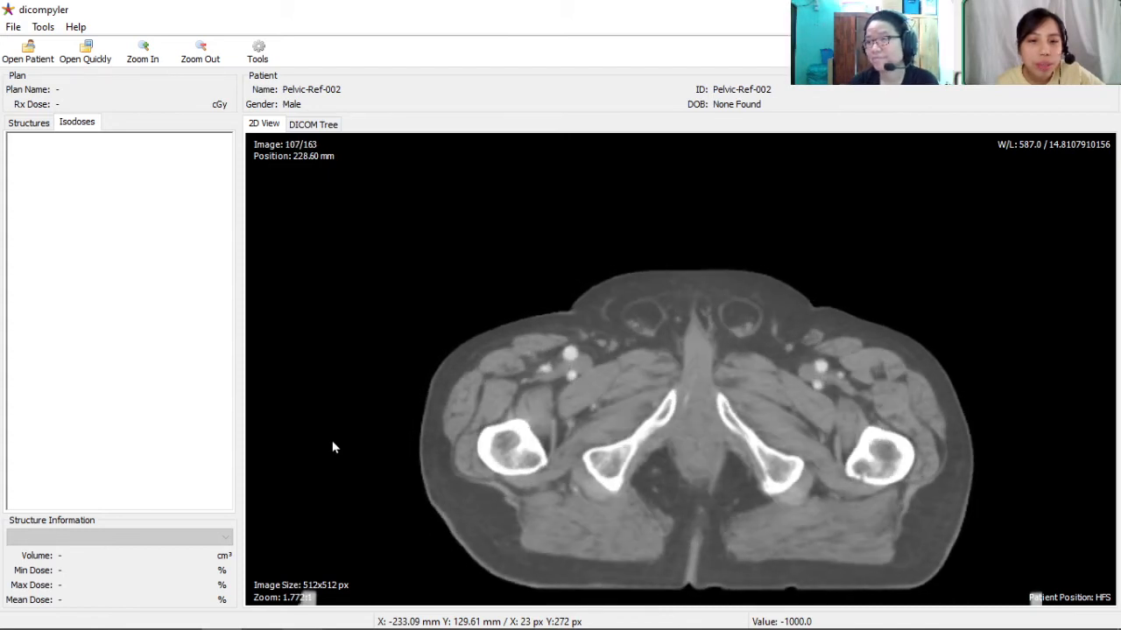
scroll(down, 3)
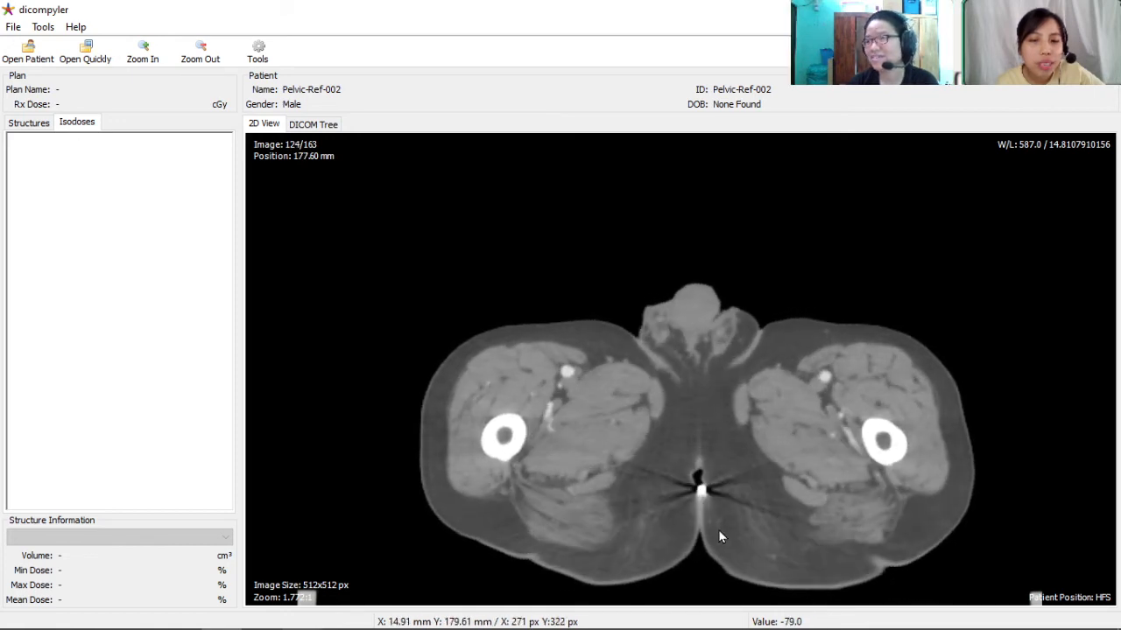
mouse_move(676, 473)
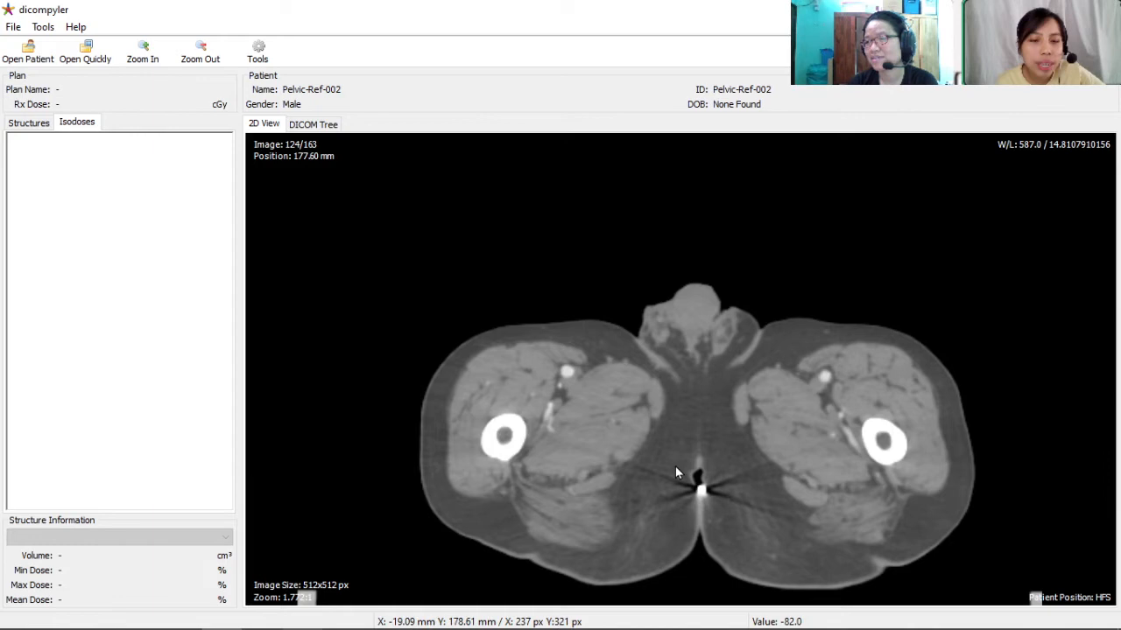
mouse_move(692, 488)
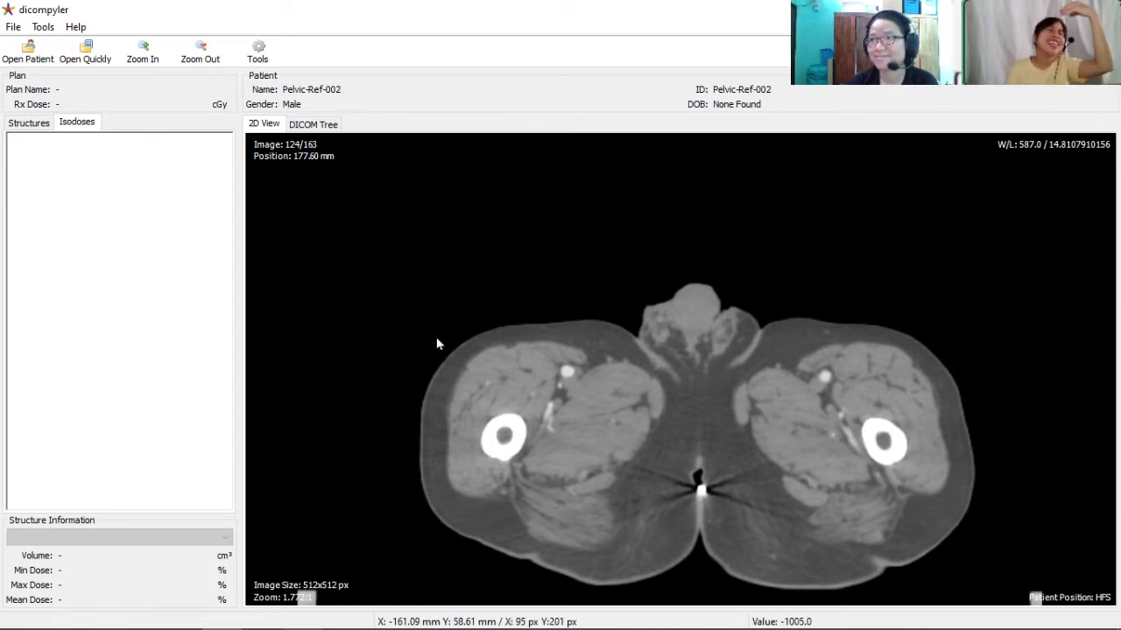
mouse_move(830, 525)
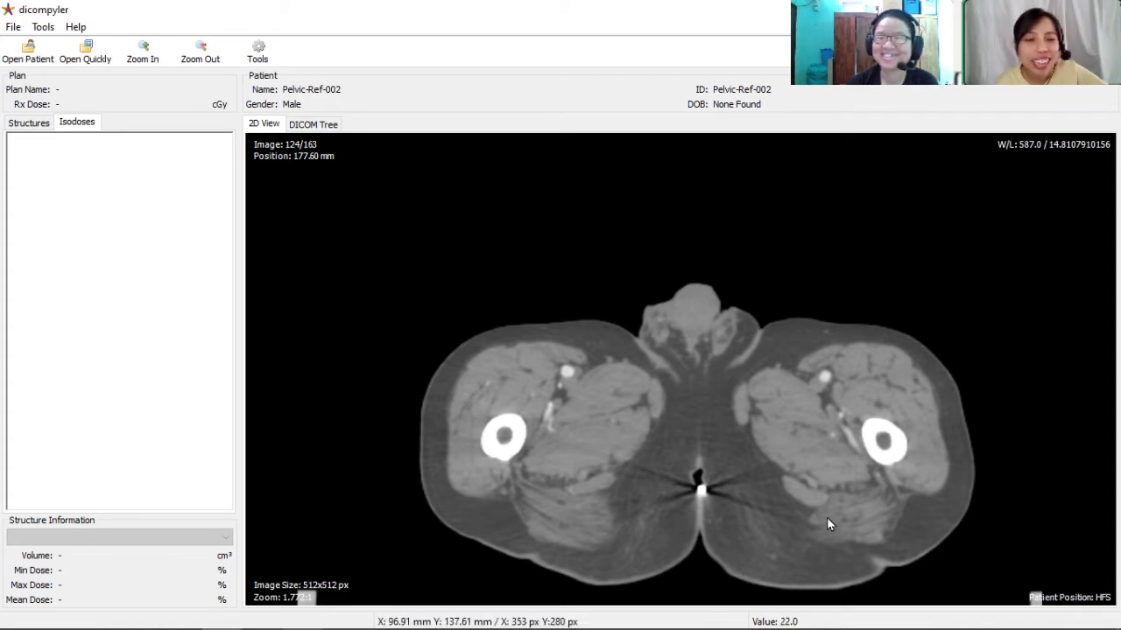
mouse_move(674, 344)
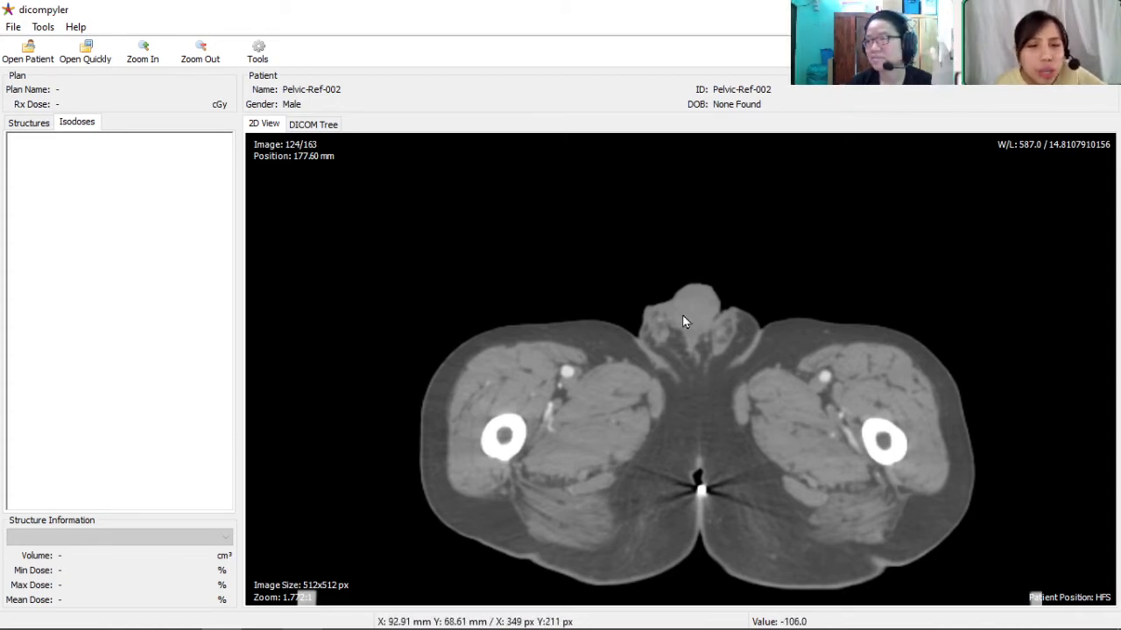
scroll(down, 3)
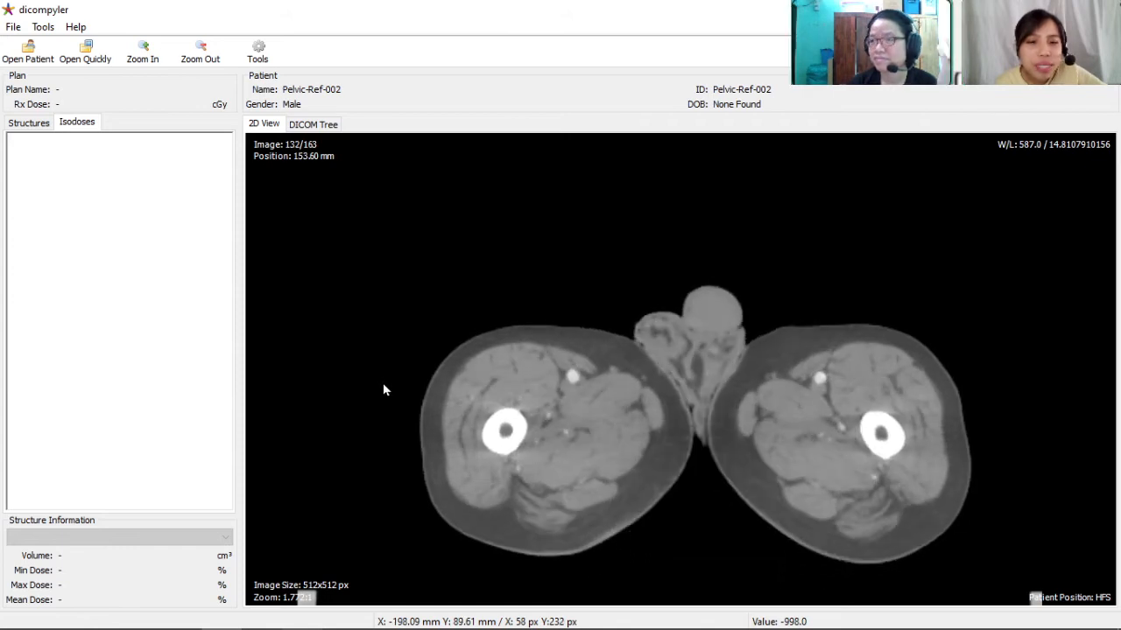
scroll(down, 3)
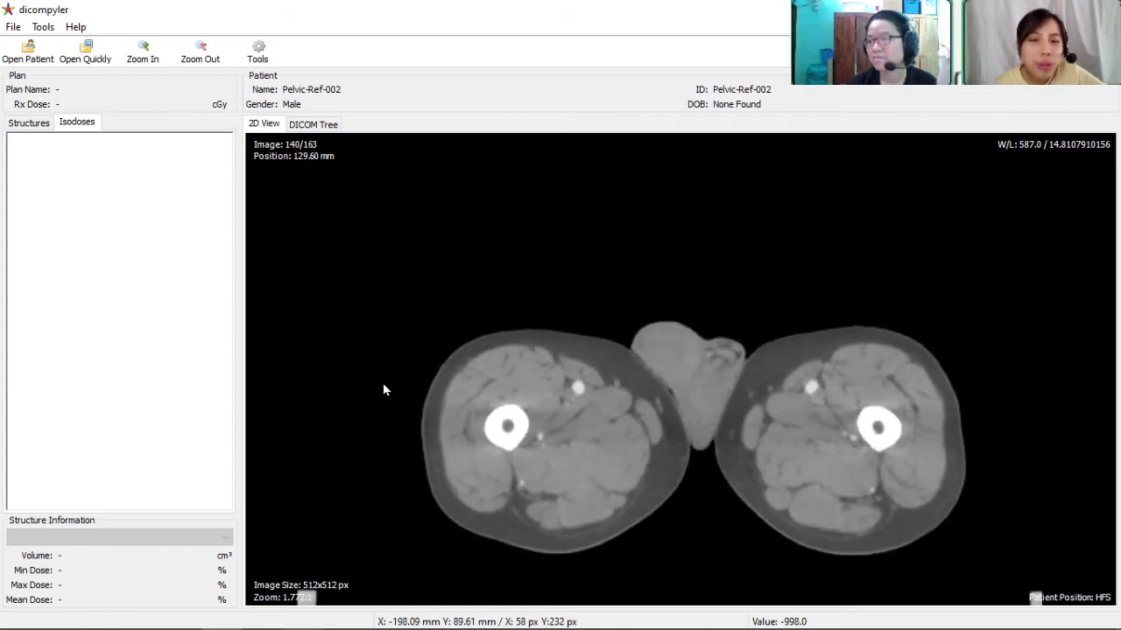
scroll(down, 3)
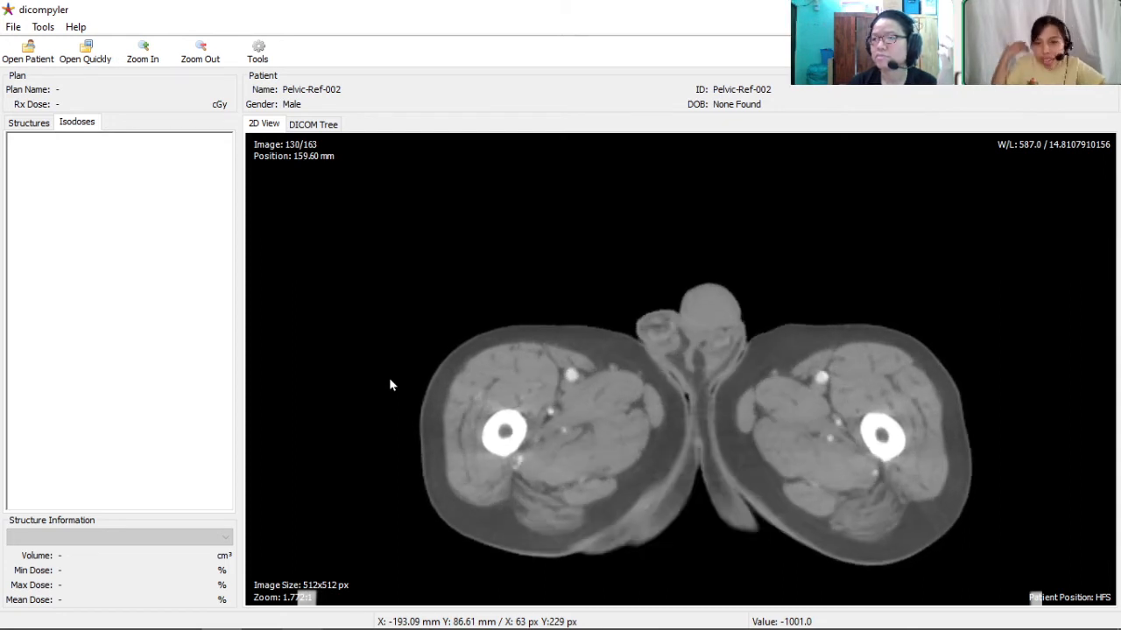
scroll(down, 3)
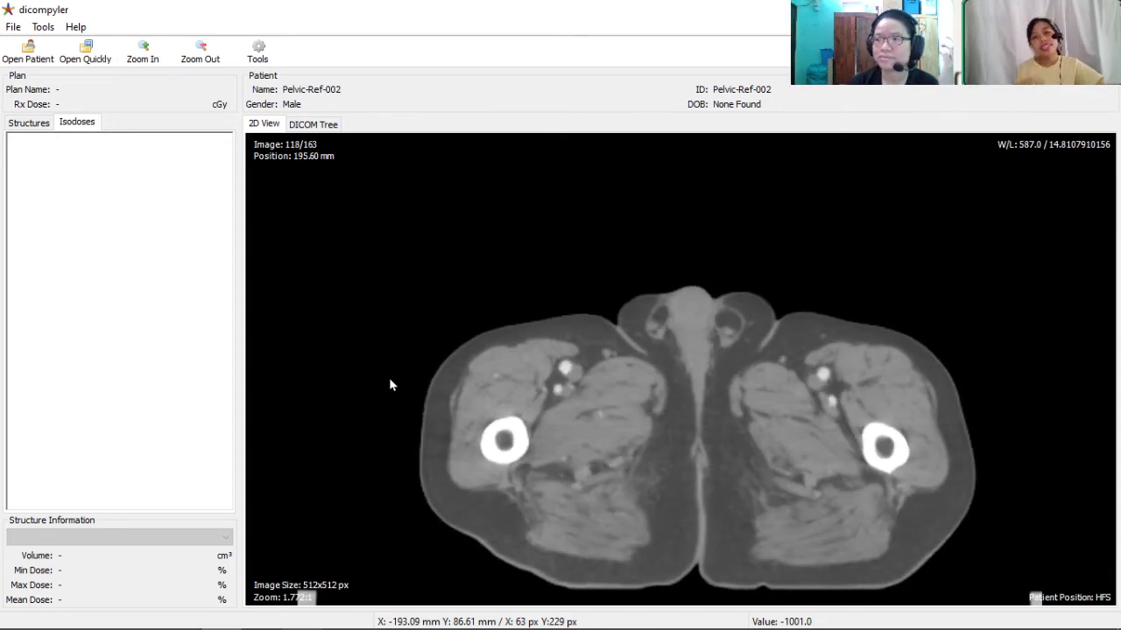
scroll(down, 3)
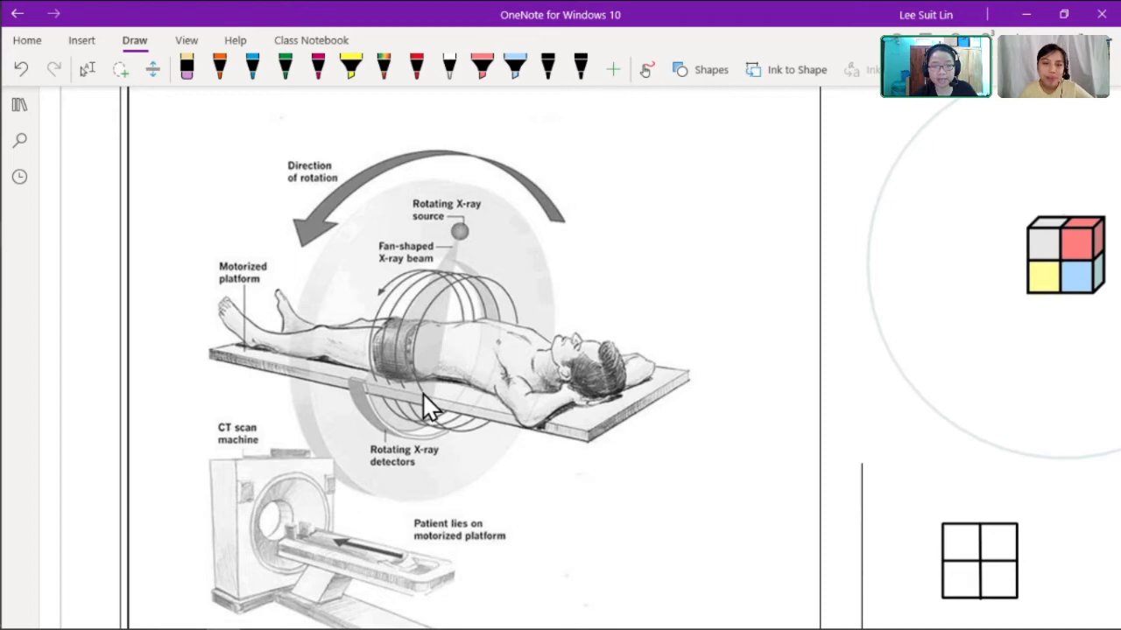
Stop inking, scroll down to the CT scanner diagram, and select the yellow highlighter.
click(87, 69)
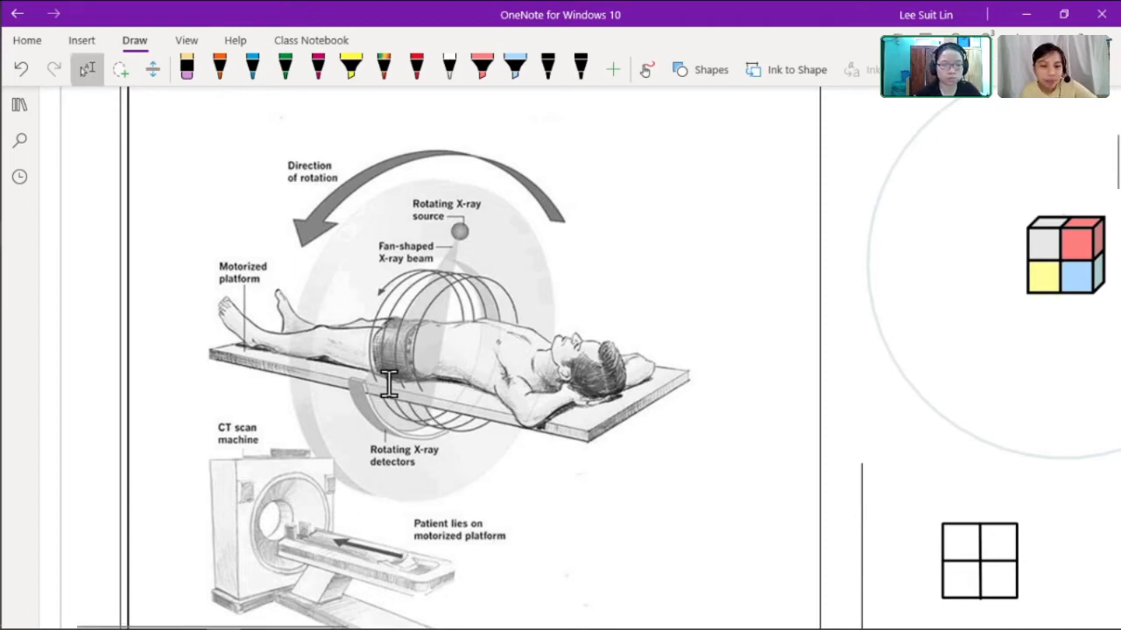
scroll(down, 3)
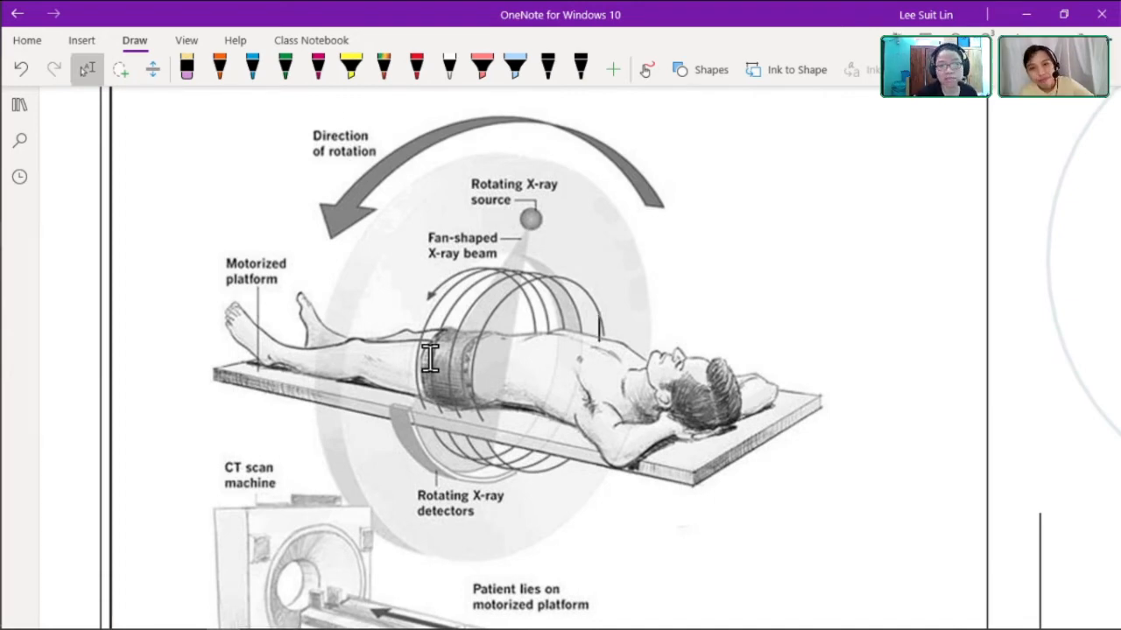
click(351, 65)
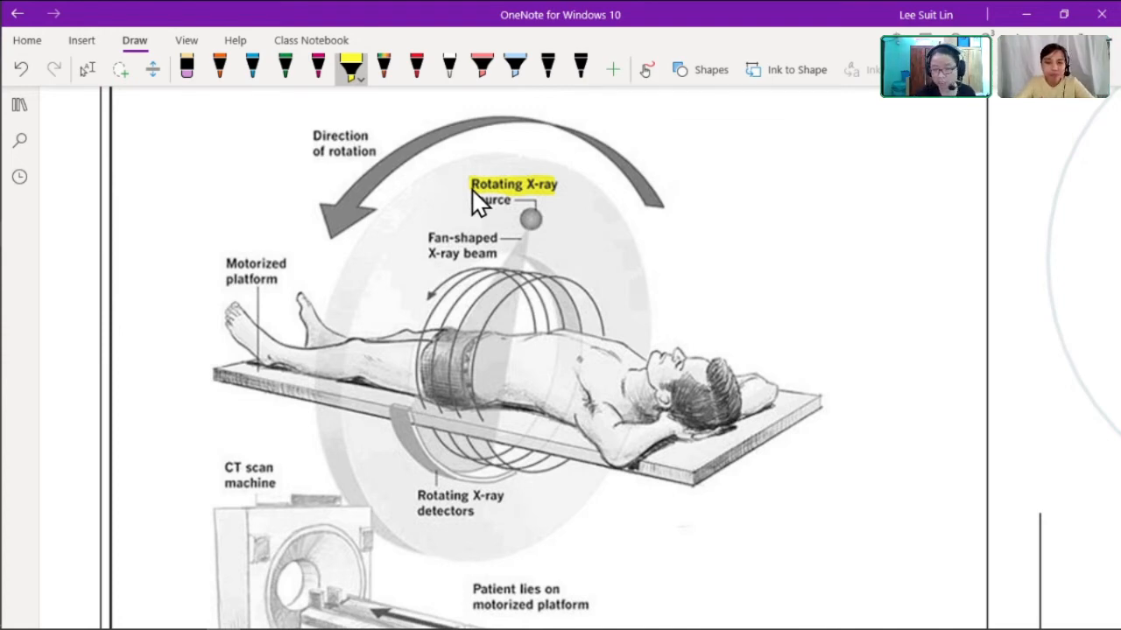
Outline and fill the fan beam in yellow, then trace a red dashed center line.
click(86, 68)
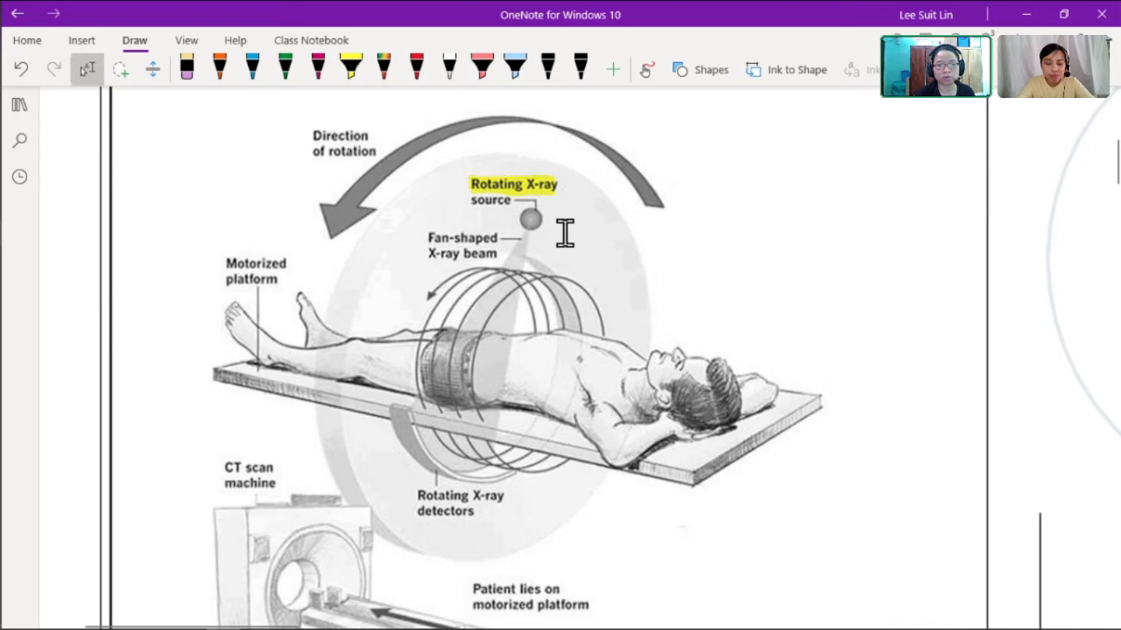
click(350, 68)
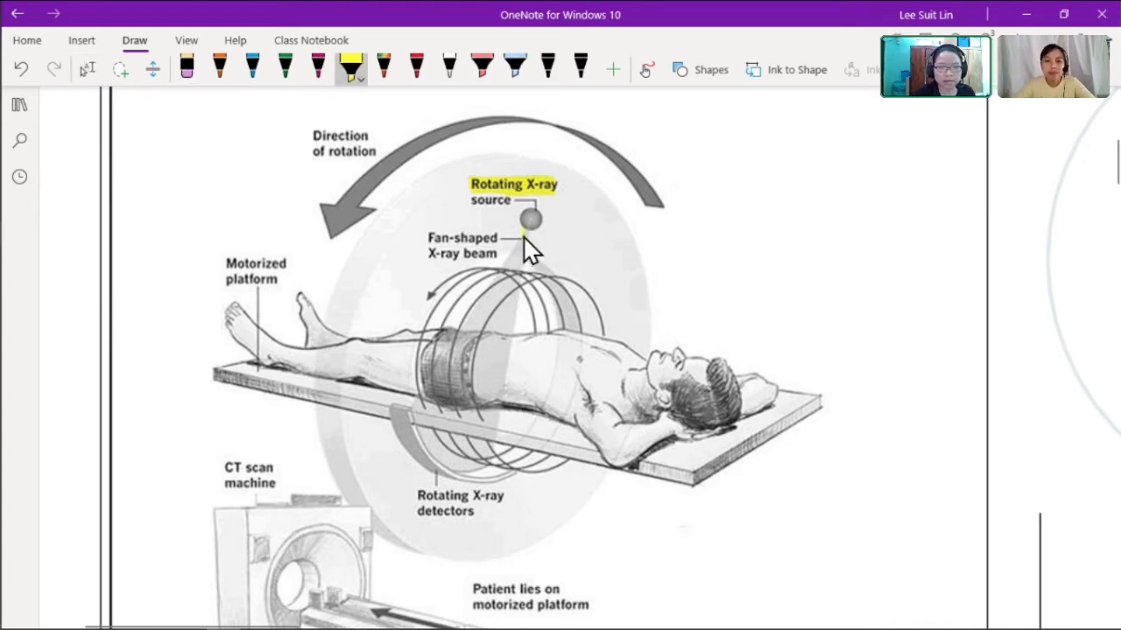
drag(525, 228, 412, 442)
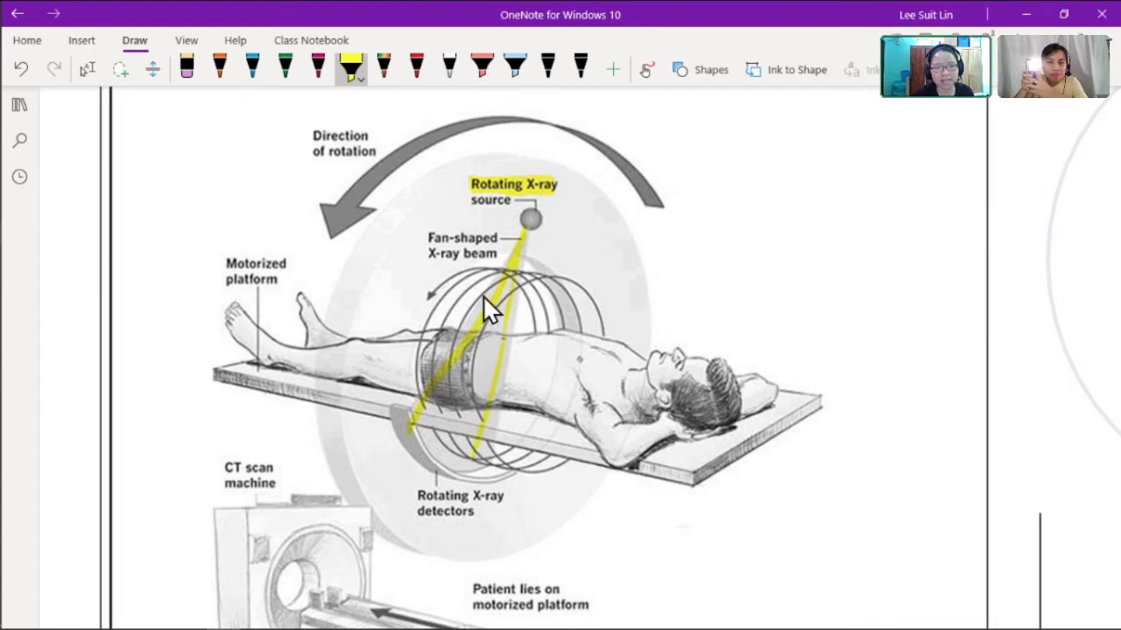
drag(491, 307, 438, 412)
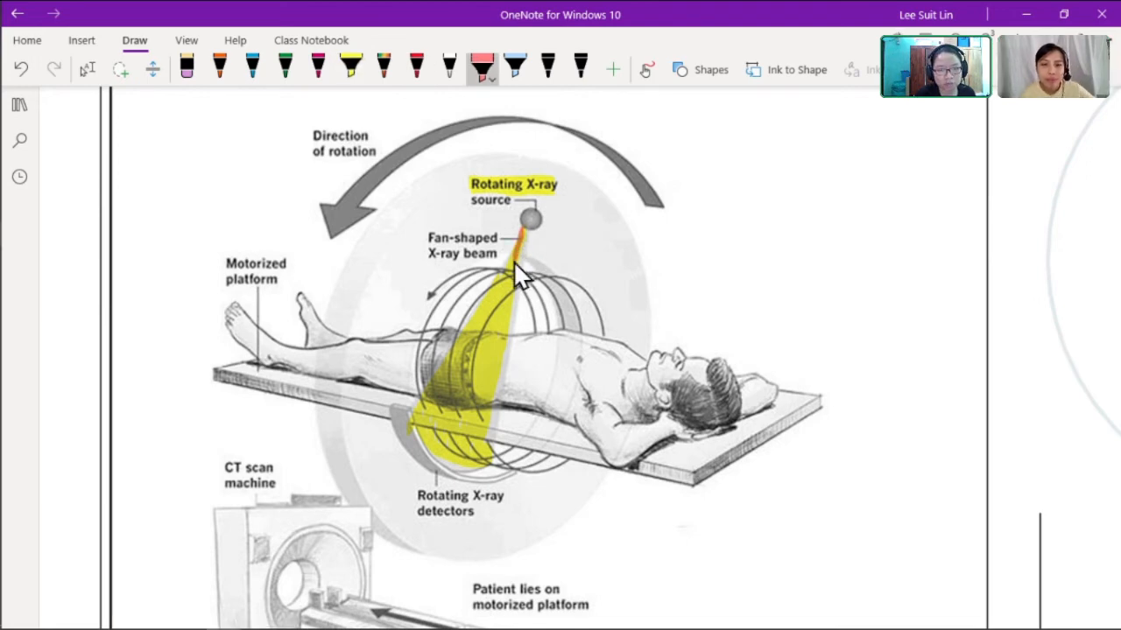
drag(517, 276, 459, 420)
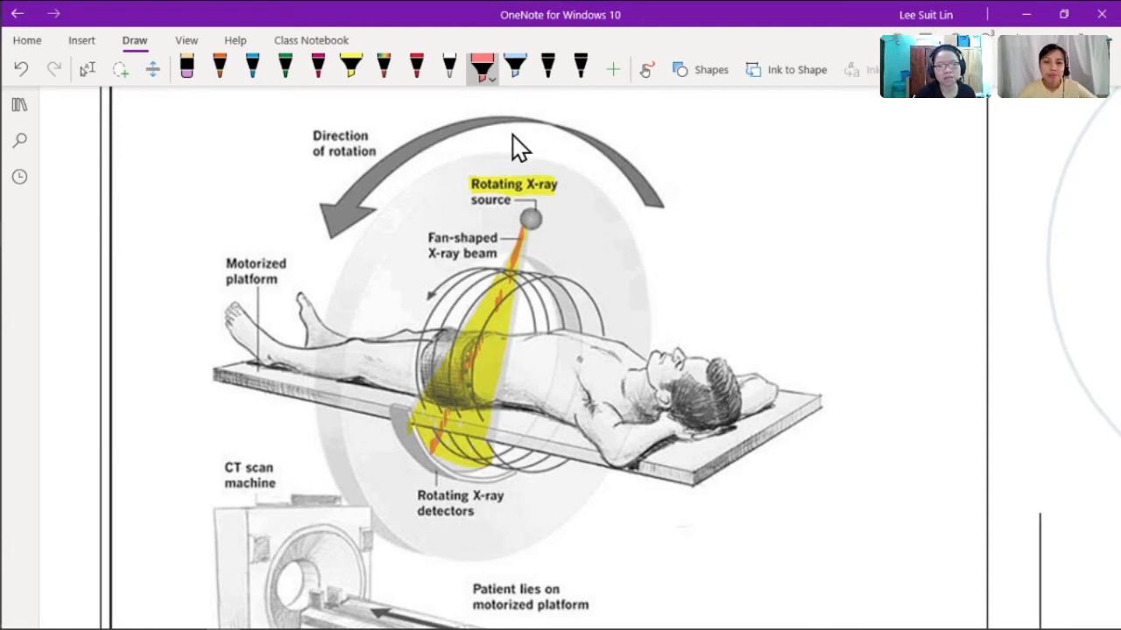
click(515, 67)
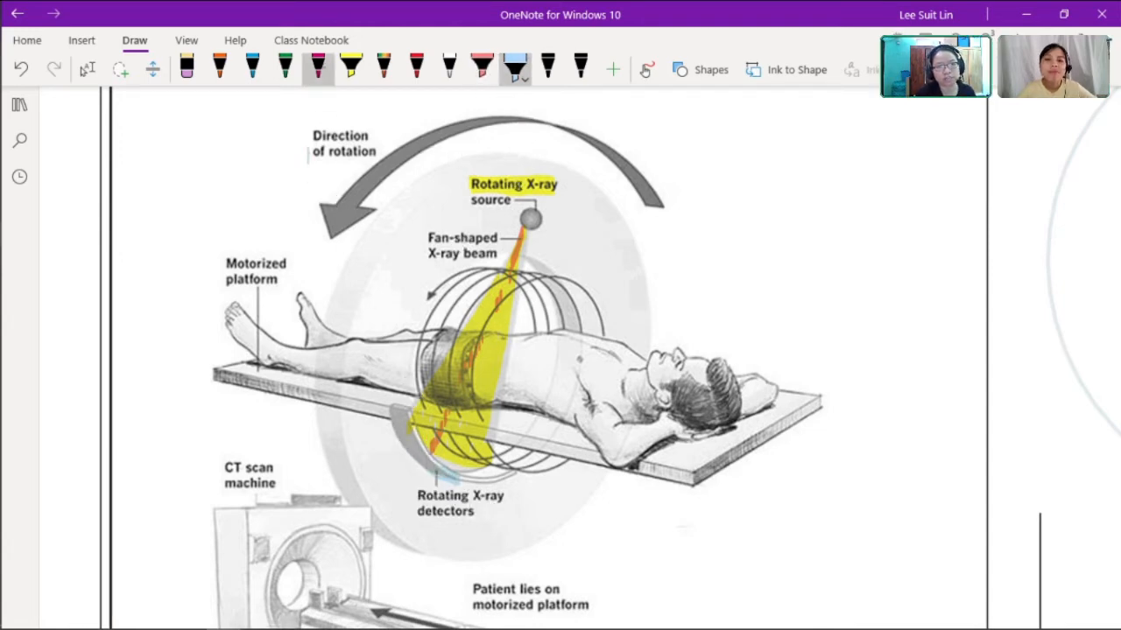
Trace the rotating detector arc in light blue, then switch to pink and black ink.
drag(402, 416, 477, 490)
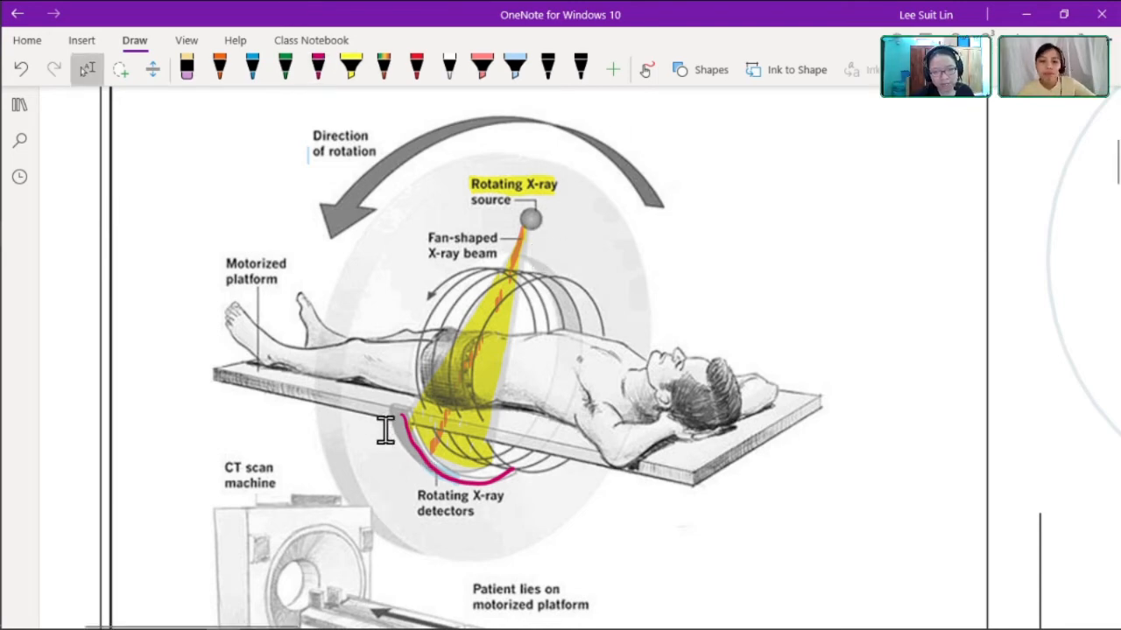
mouse_move(608, 184)
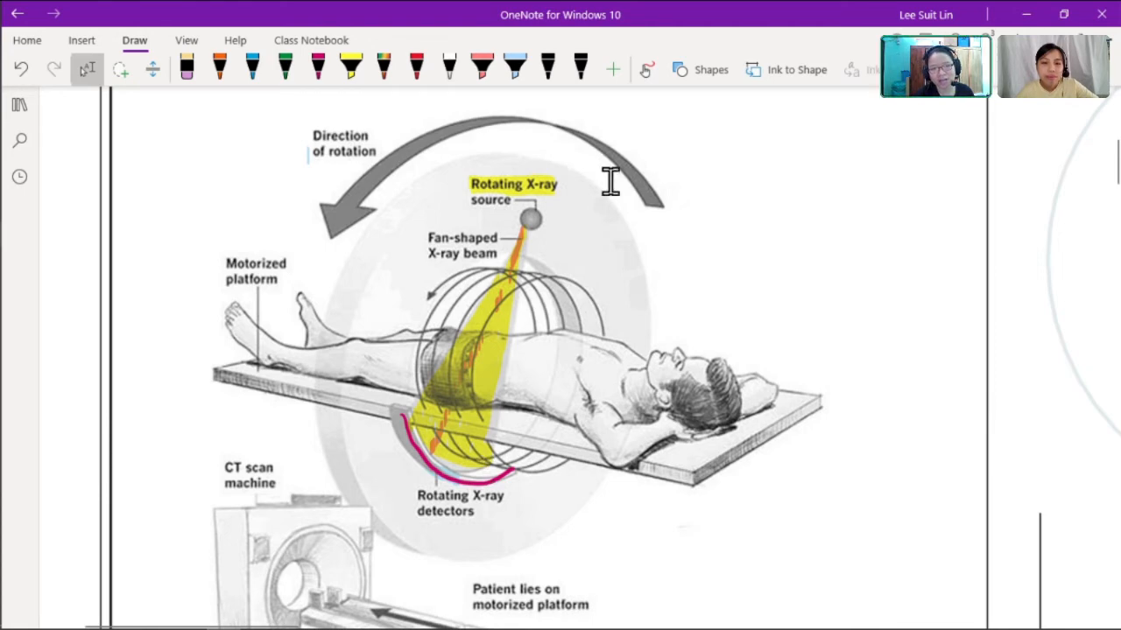
click(318, 67)
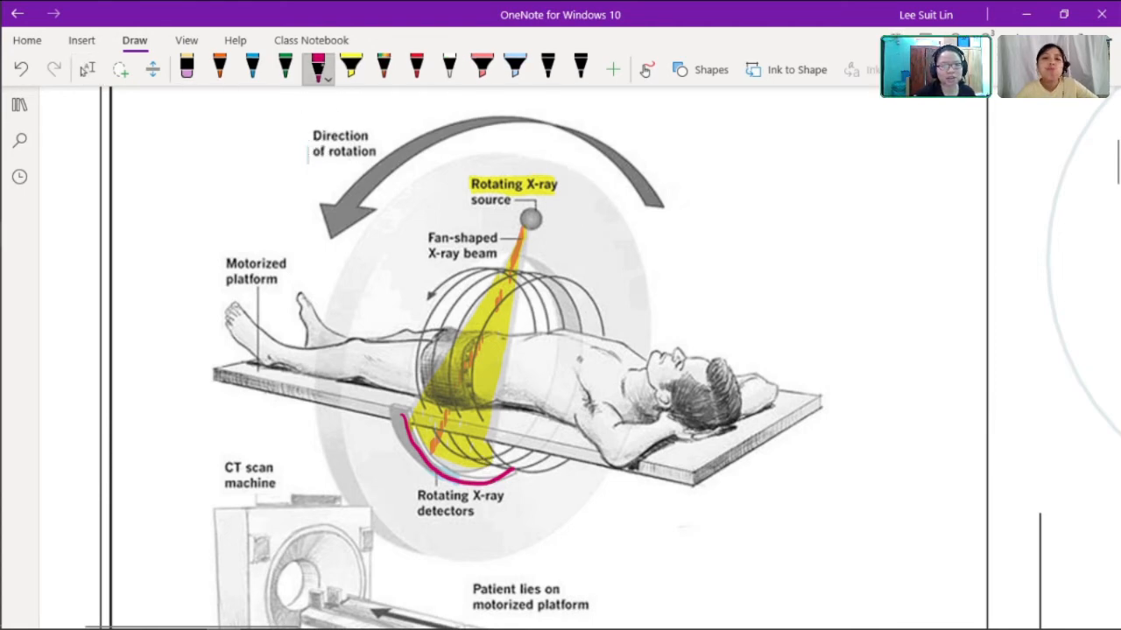
click(579, 66)
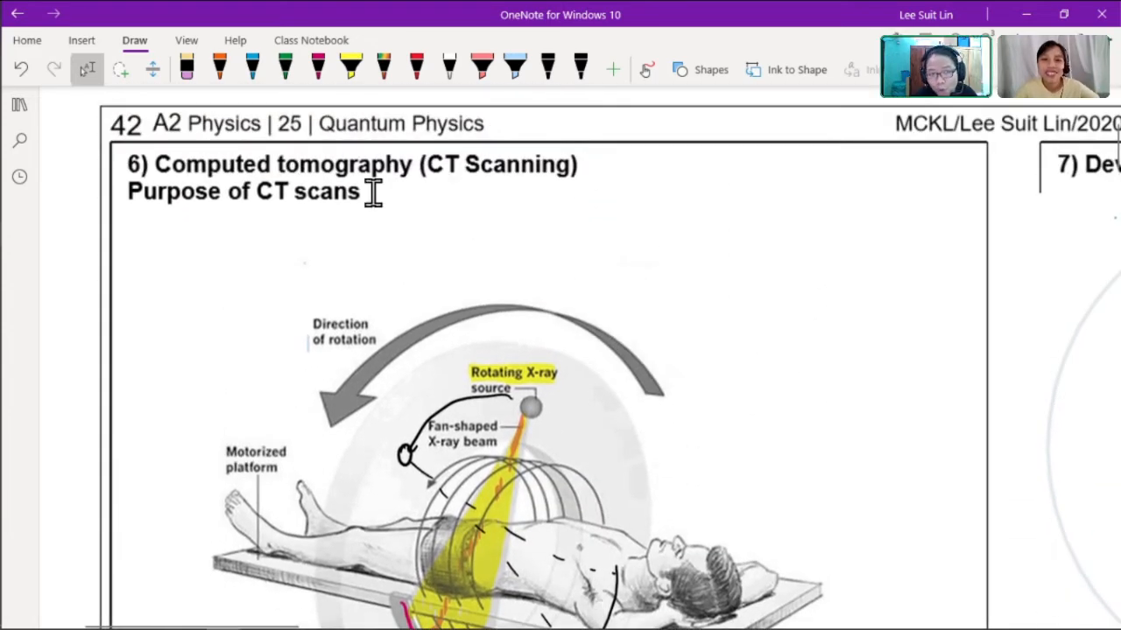
mouse_move(517, 191)
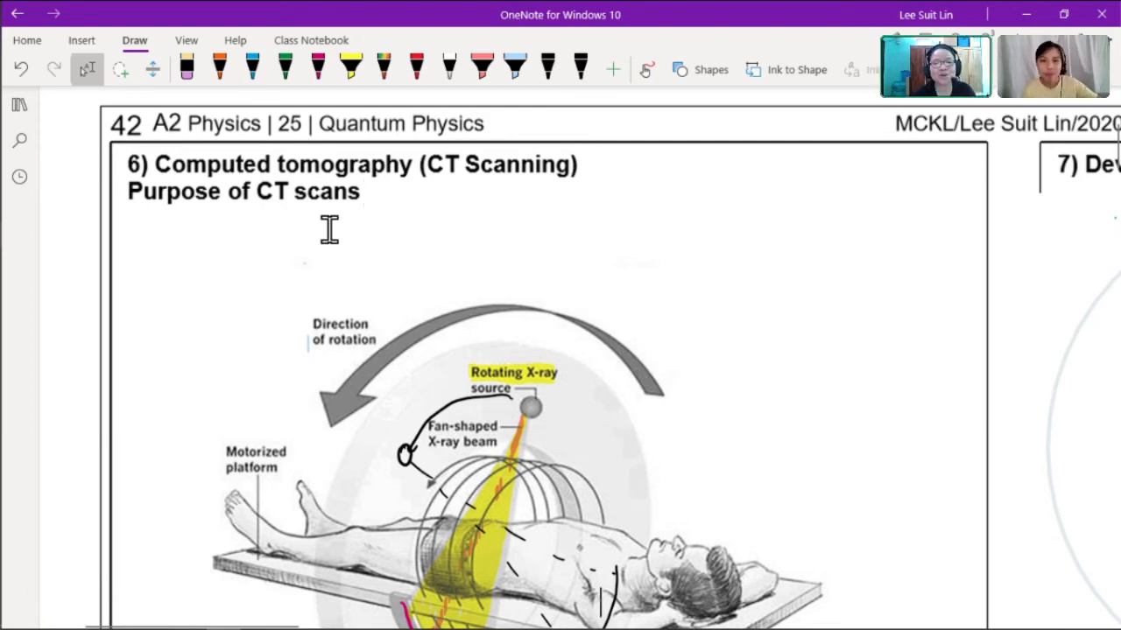
Scroll down to the three Working Principle statements and select the blue pen.
scroll(down, 3)
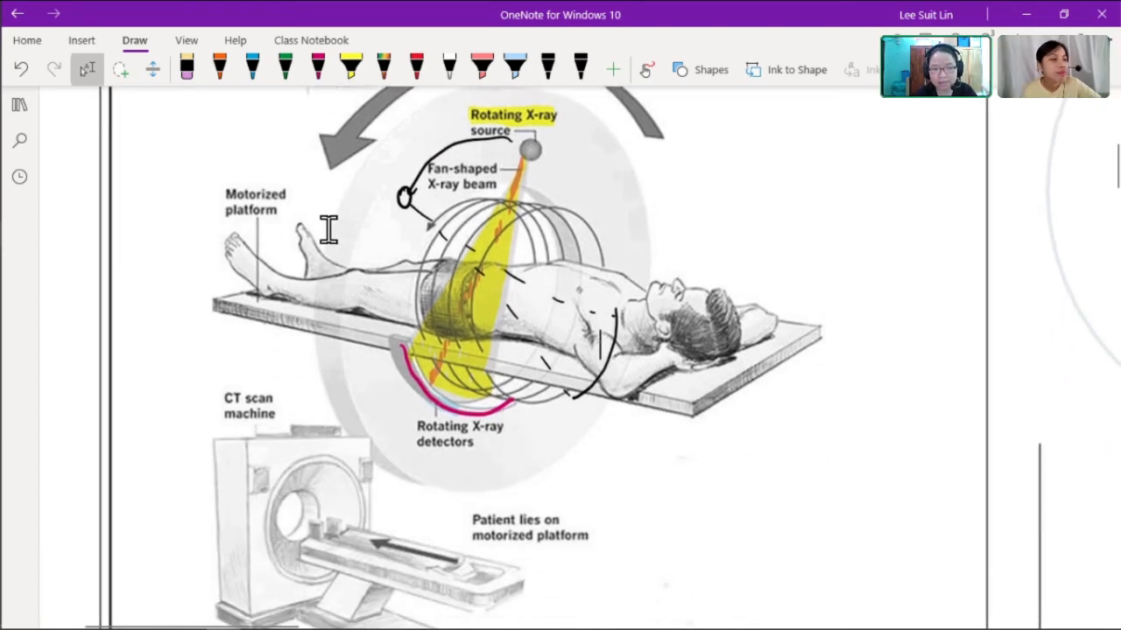
scroll(down, 3)
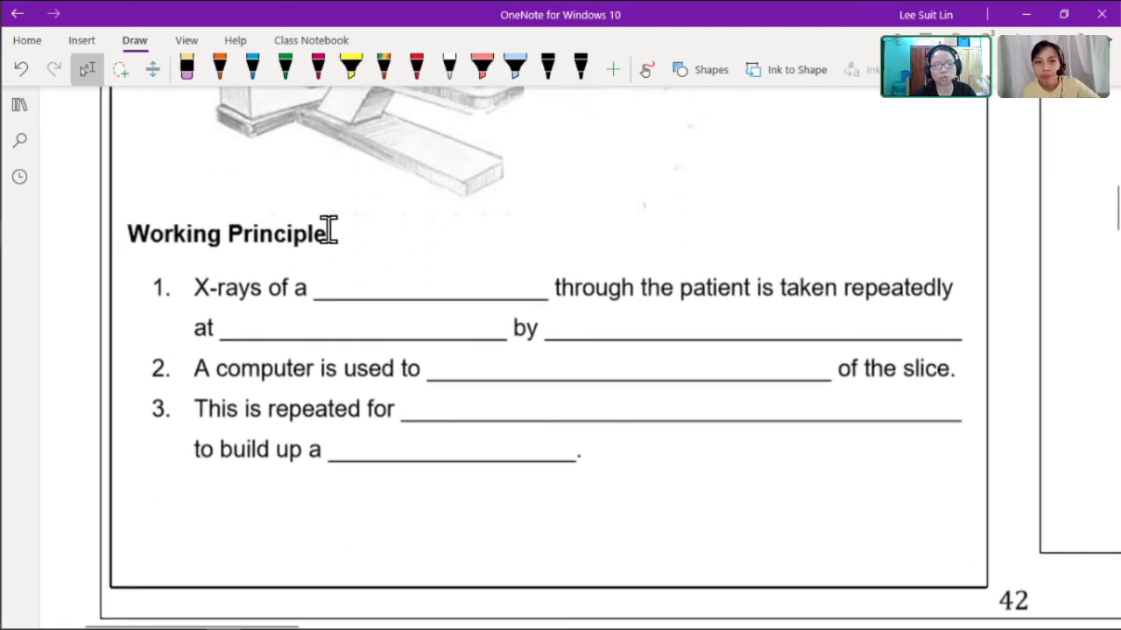
click(581, 67)
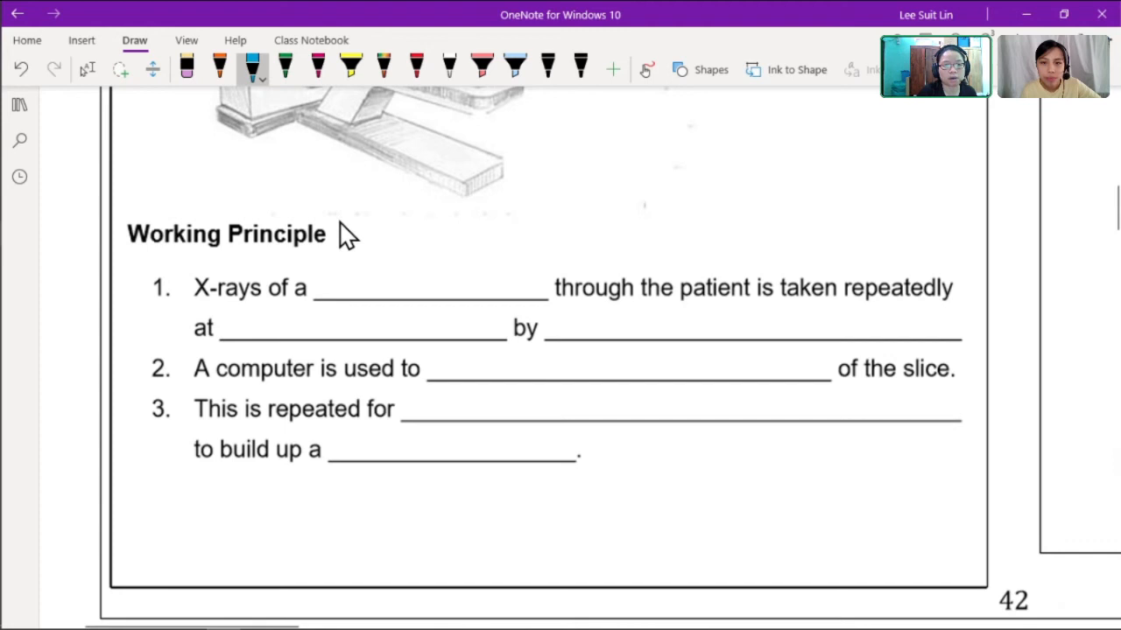
Write the mark allocation beside Working Principle and fill the angles blank with 'different angles'.
drag(337, 232, 394, 236)
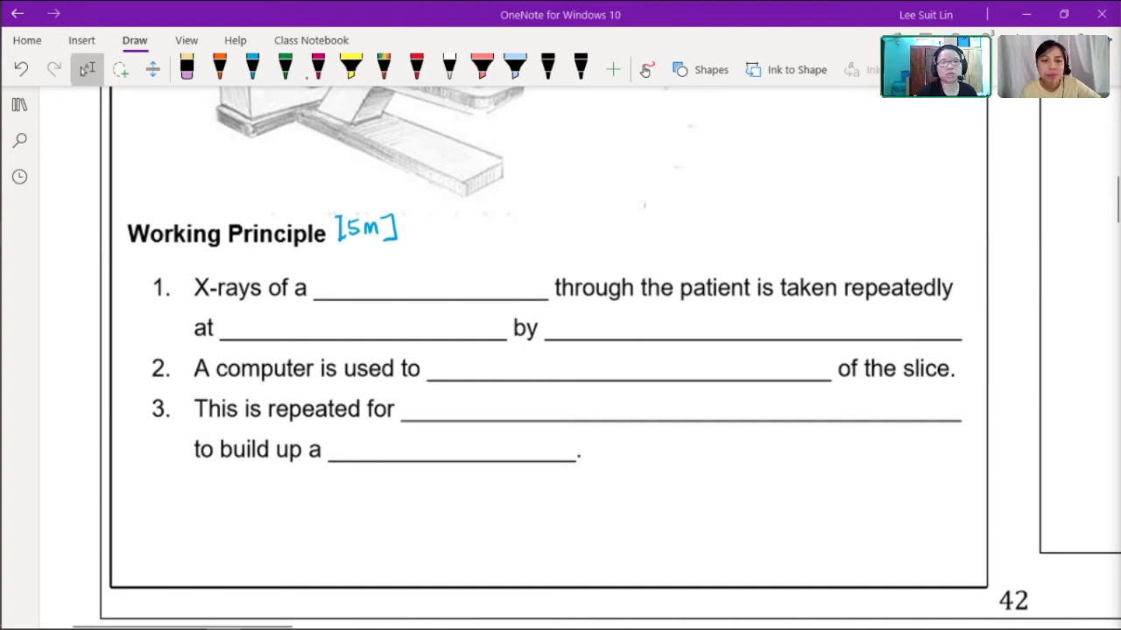
mouse_move(333, 298)
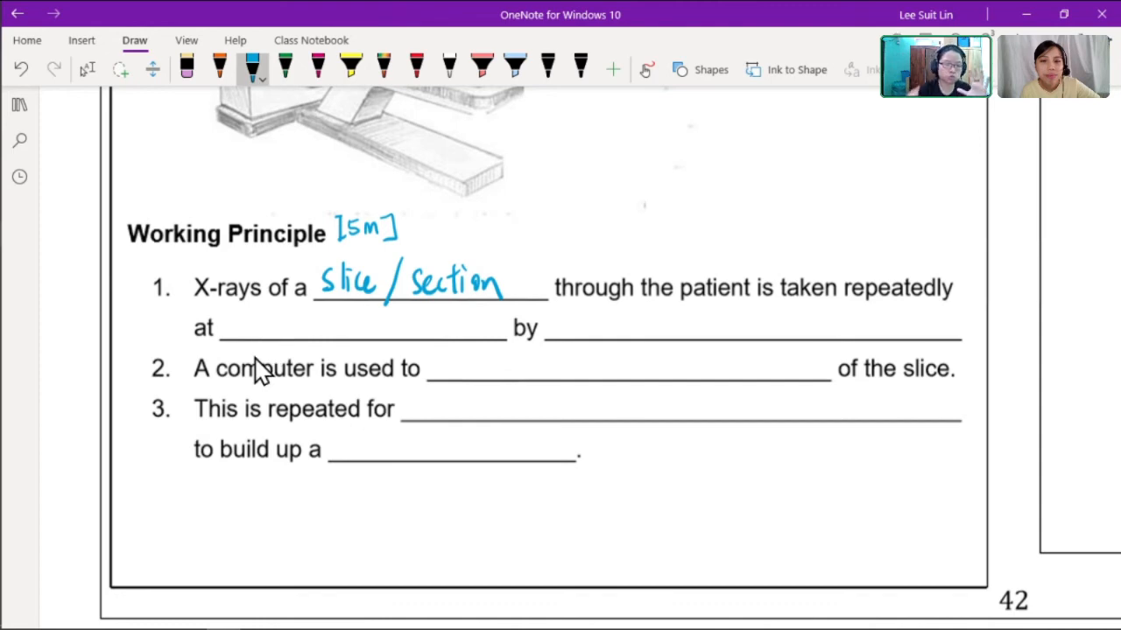
mouse_move(250, 340)
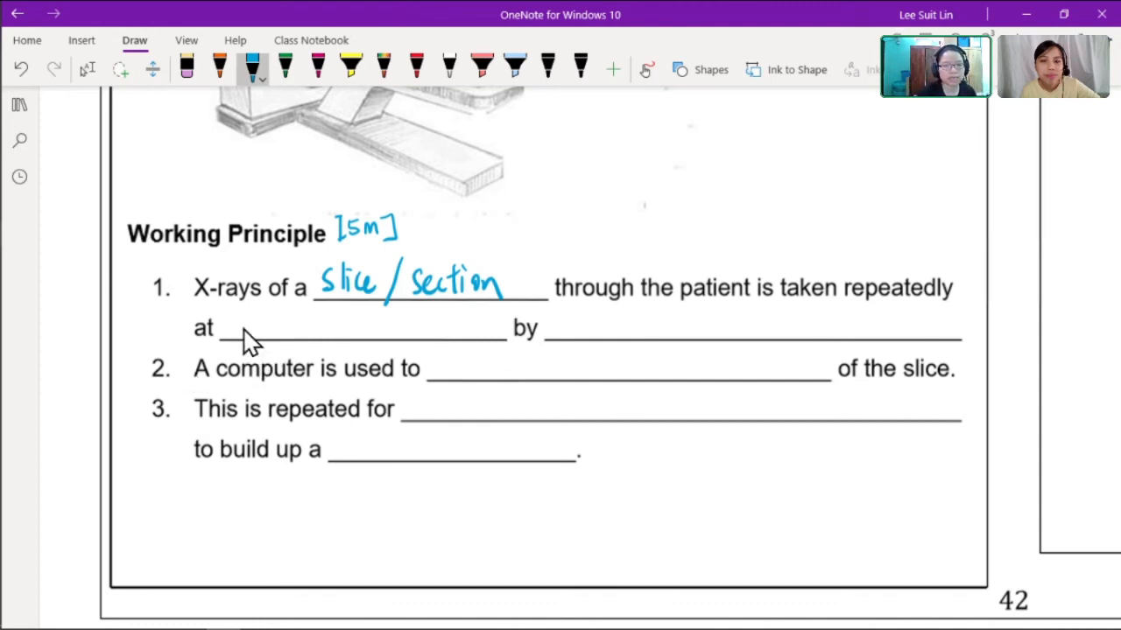
drag(230, 328, 284, 329)
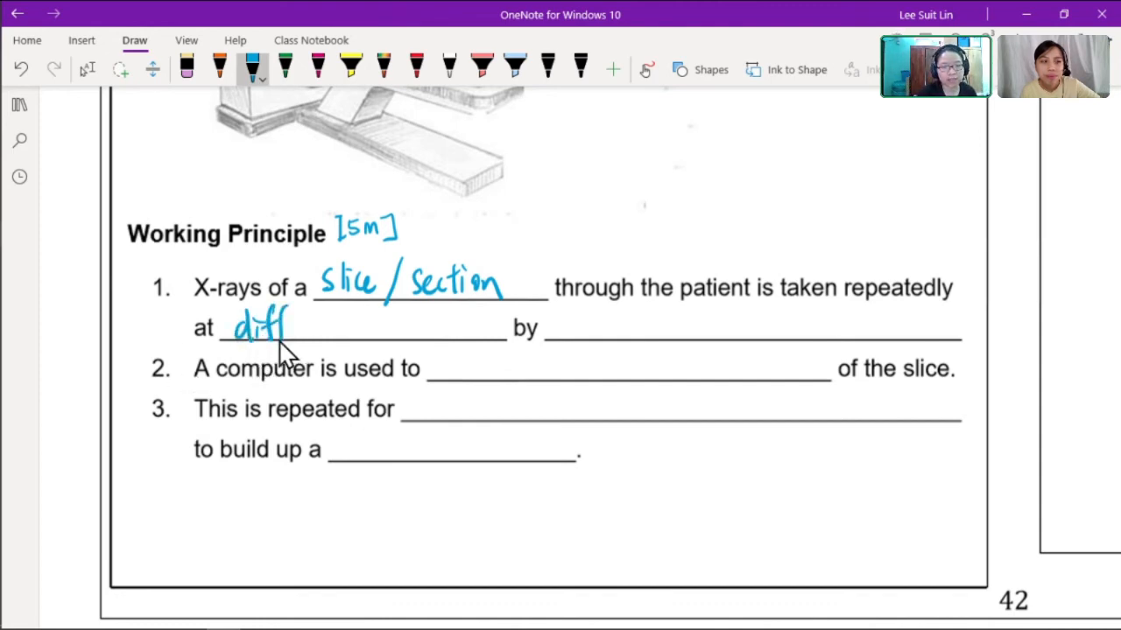
drag(284, 328, 337, 328)
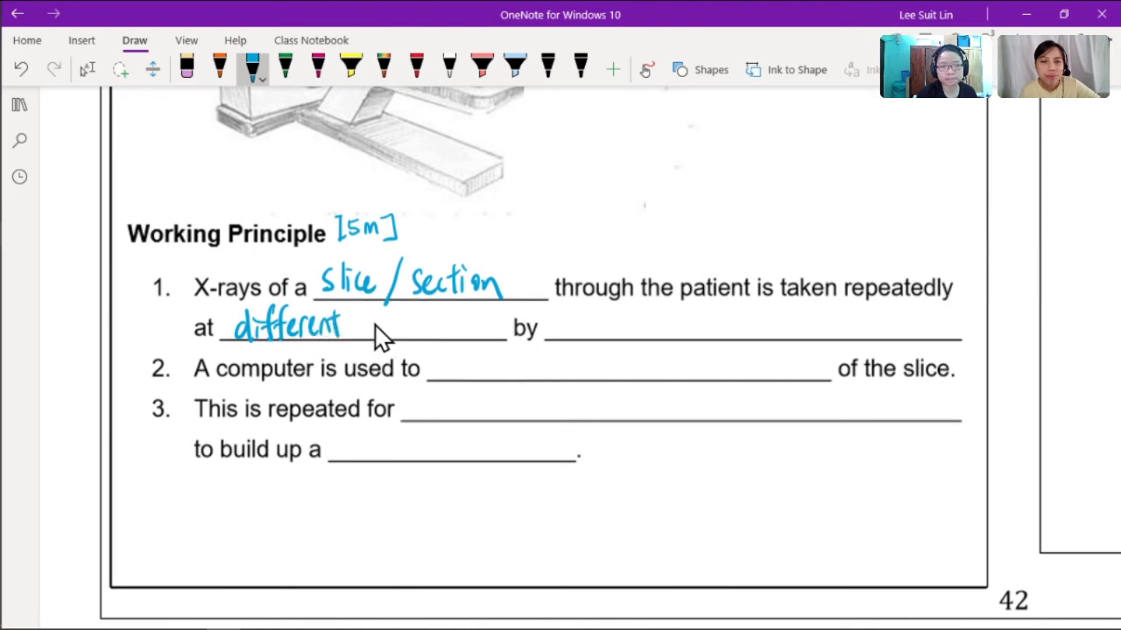
drag(372, 329, 451, 342)
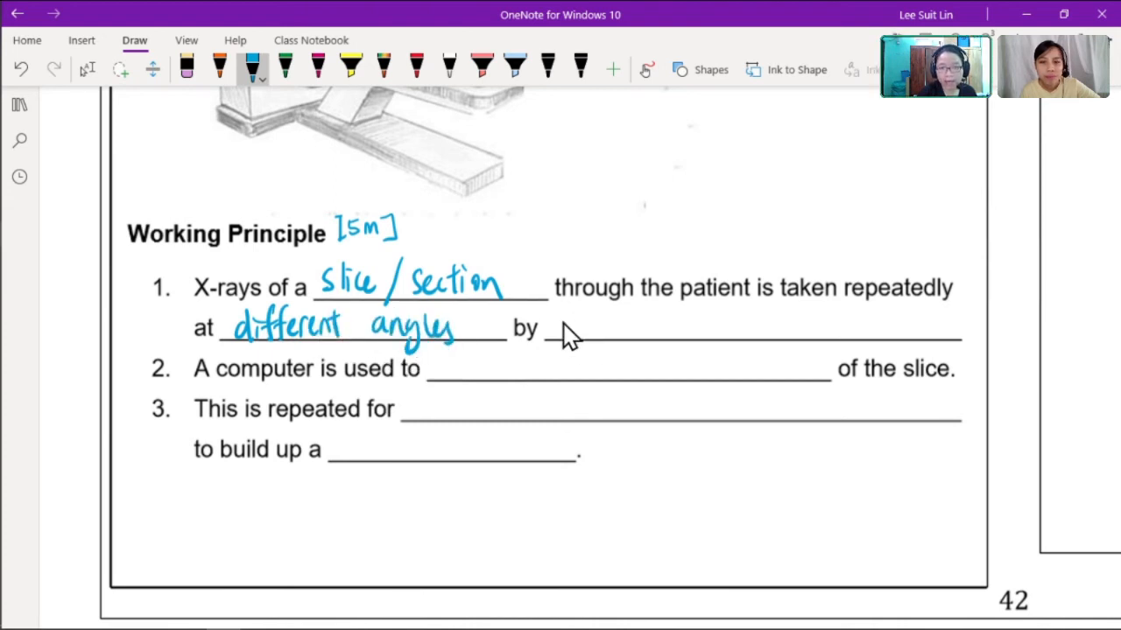
Write 'rotating x-Source & detector' in pink ink after 'by' in point 1.
click(317, 68)
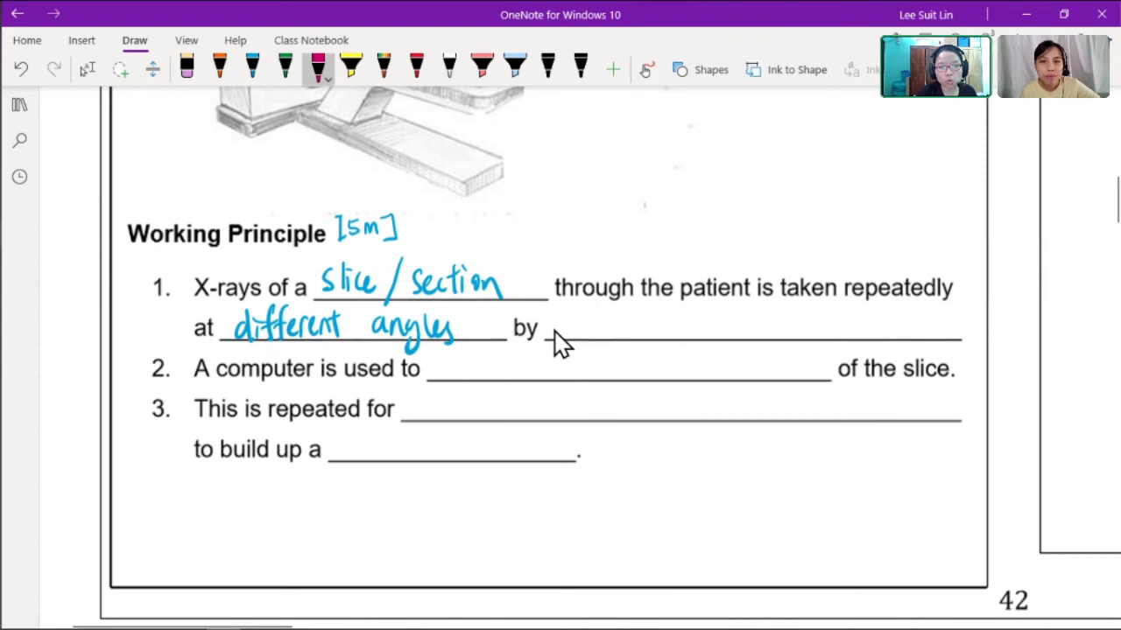
drag(547, 328, 639, 328)
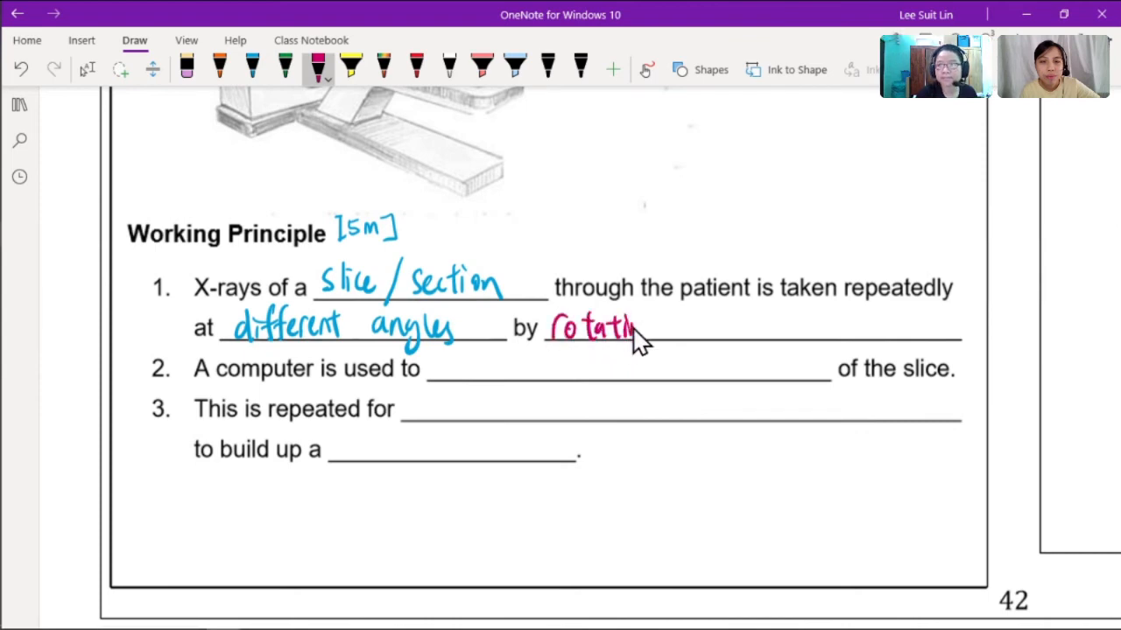
drag(682, 319, 740, 337)
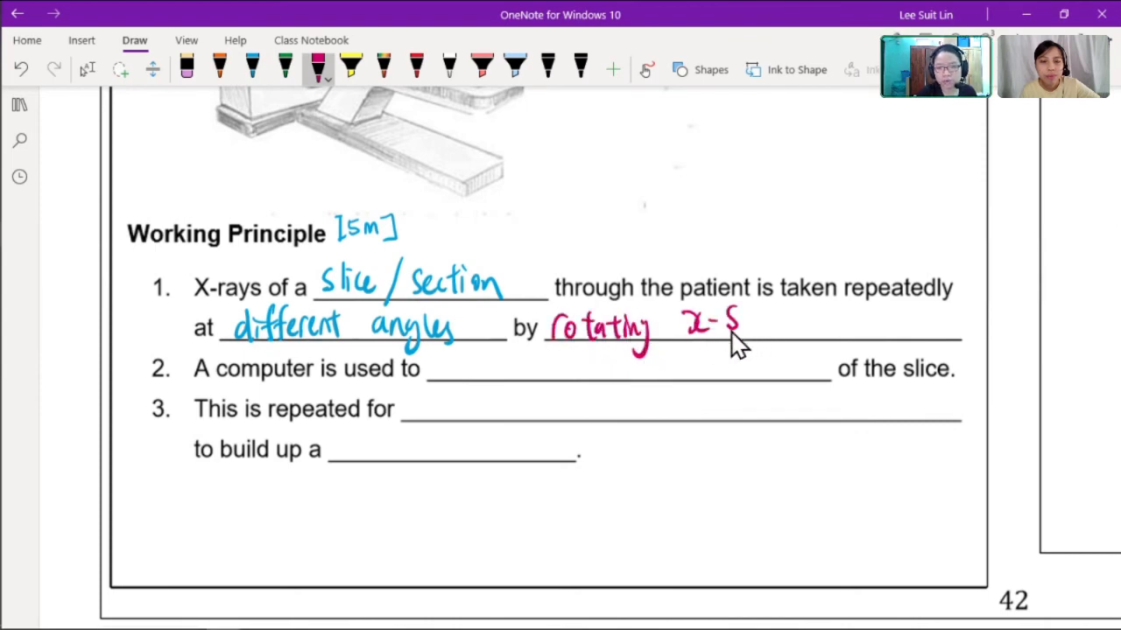
drag(739, 328, 819, 320)
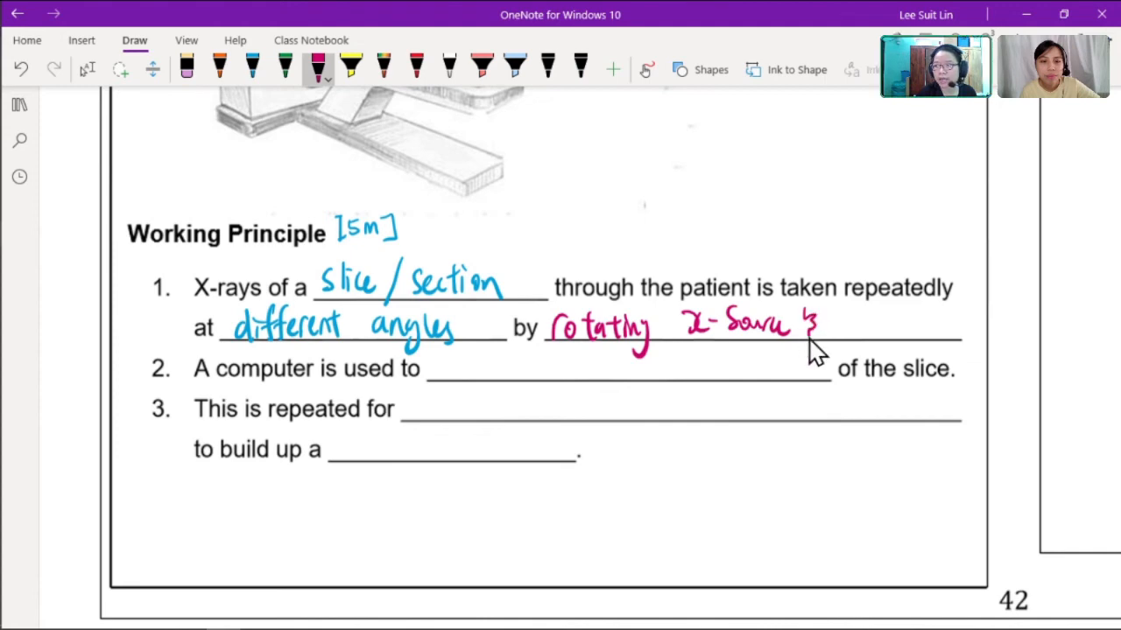
drag(840, 329, 920, 328)
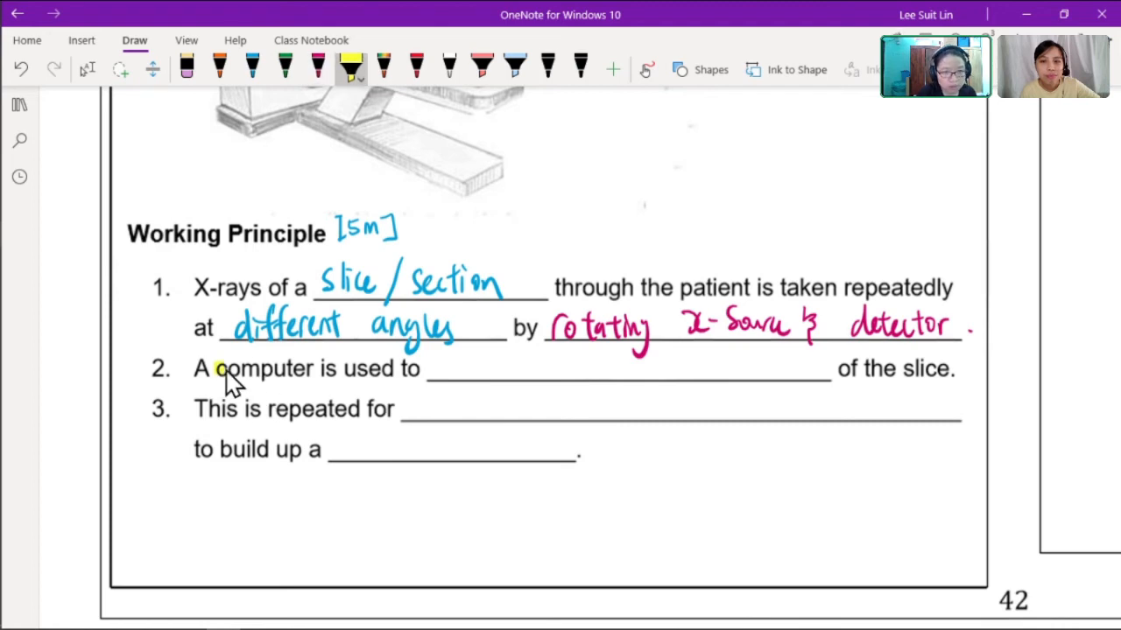
Highlight 'computer' yellow and handwrite 'Combine and give 2D image' on point 2's blank.
double_click(263, 367)
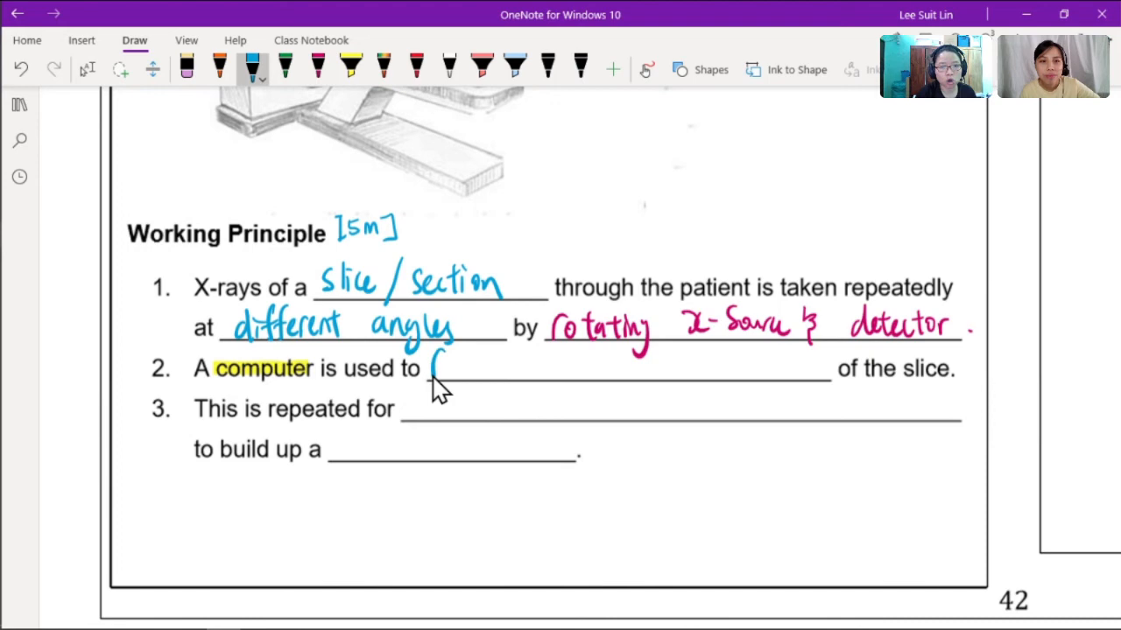
drag(429, 368, 534, 372)
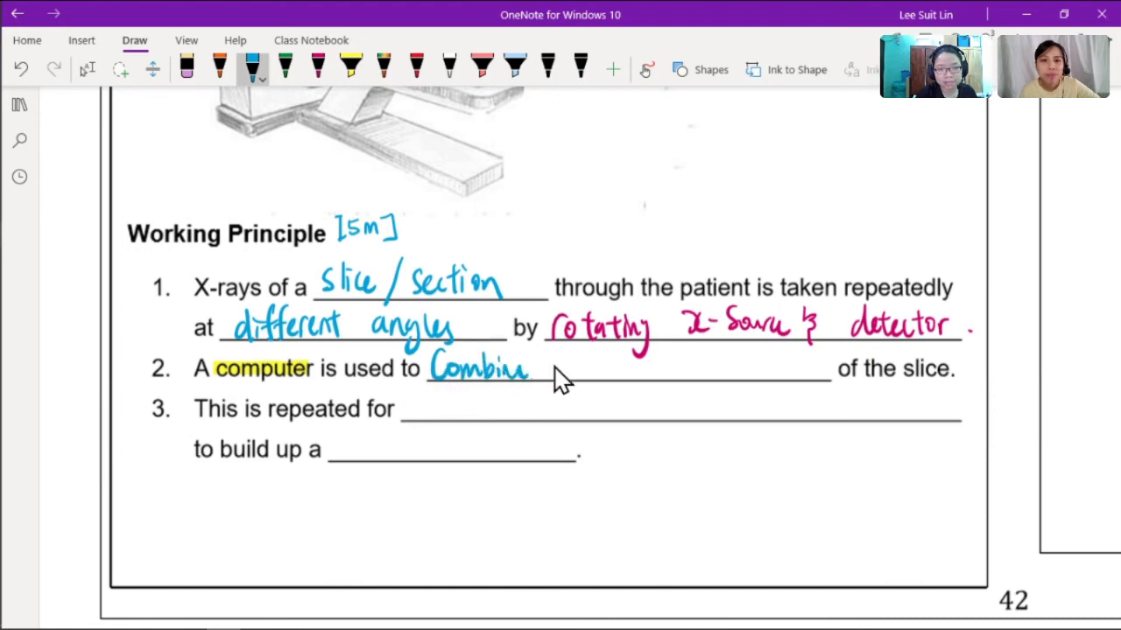
drag(551, 367, 644, 372)
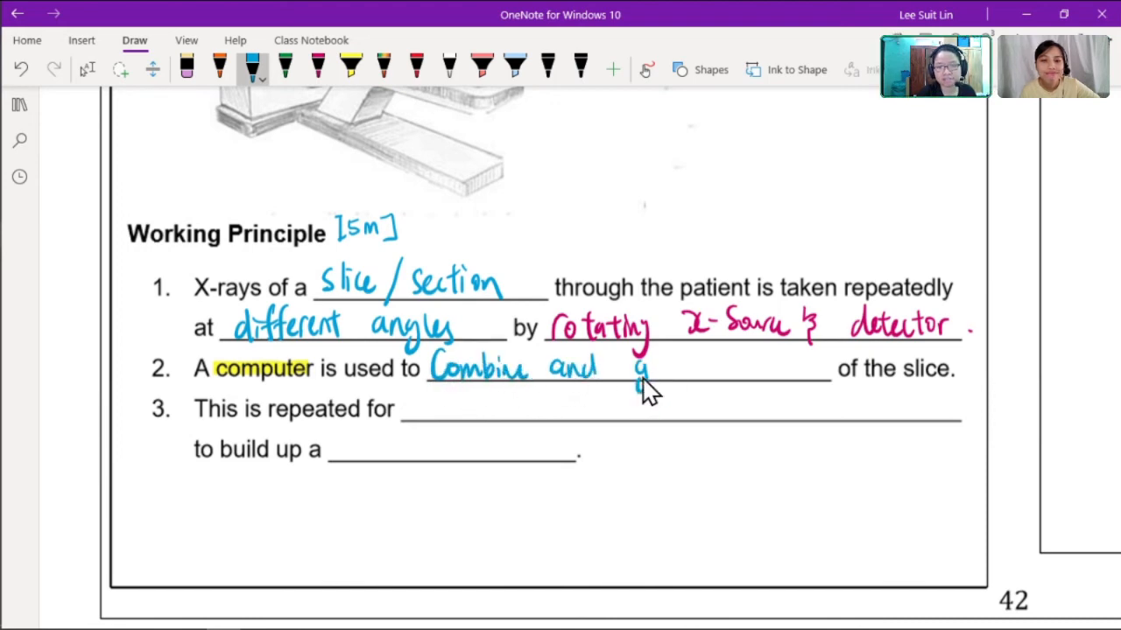
drag(639, 368, 744, 372)
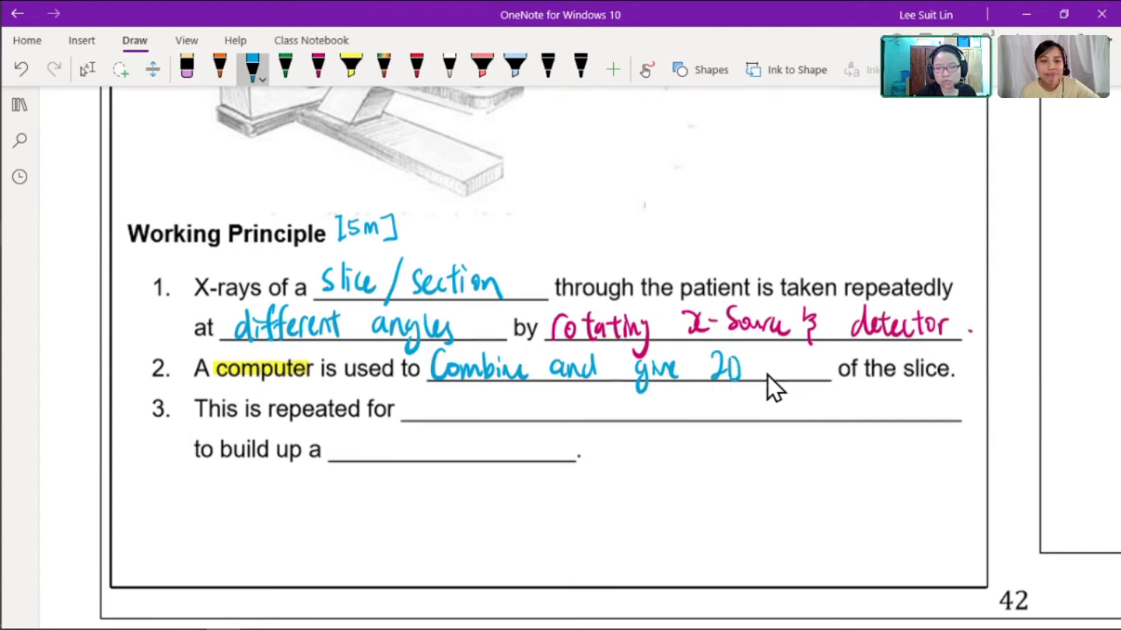
drag(761, 368, 823, 368)
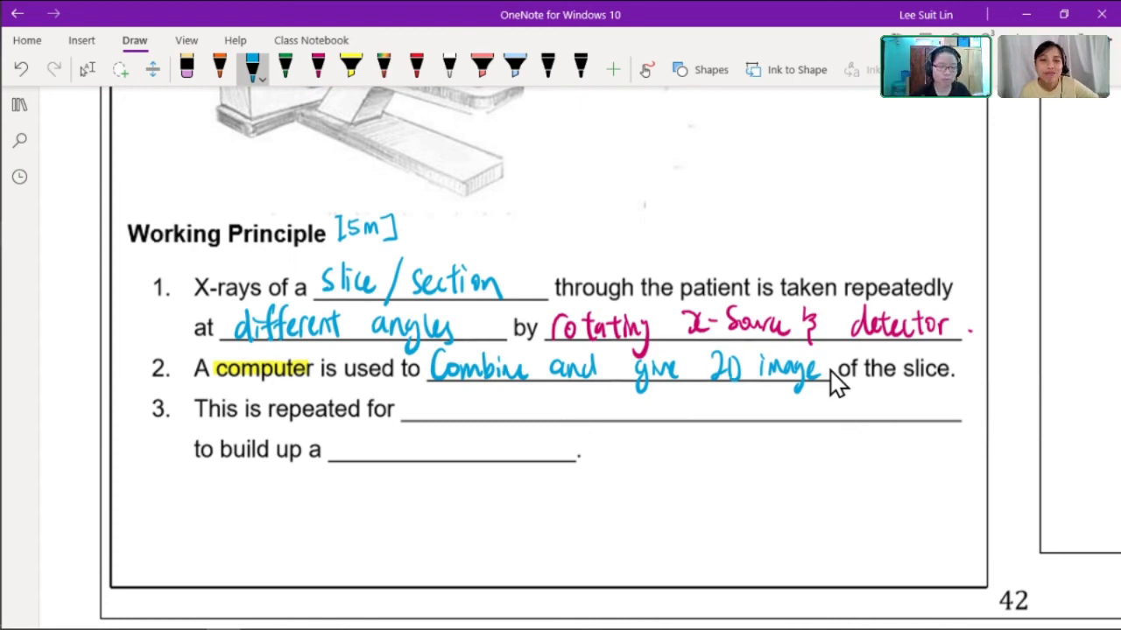
mouse_move(674, 434)
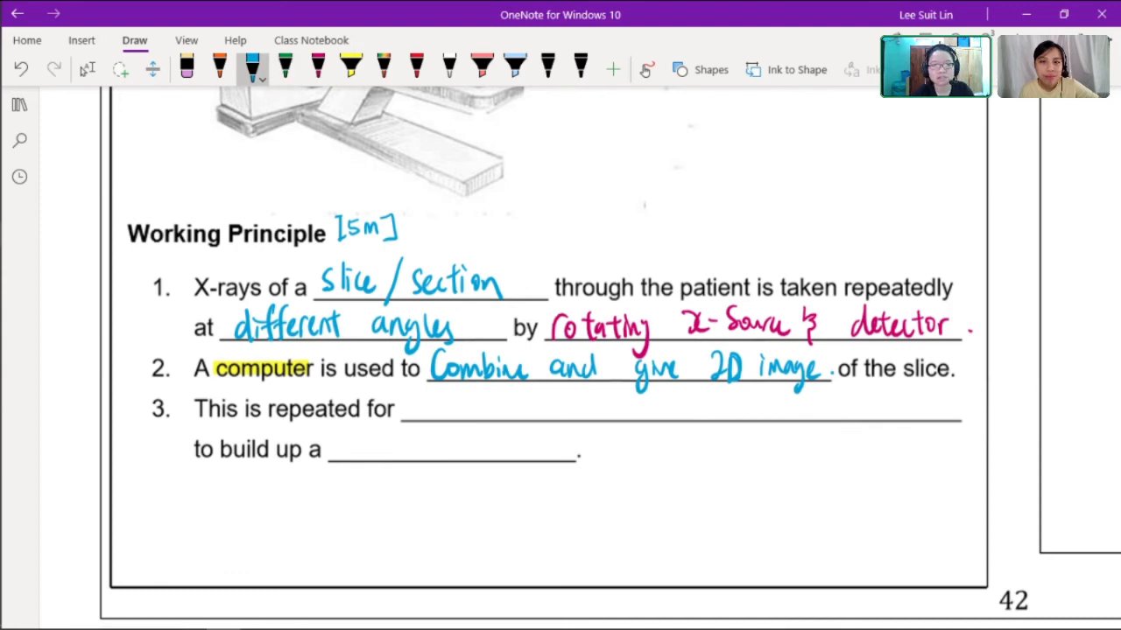
scroll(down, 3)
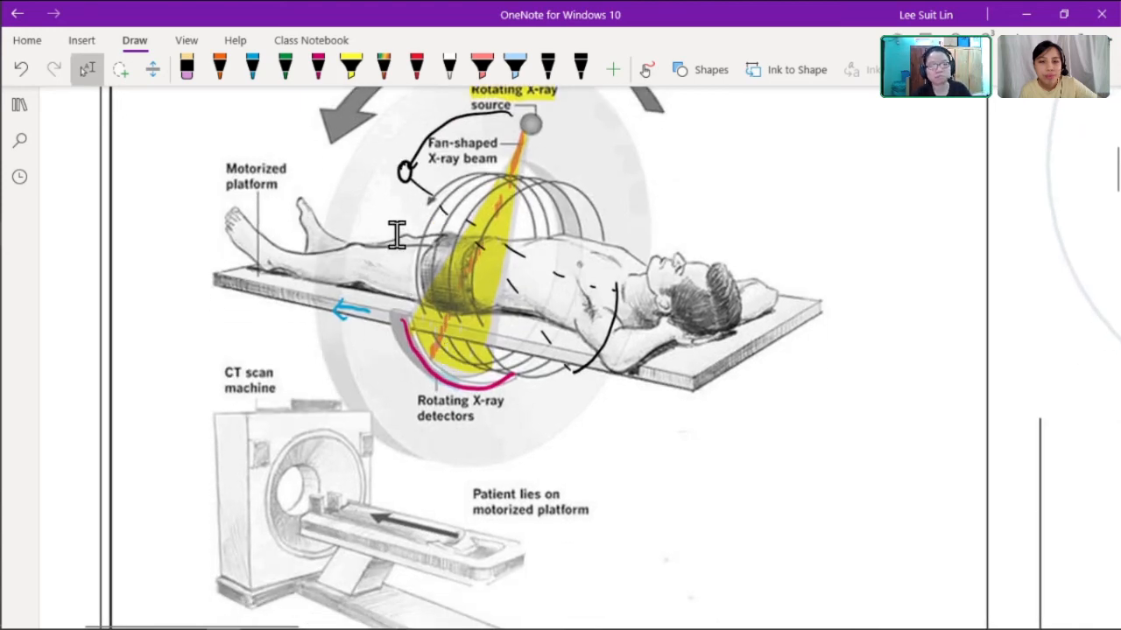
mouse_move(511, 271)
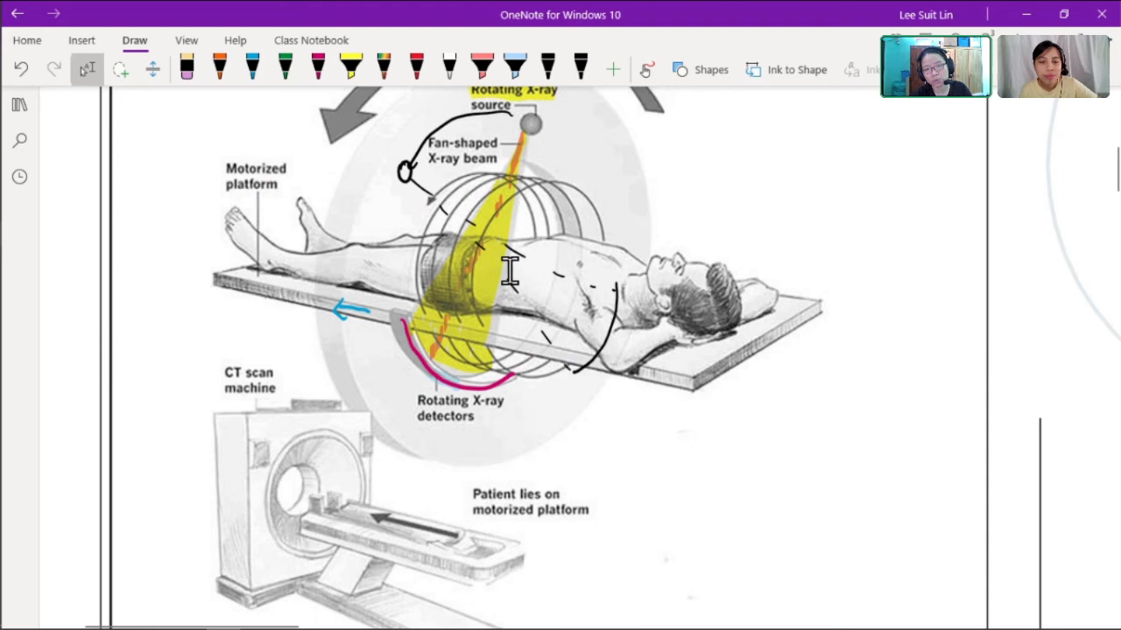
scroll(down, 3)
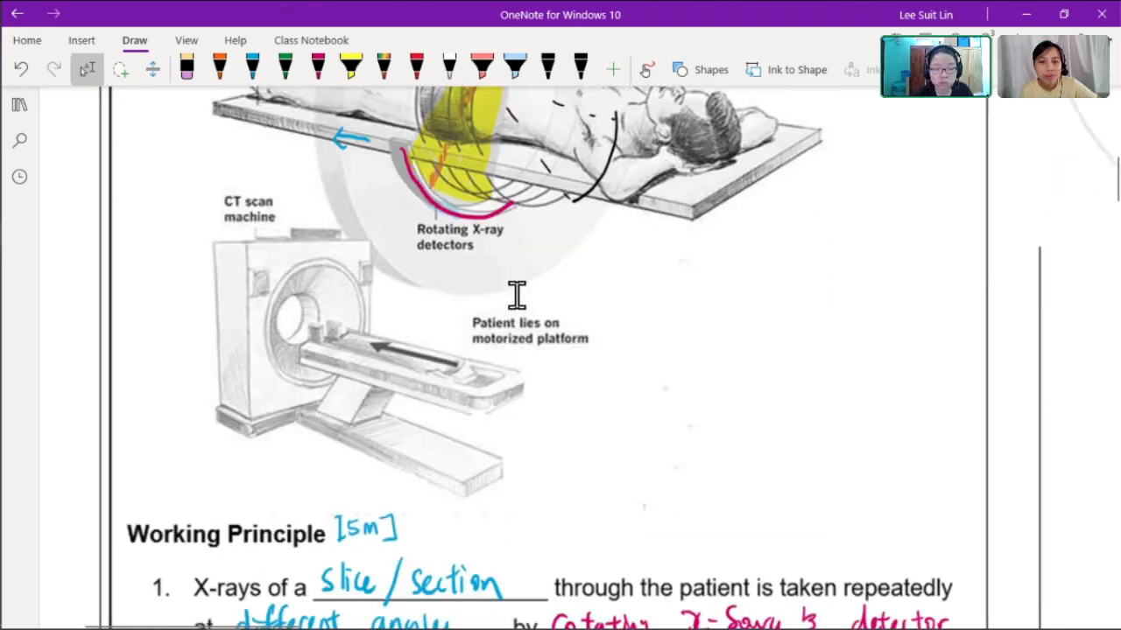
scroll(down, 3)
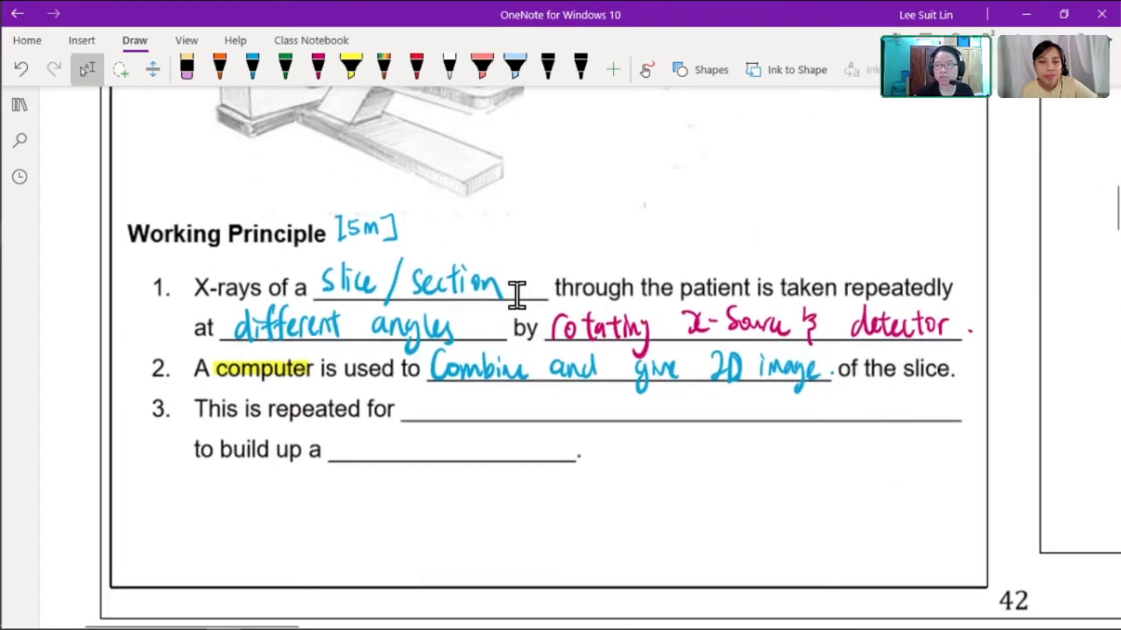
Handwrite 'Successive slices' and '3D-image' in blue on point 3's two blanks.
click(252, 69)
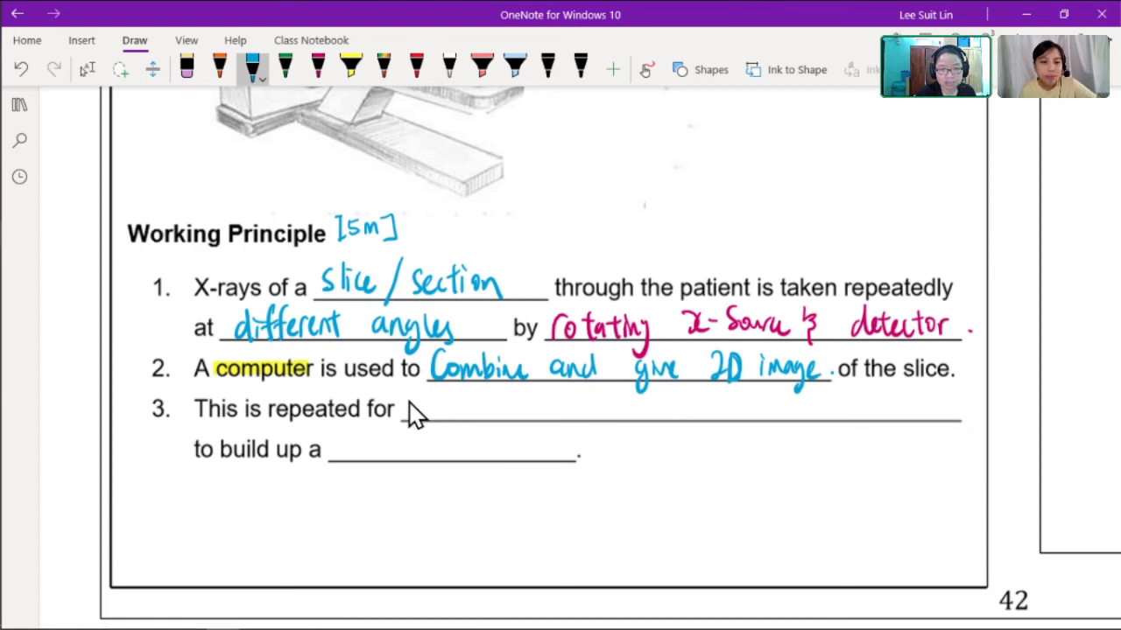
drag(402, 407, 442, 415)
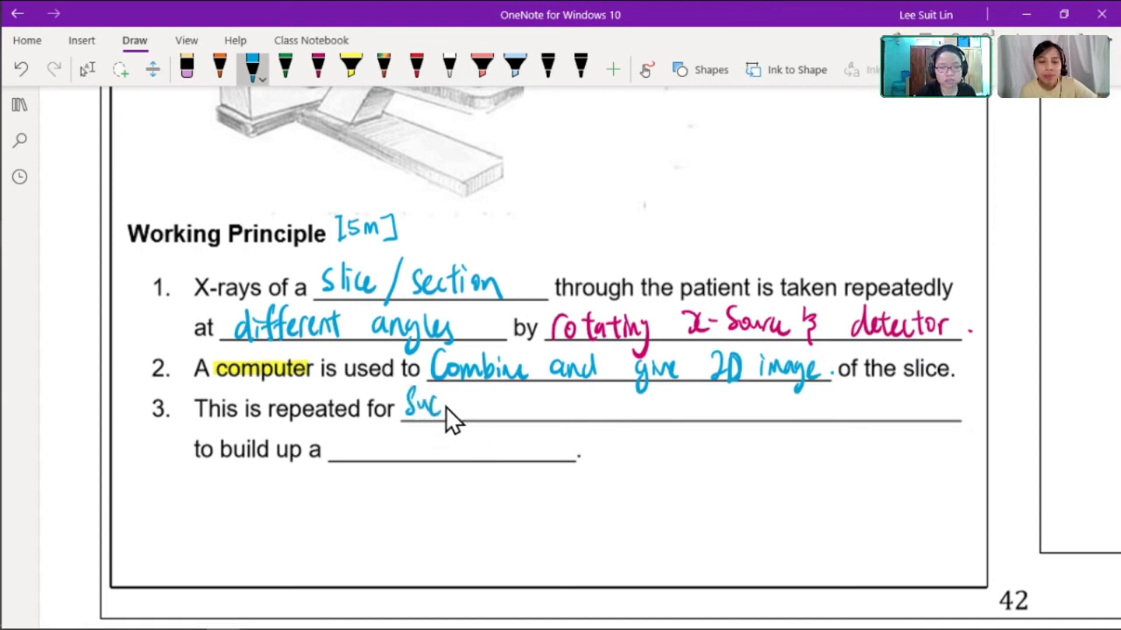
drag(429, 407, 542, 407)
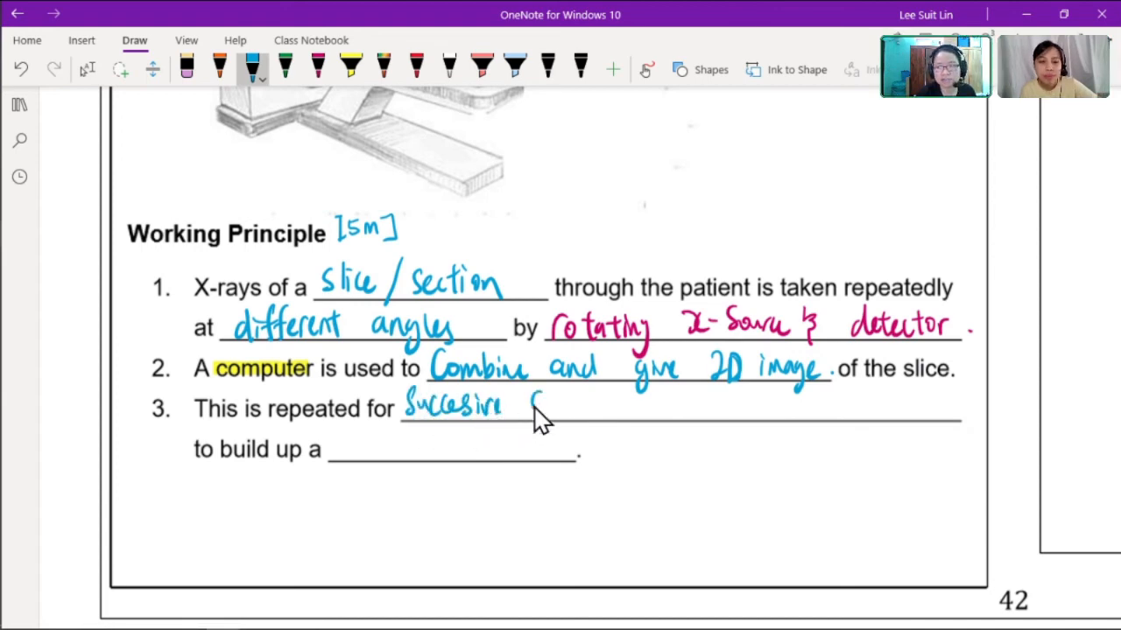
drag(534, 402, 591, 403)
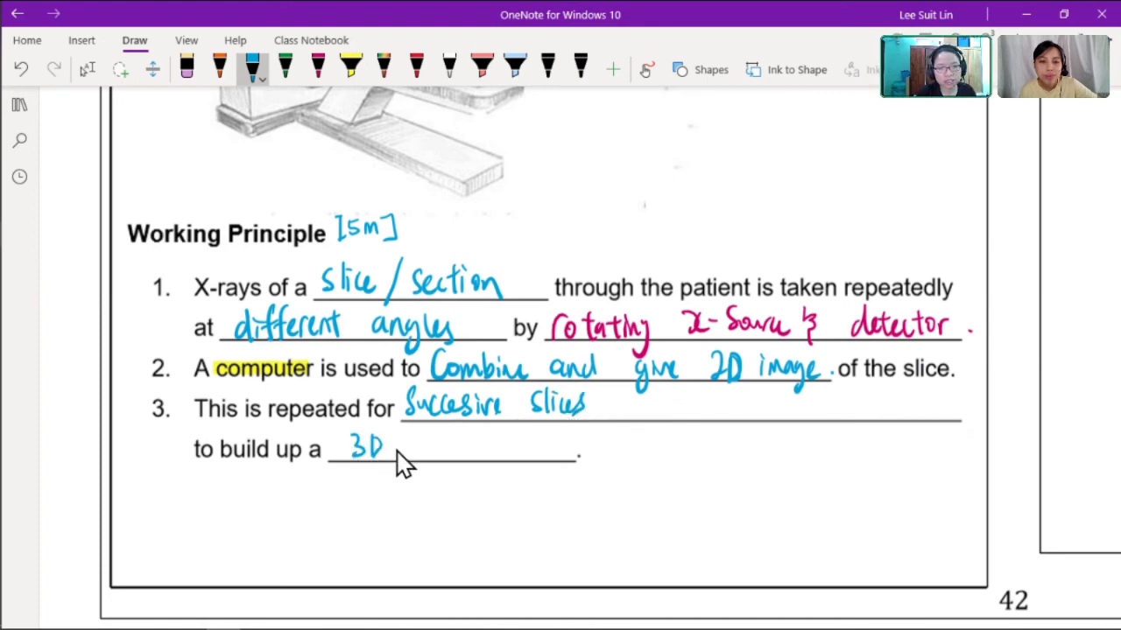
drag(398, 446, 477, 455)
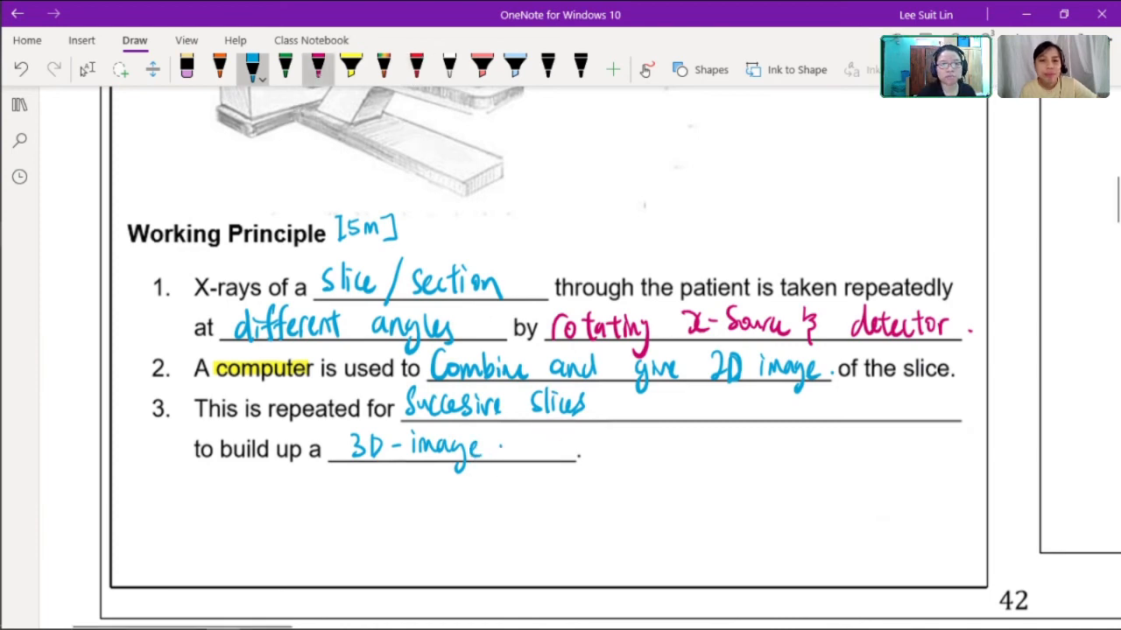
click(285, 66)
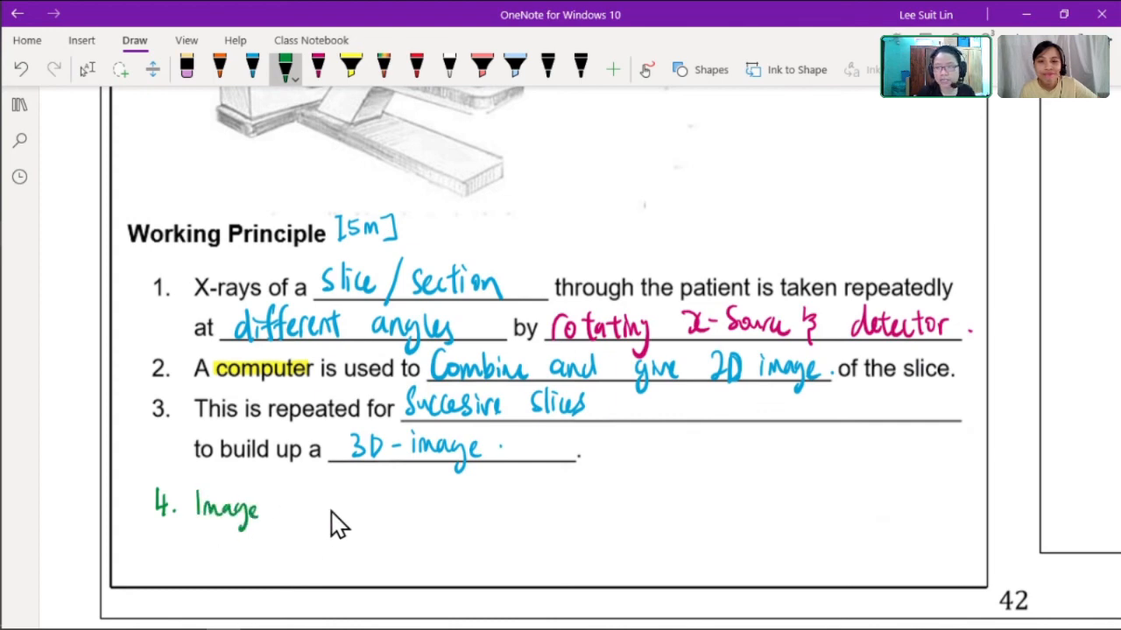
Handwrite 'can be viewed from different angles & rotated' in green as point 4.
drag(293, 508, 376, 507)
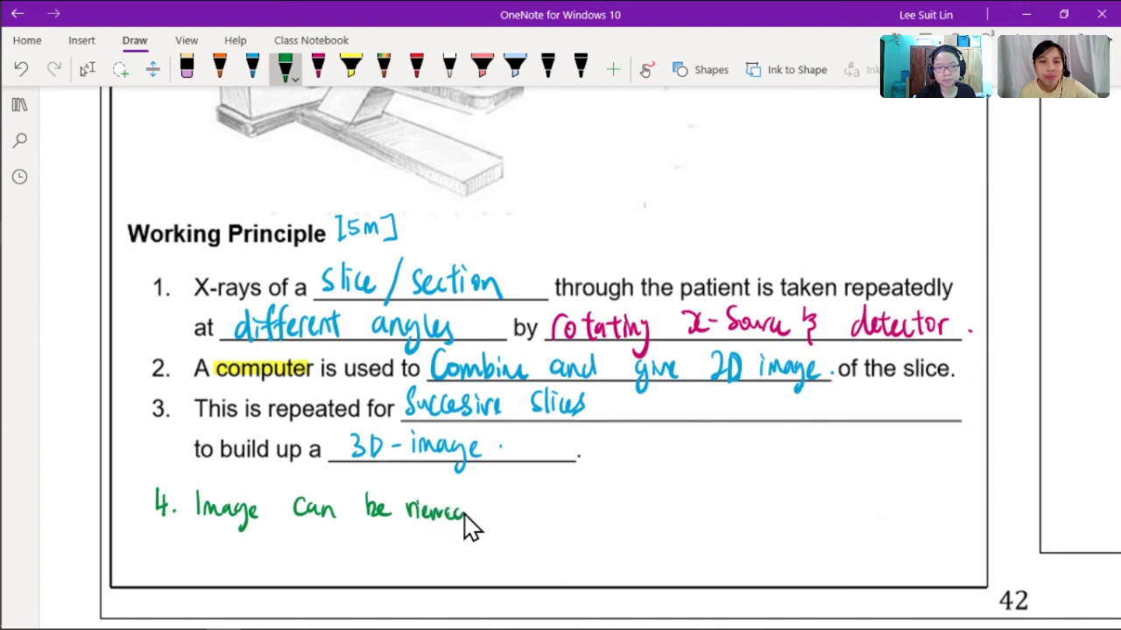
drag(508, 511, 560, 510)
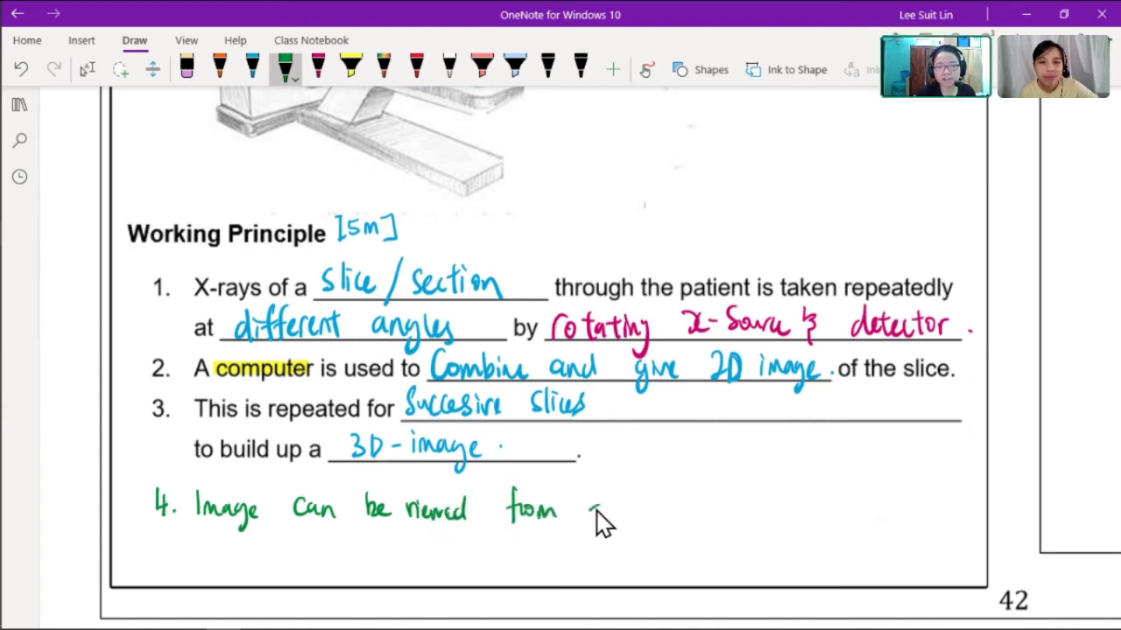
drag(591, 512, 666, 512)
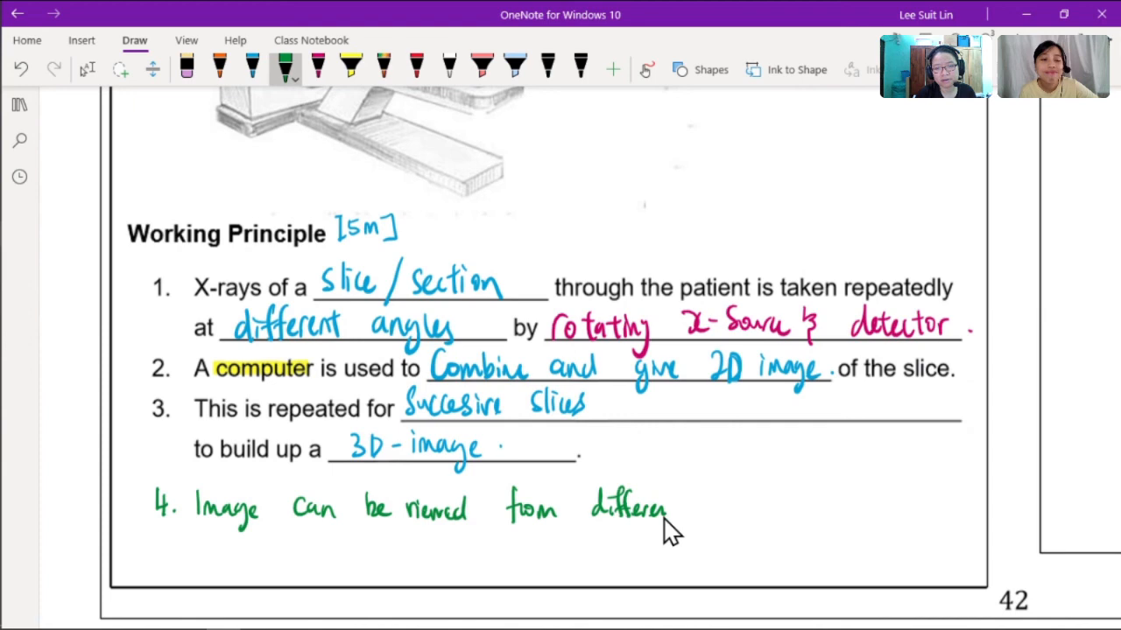
drag(713, 508, 758, 525)
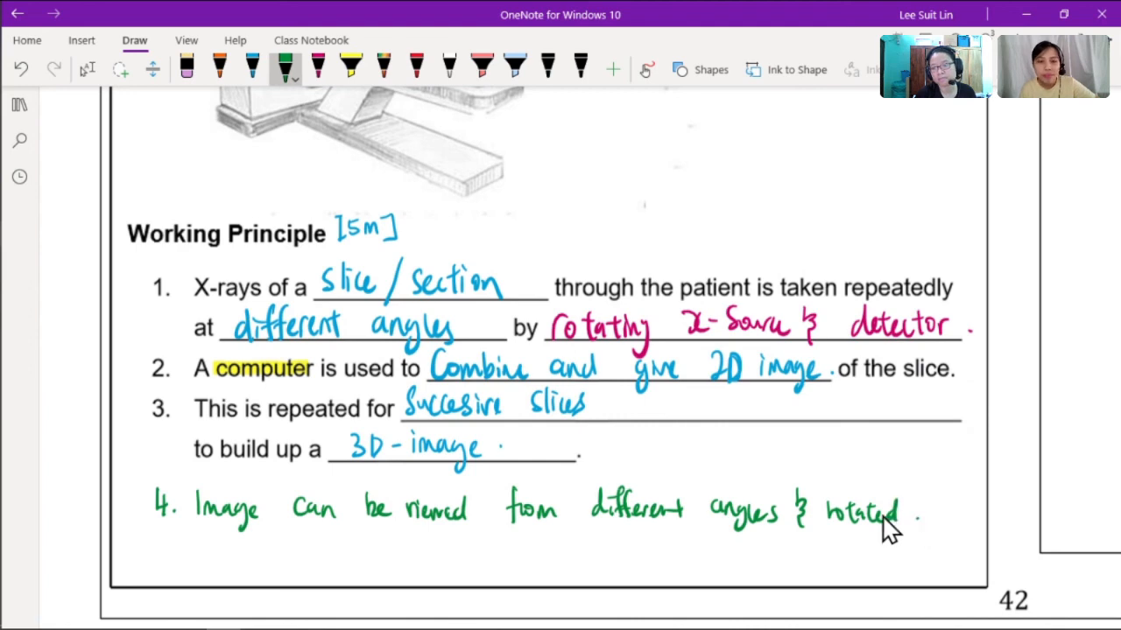
mouse_move(823, 517)
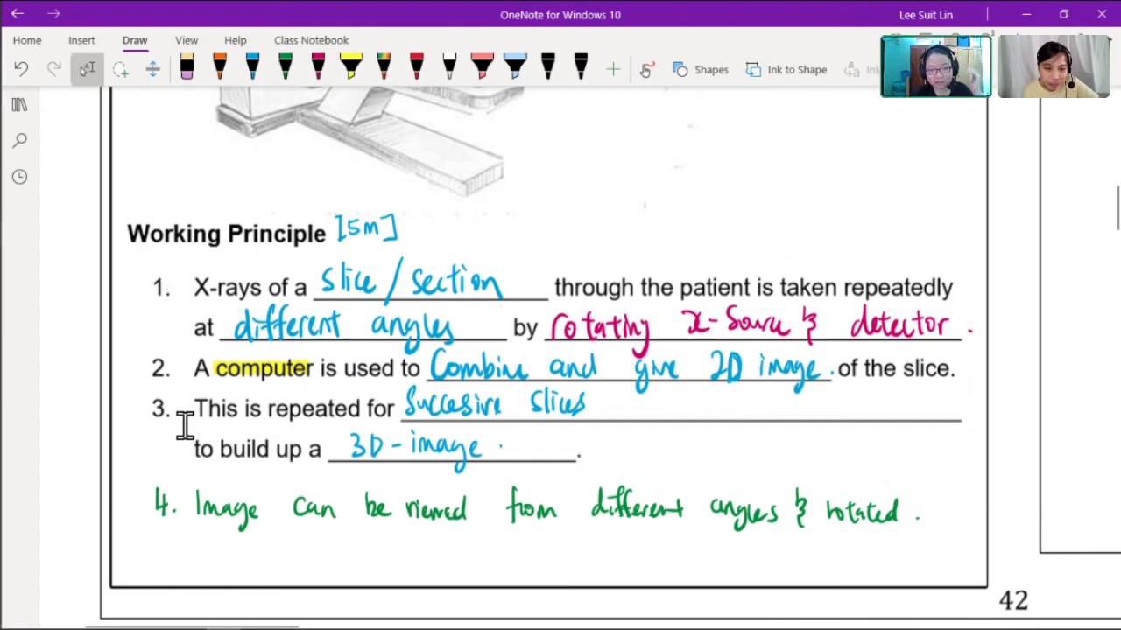
Write green "x-ray" over the erased pink "x-Source" in point 1.
scroll(down, 3)
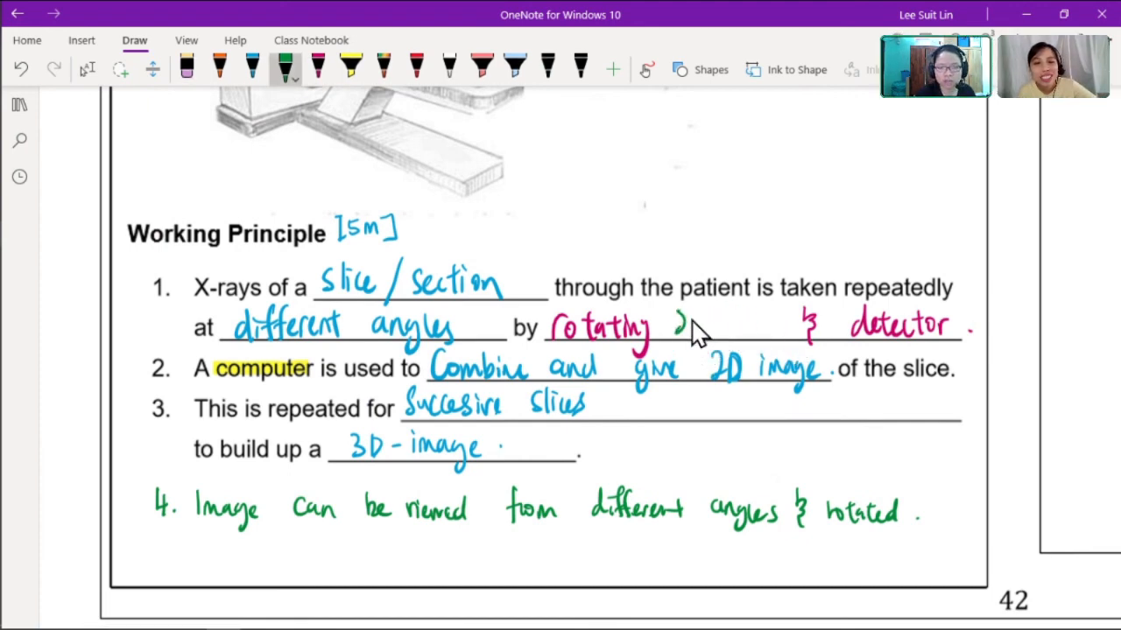
drag(674, 326, 779, 325)
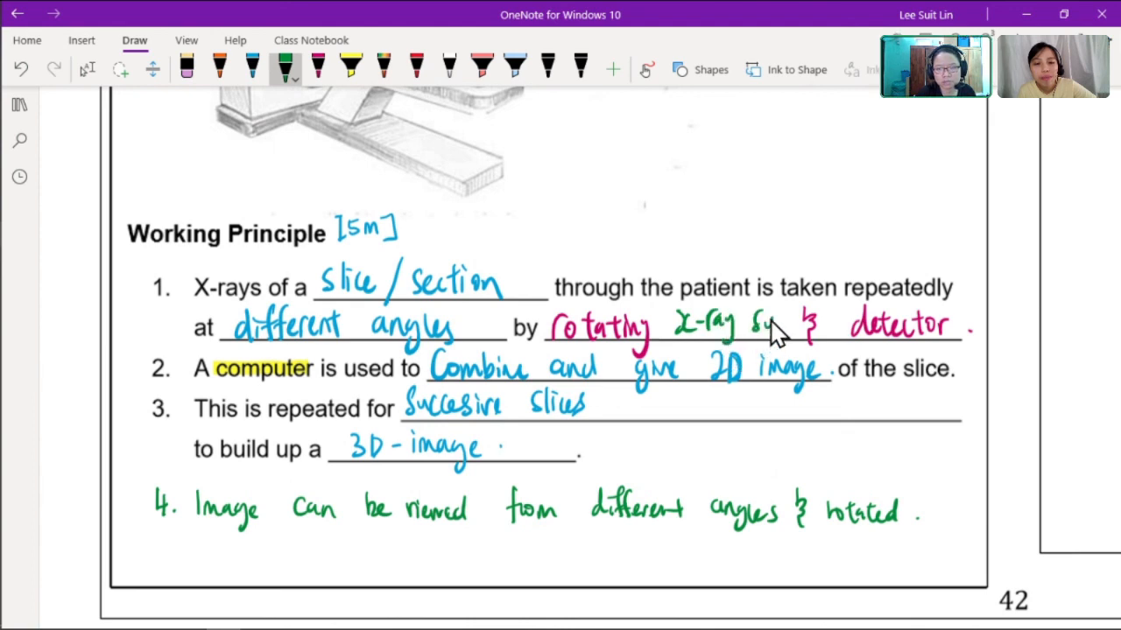